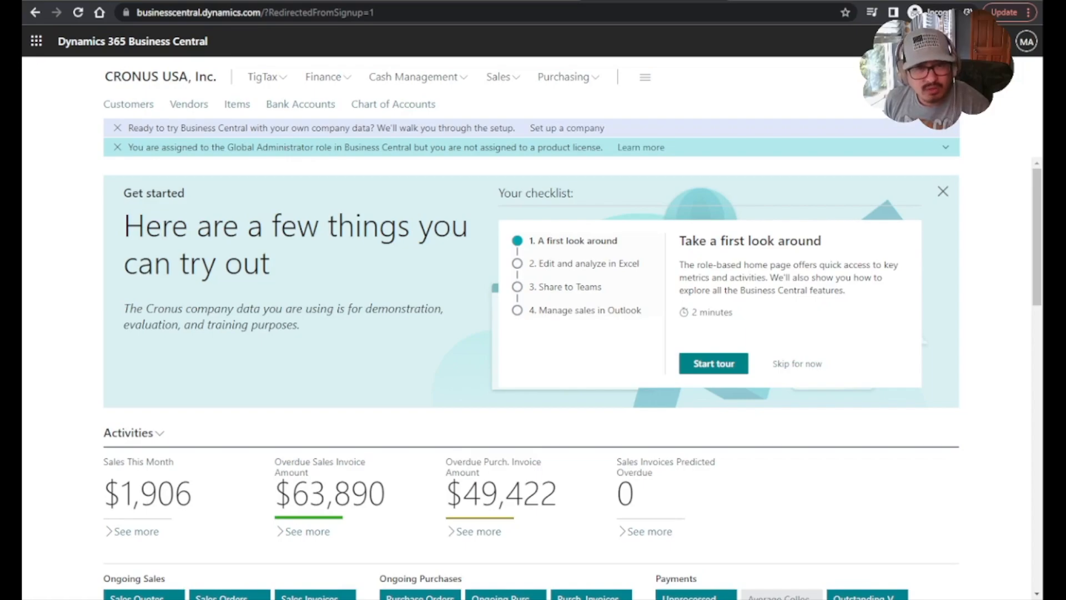
{"action": "mouse_move", "coordinate": [85, 224]}
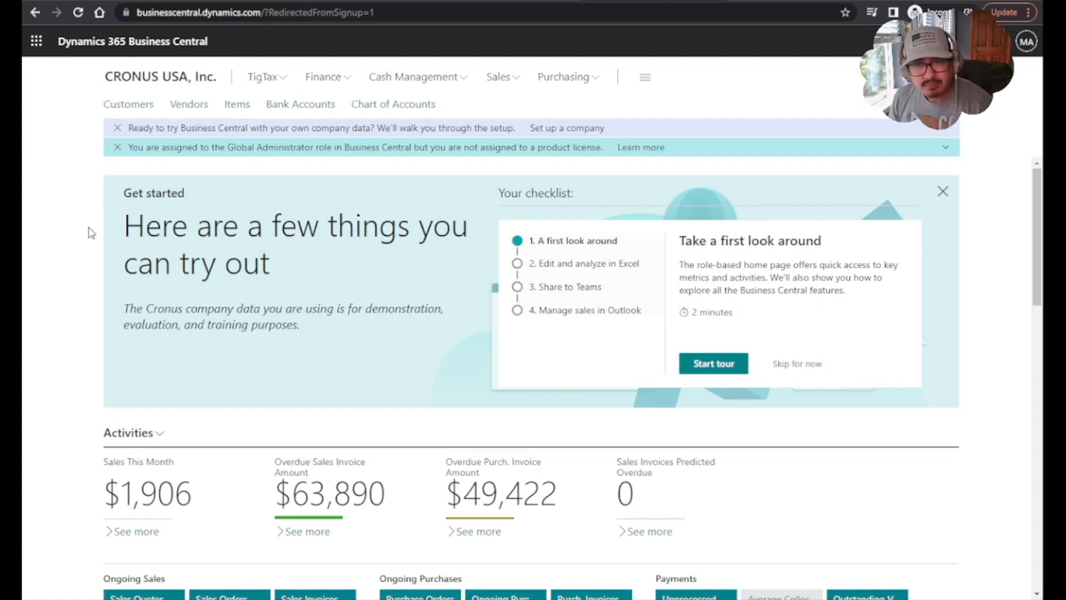
{"action": "mouse_move", "coordinate": [123, 254]}
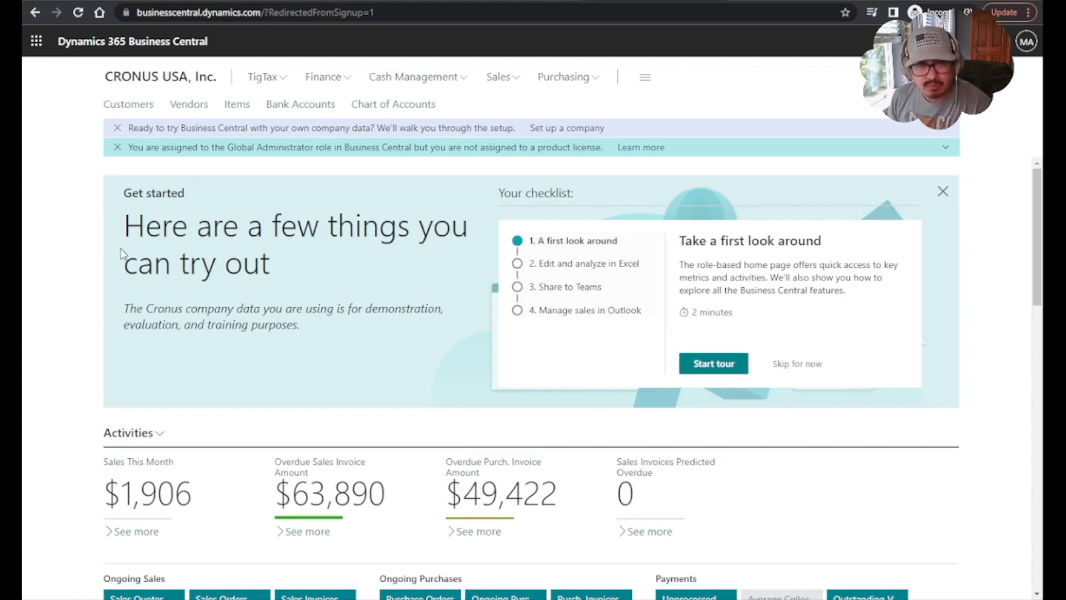
{"action": "mouse_move", "coordinate": [95, 255]}
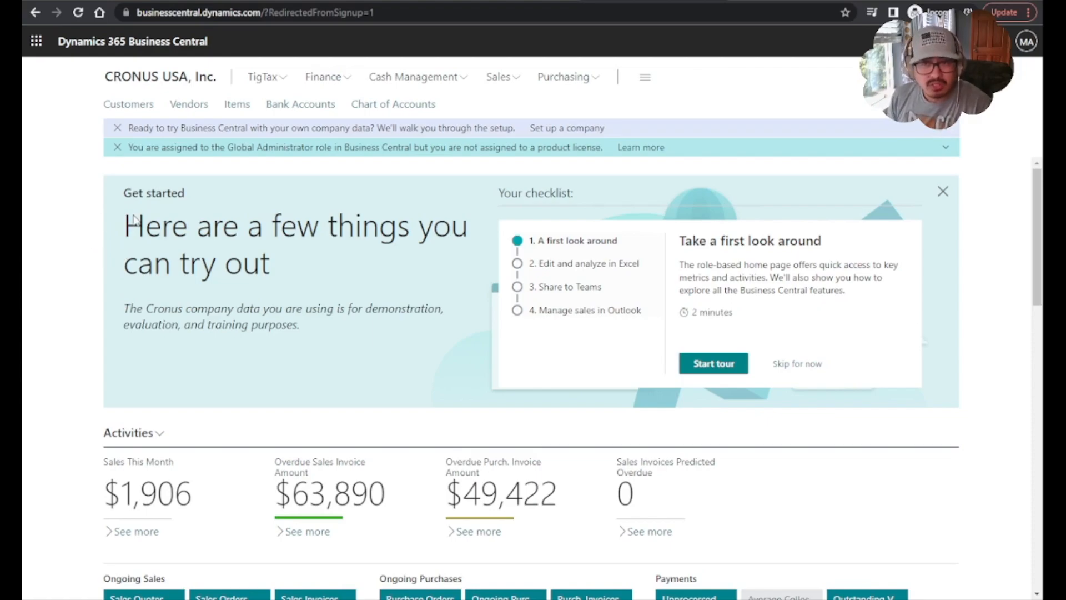
{"action": "mouse_move", "coordinate": [237, 104]}
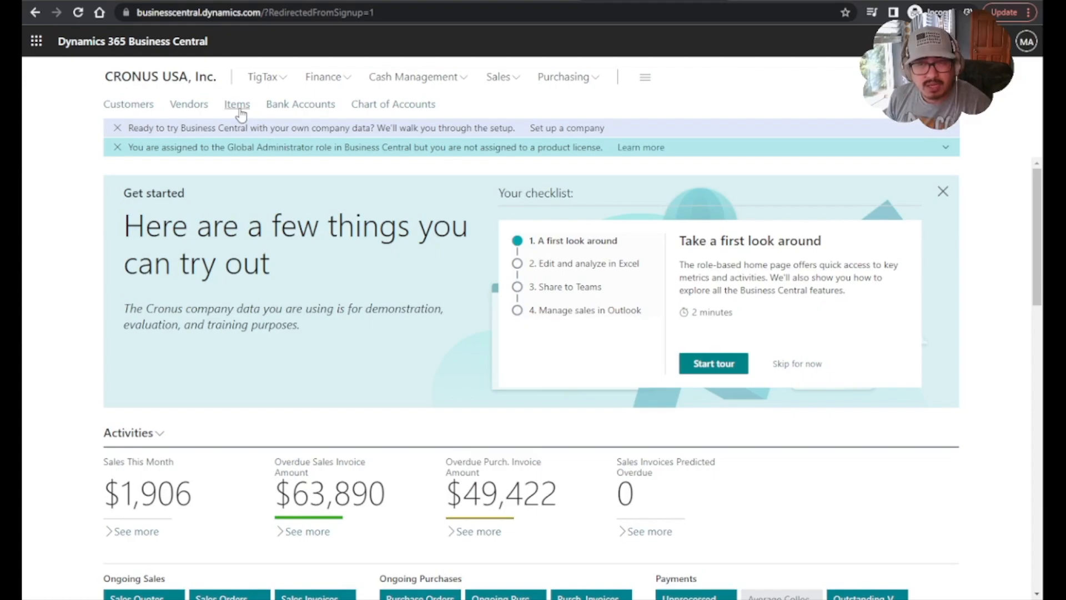
- Open the Items list from the Business Central home page
{"action": "left_click", "coordinate": [236, 103]}
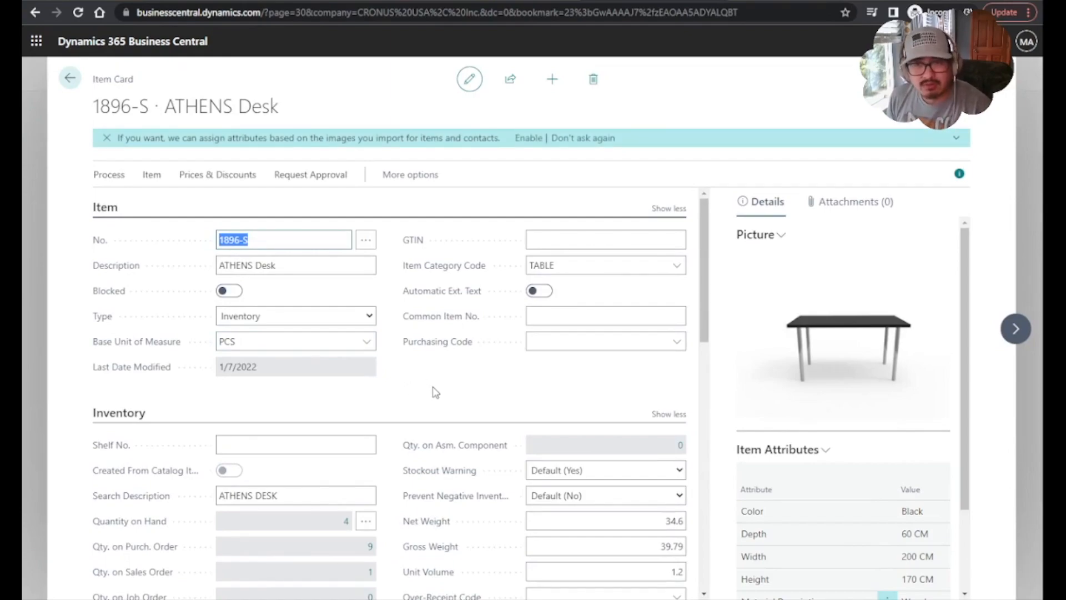
{"action": "mouse_move", "coordinate": [460, 382]}
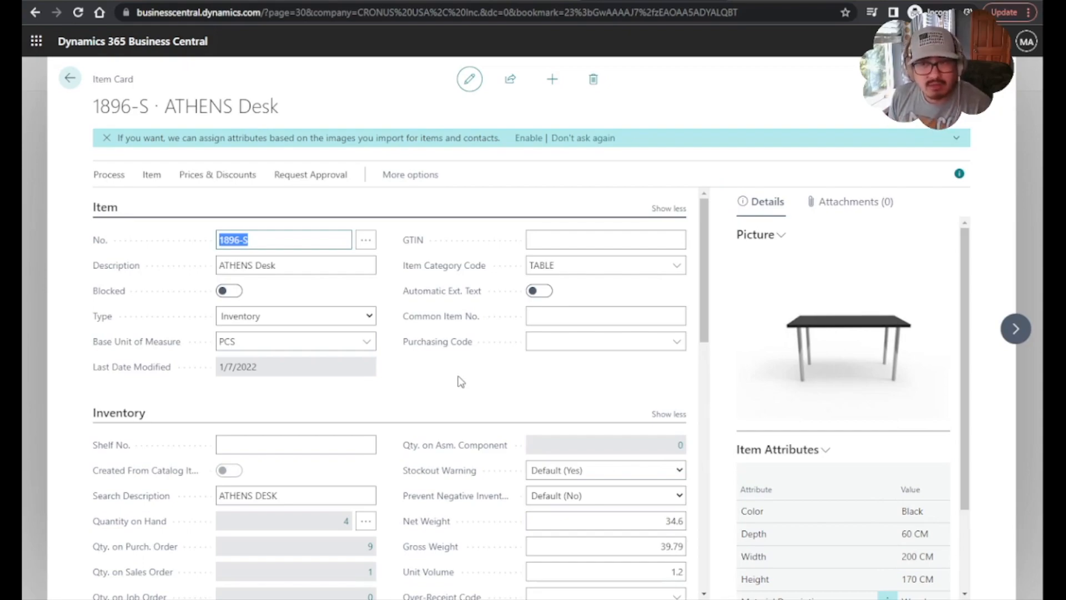
{"action": "mouse_move", "coordinate": [442, 382]}
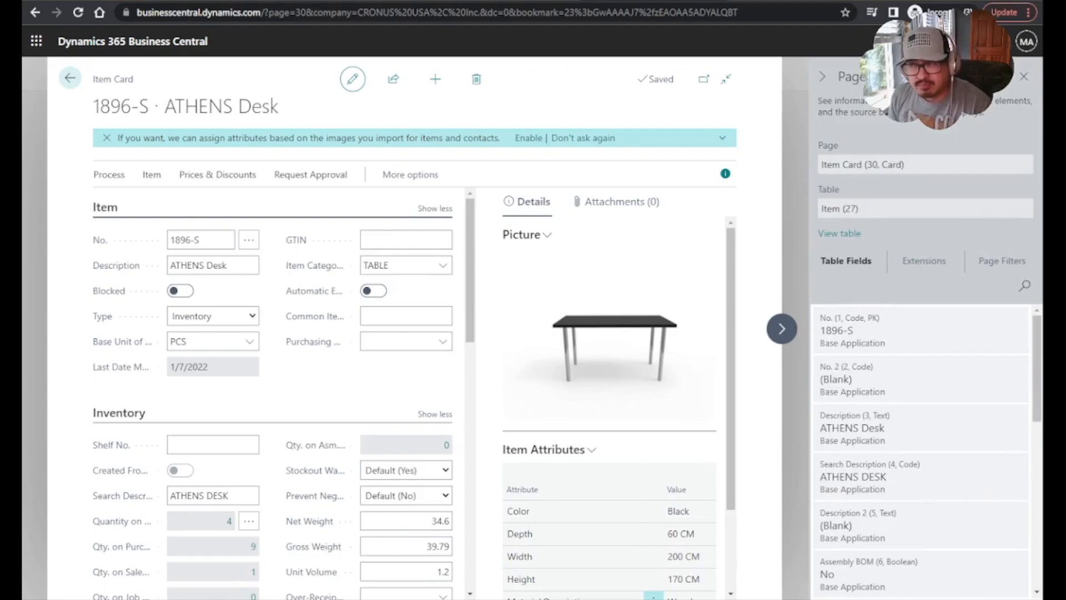
{"action": "mouse_move", "coordinate": [1031, 95]}
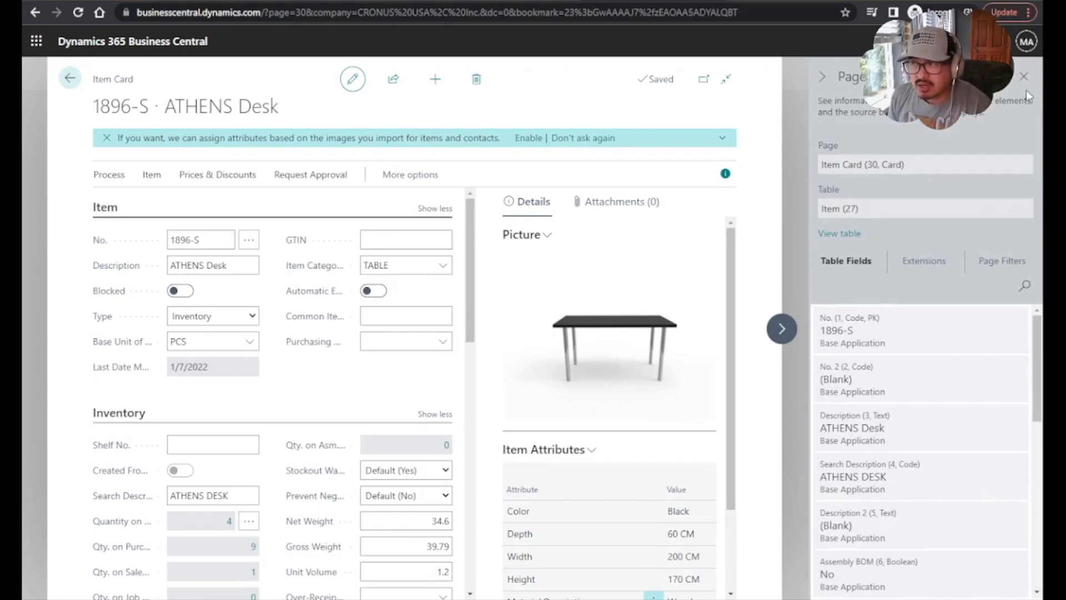
{"action": "mouse_move", "coordinate": [1023, 87]}
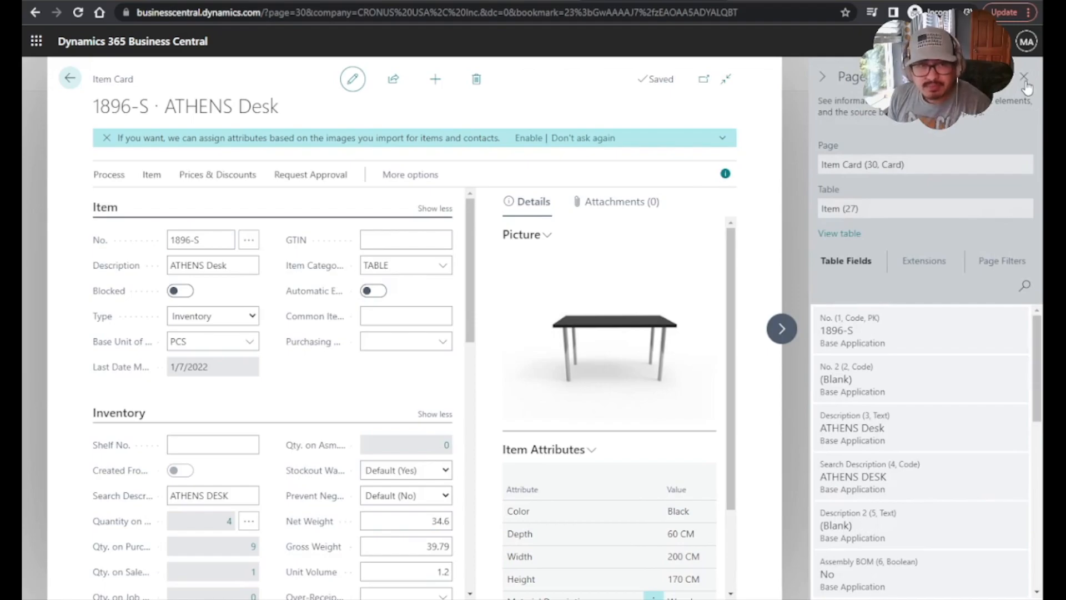
- Close Page Inspection and open Help & Support, scrolled down to Troubleshooting
{"action": "left_click", "coordinate": [1025, 76]}
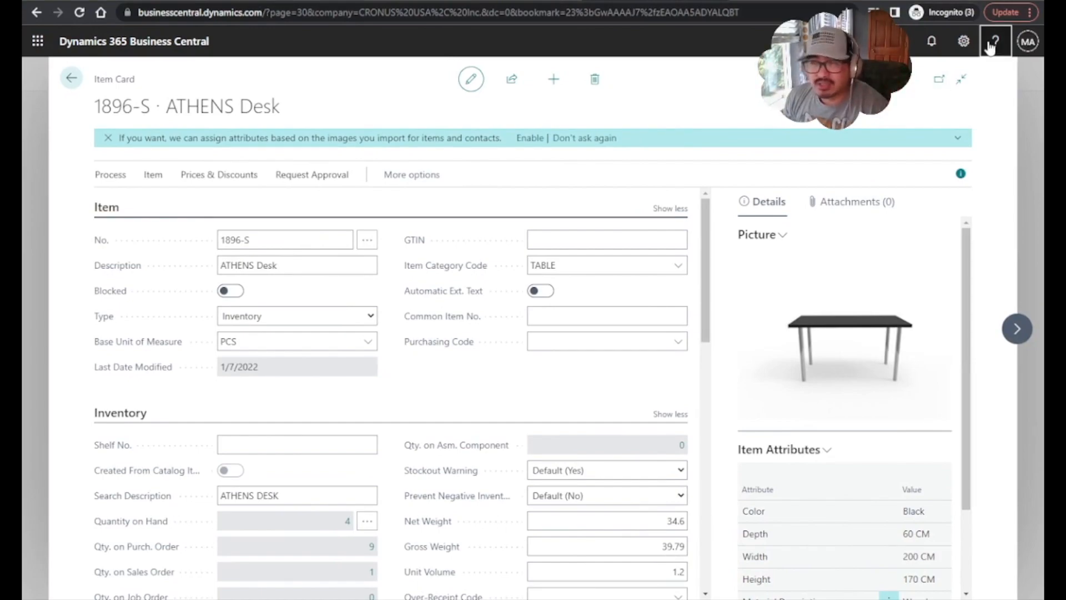
{"action": "left_click", "coordinate": [995, 40]}
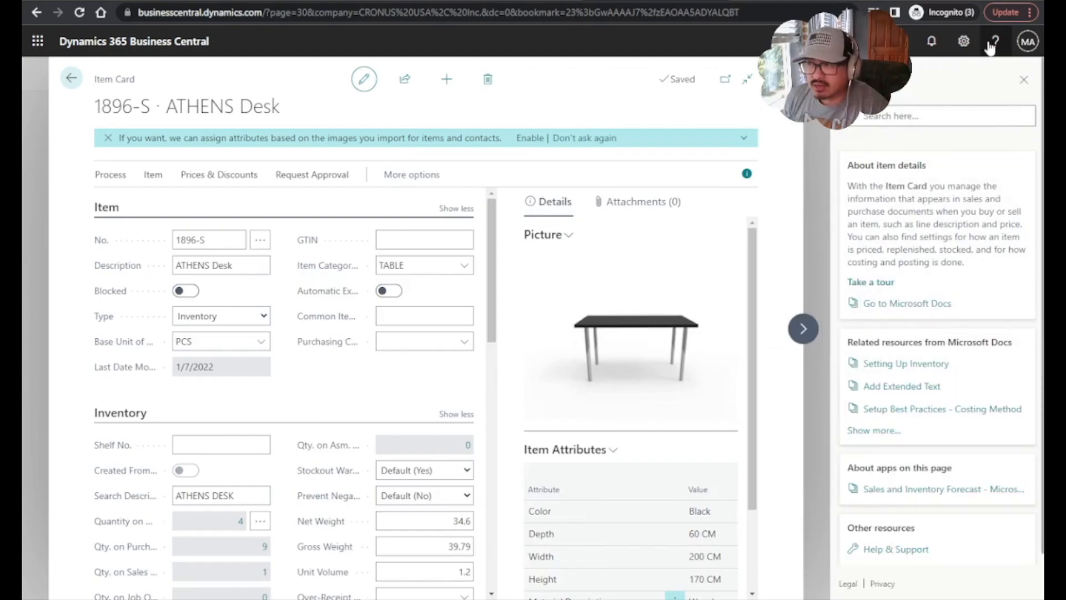
{"action": "scroll", "scroll_direction": "down", "scroll_amount": 3}
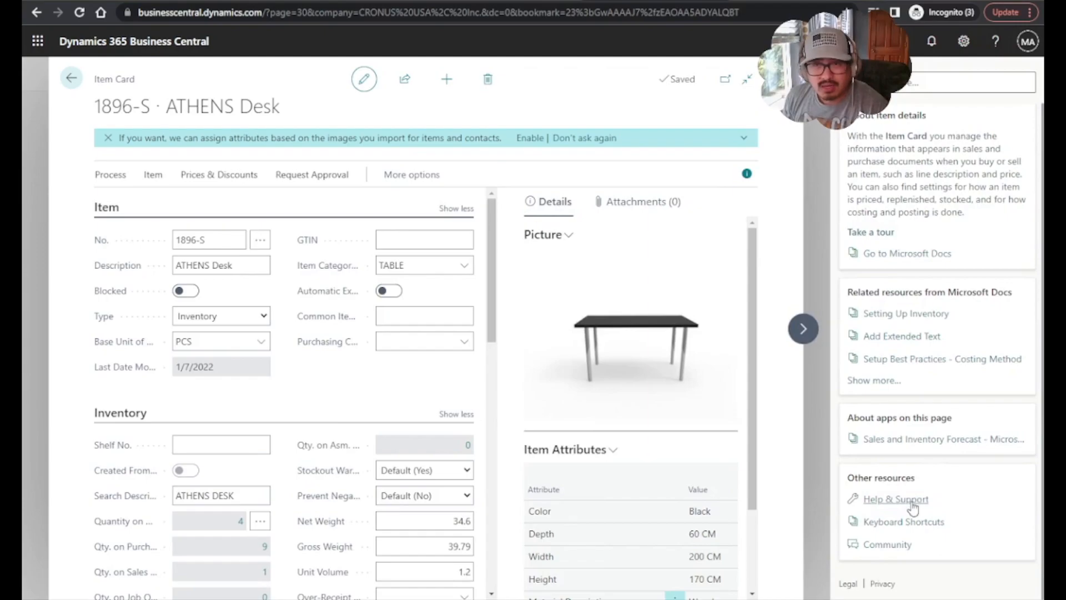
{"action": "left_click", "coordinate": [896, 498]}
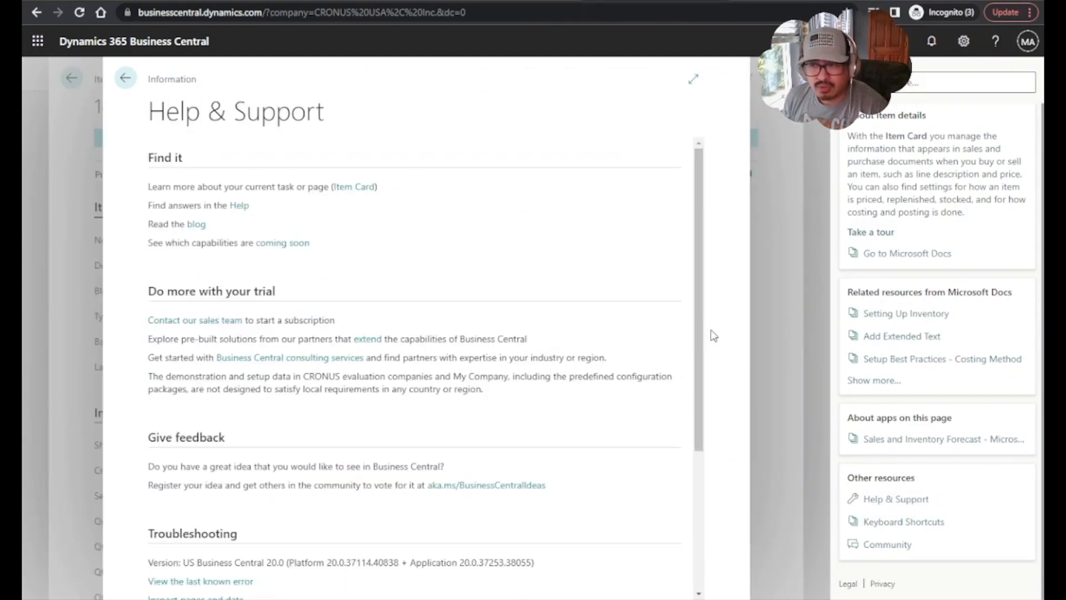
{"action": "scroll", "scroll_direction": "down", "scroll_amount": 3}
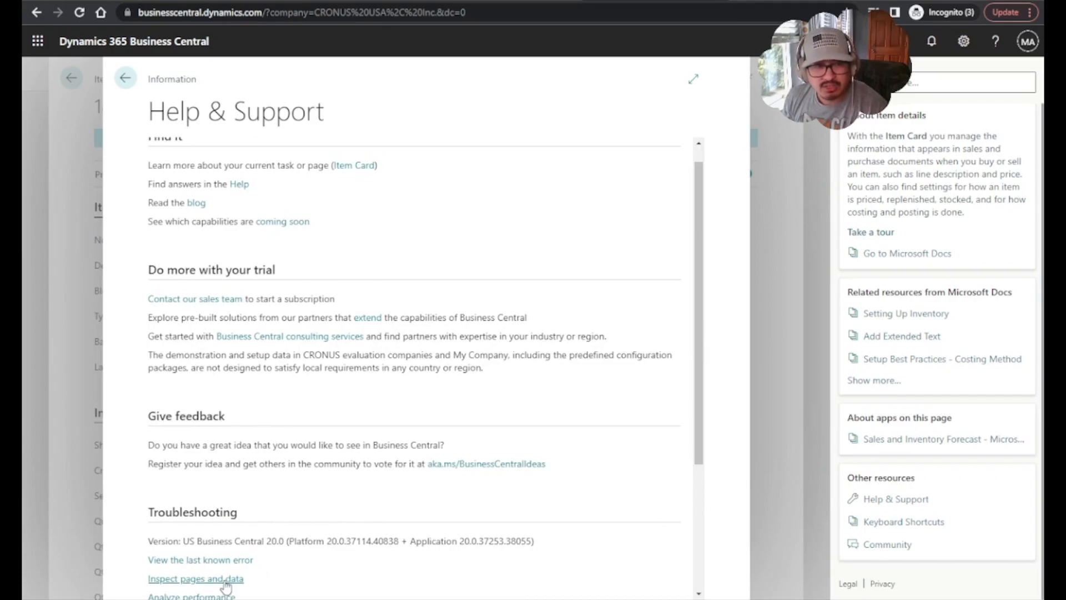
- Choose 'Inspect pages and data' to show Item Card (30) and Item table (27) details
{"action": "left_click", "coordinate": [125, 78]}
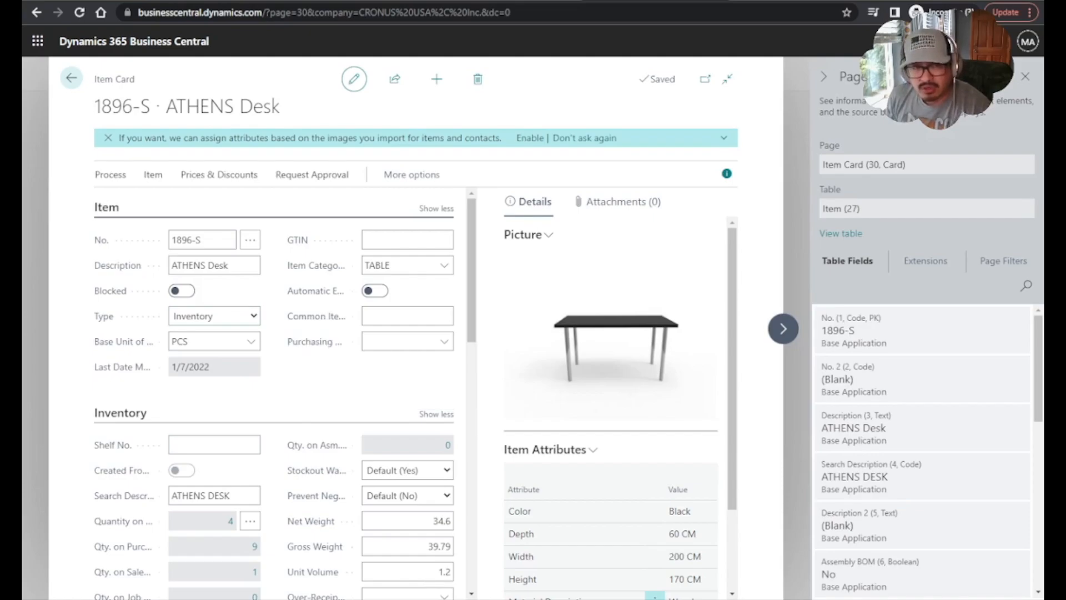
{"action": "mouse_move", "coordinate": [933, 273]}
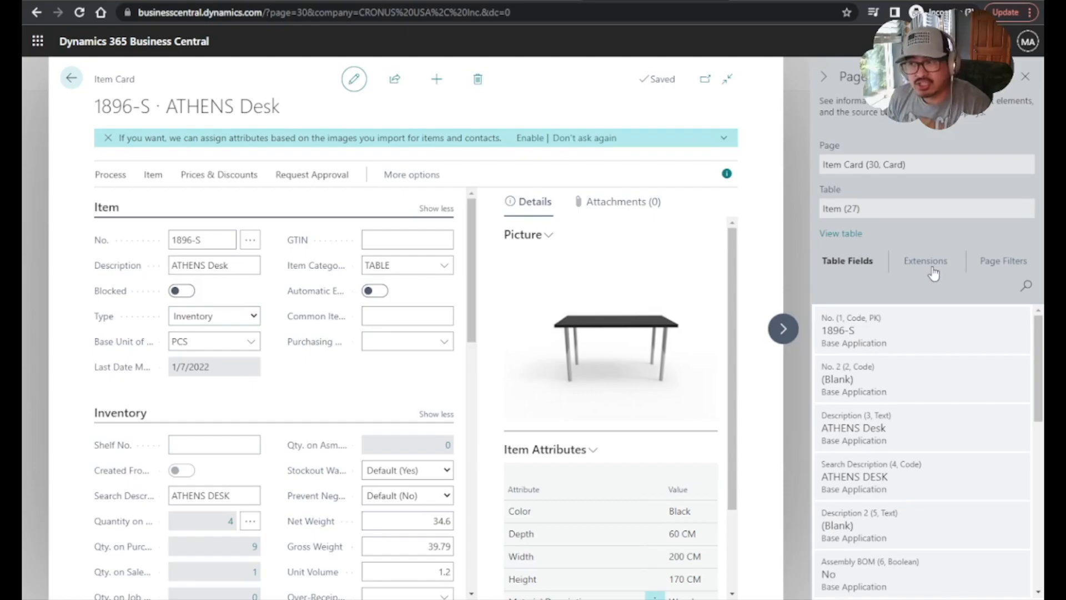
- Show the Extensions tab listing System Application, Base Application and Sales and Inventory Forecast
{"action": "left_click", "coordinate": [926, 261]}
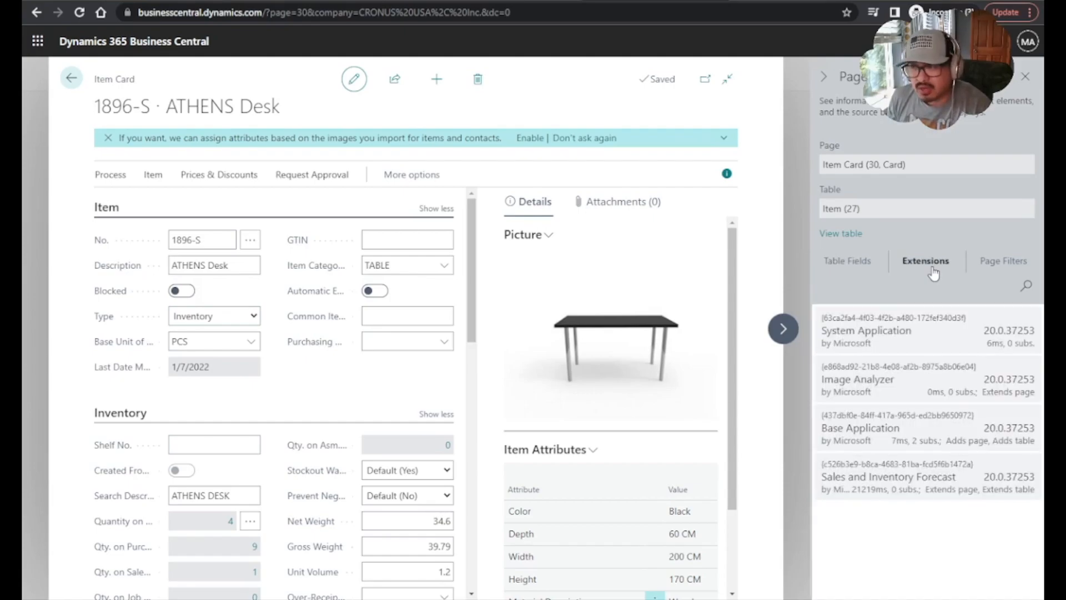
{"action": "mouse_move", "coordinate": [913, 353]}
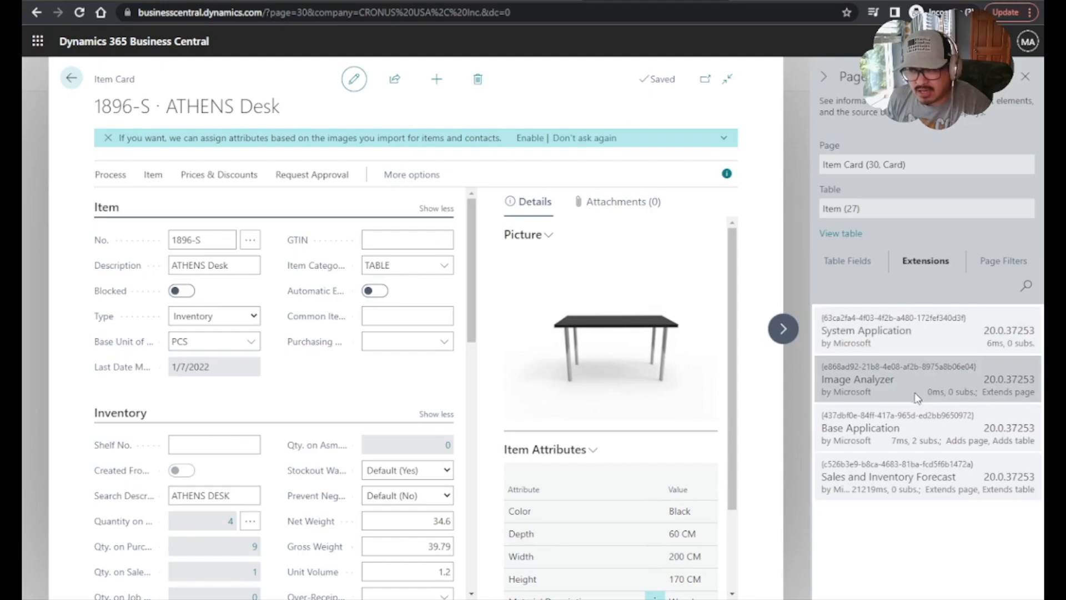
{"action": "mouse_move", "coordinate": [934, 448]}
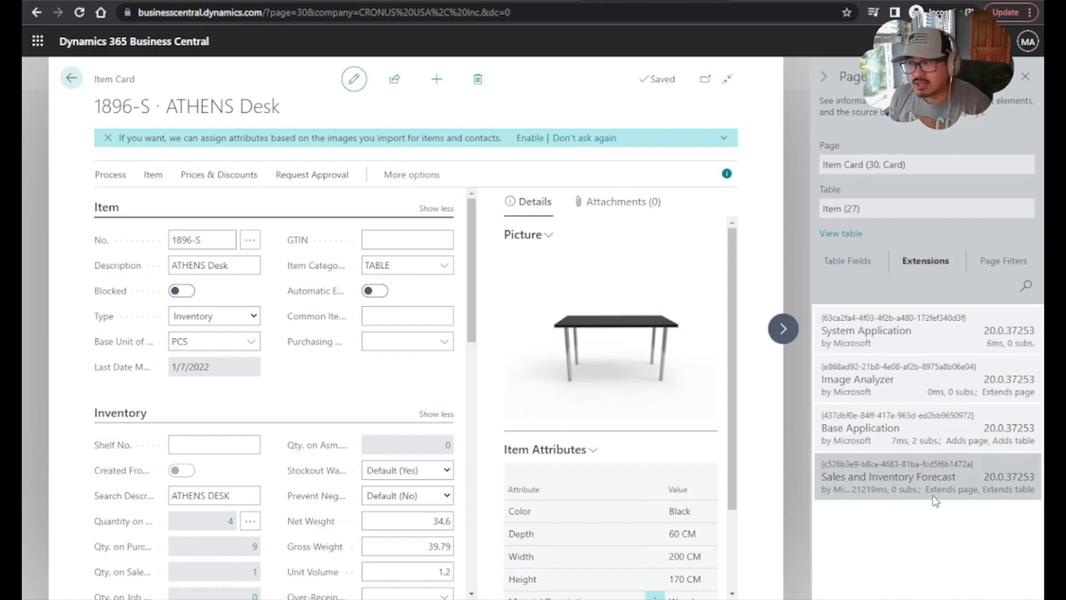
{"action": "mouse_move", "coordinate": [1011, 502]}
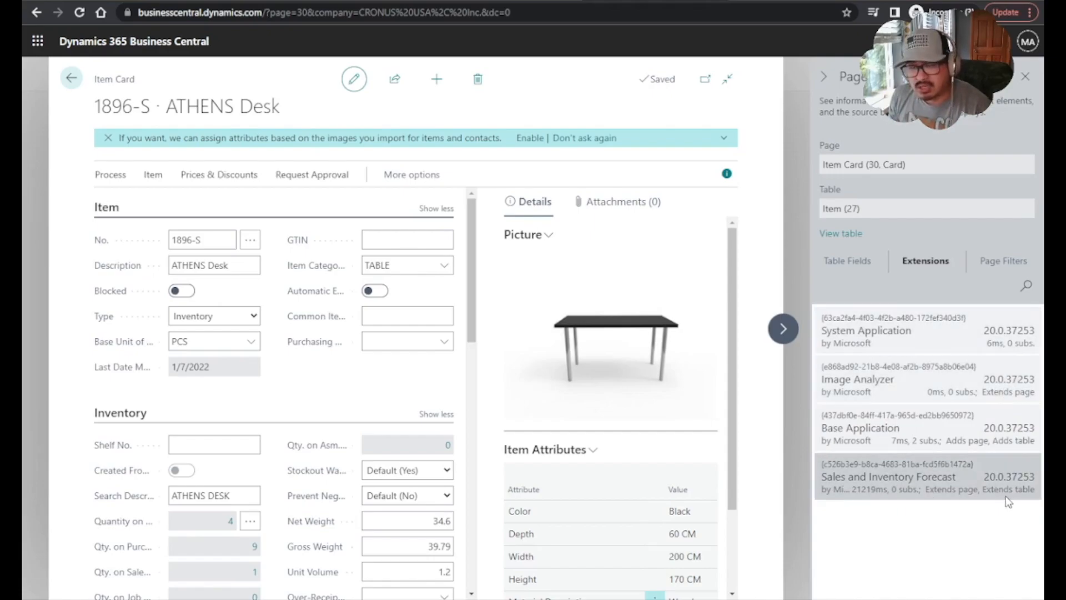
{"action": "mouse_move", "coordinate": [972, 496]}
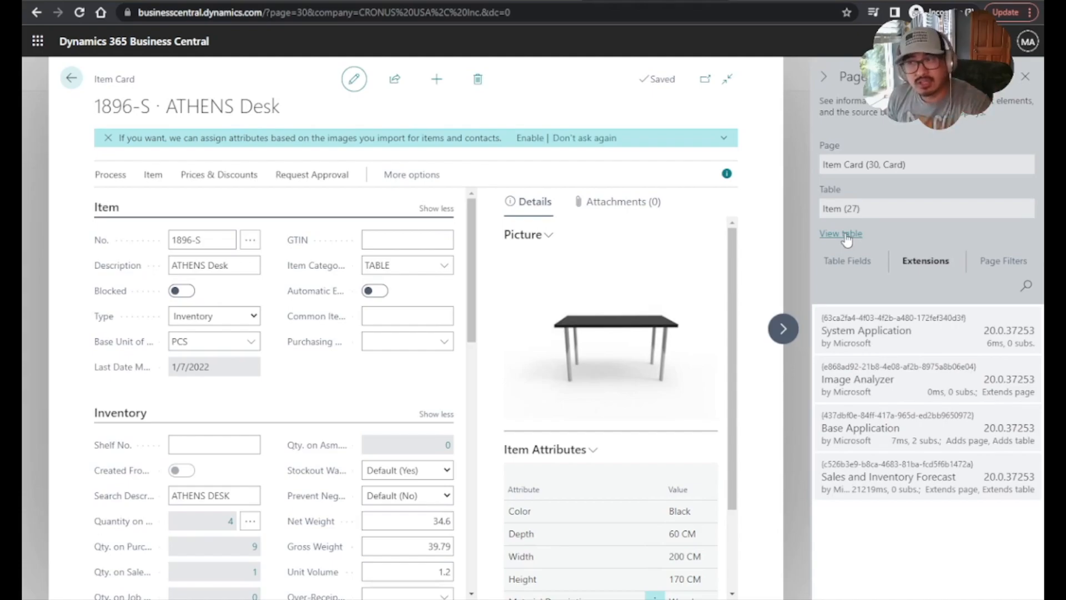
- Try View table for the Item table and sign in as MOD Administrator
{"action": "left_click", "coordinate": [841, 233]}
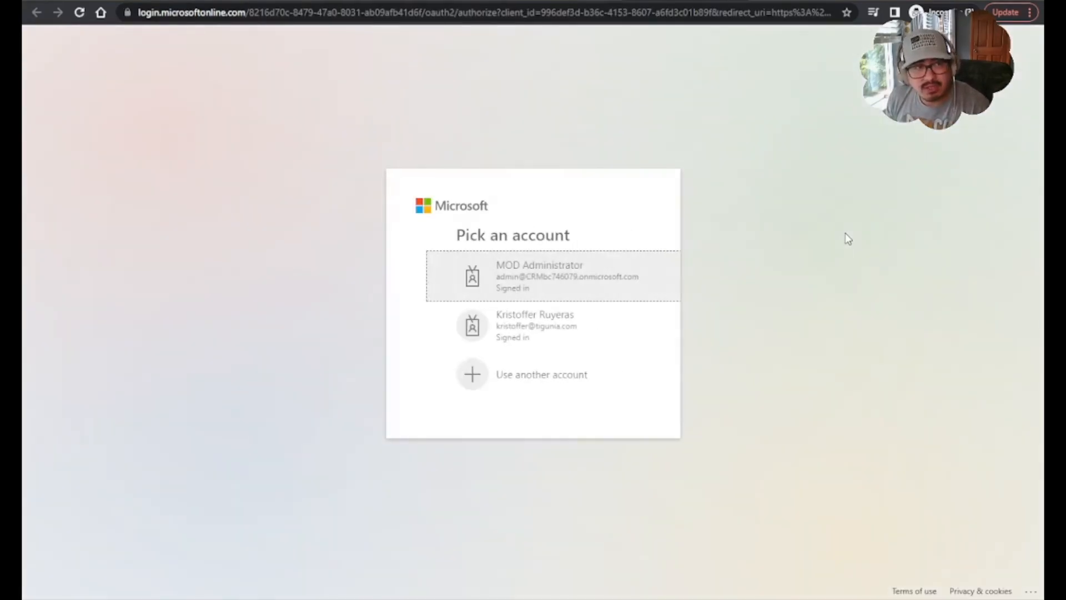
{"action": "left_click", "coordinate": [537, 276]}
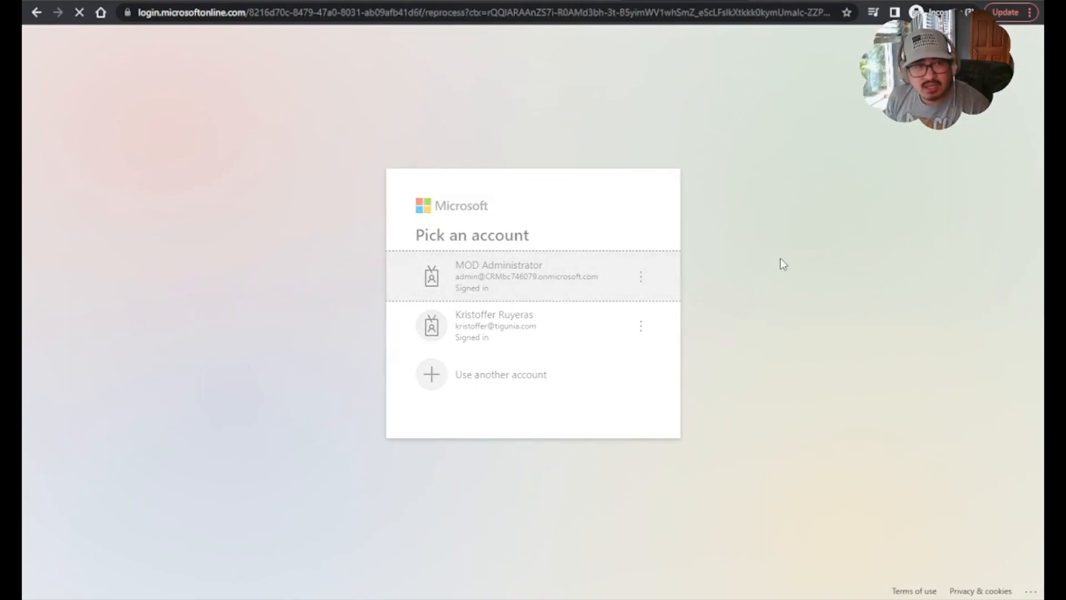
{"action": "left_click", "coordinate": [527, 276]}
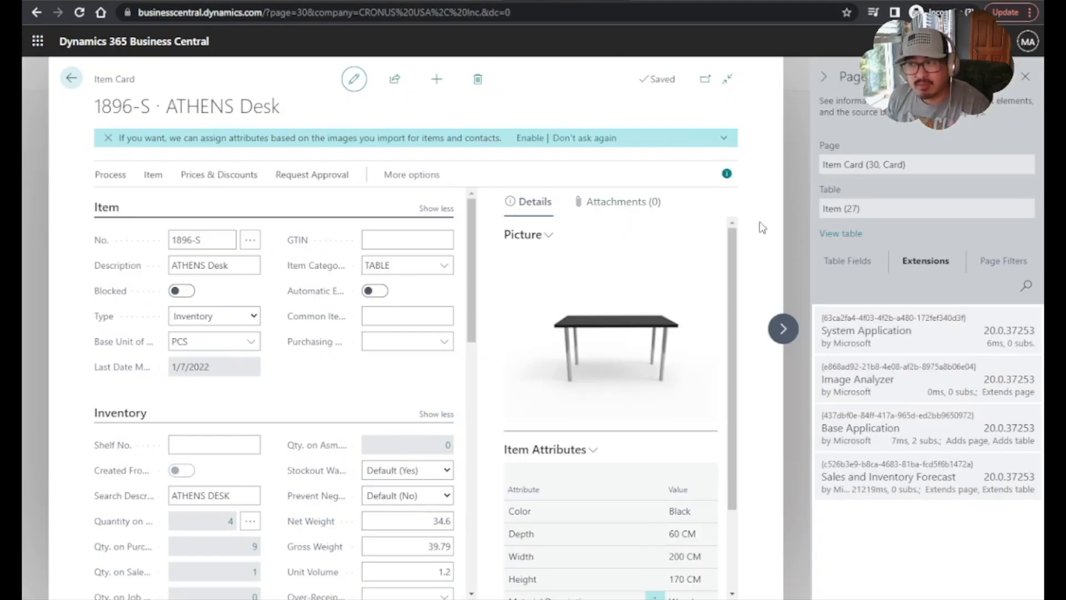
- Review the Item table fields again, then return to the tiled Items list
{"action": "left_click", "coordinate": [847, 260]}
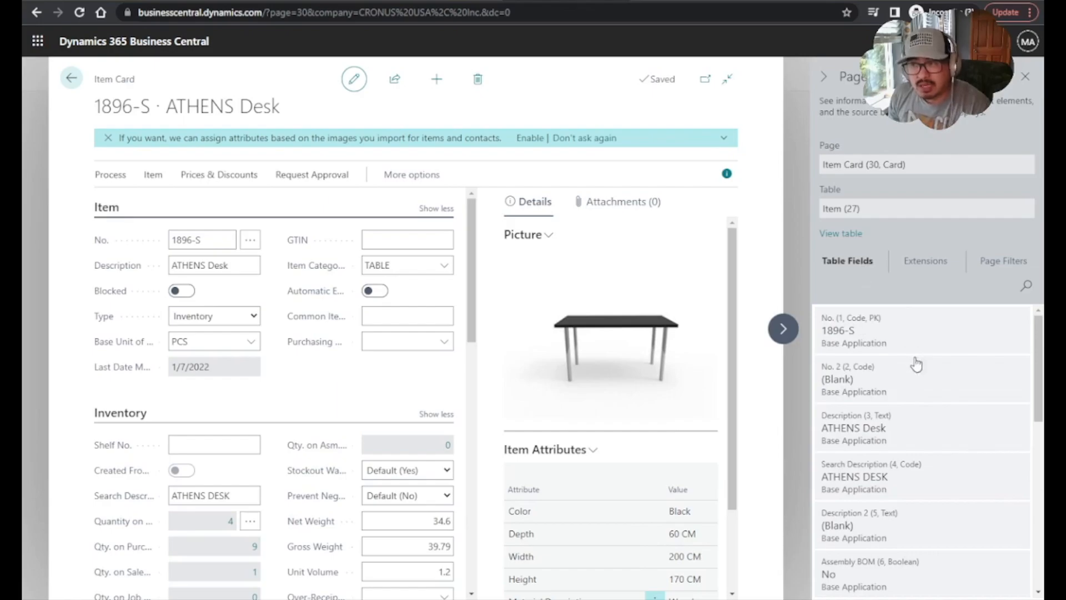
{"action": "scroll", "scroll_direction": "down", "scroll_amount": 3}
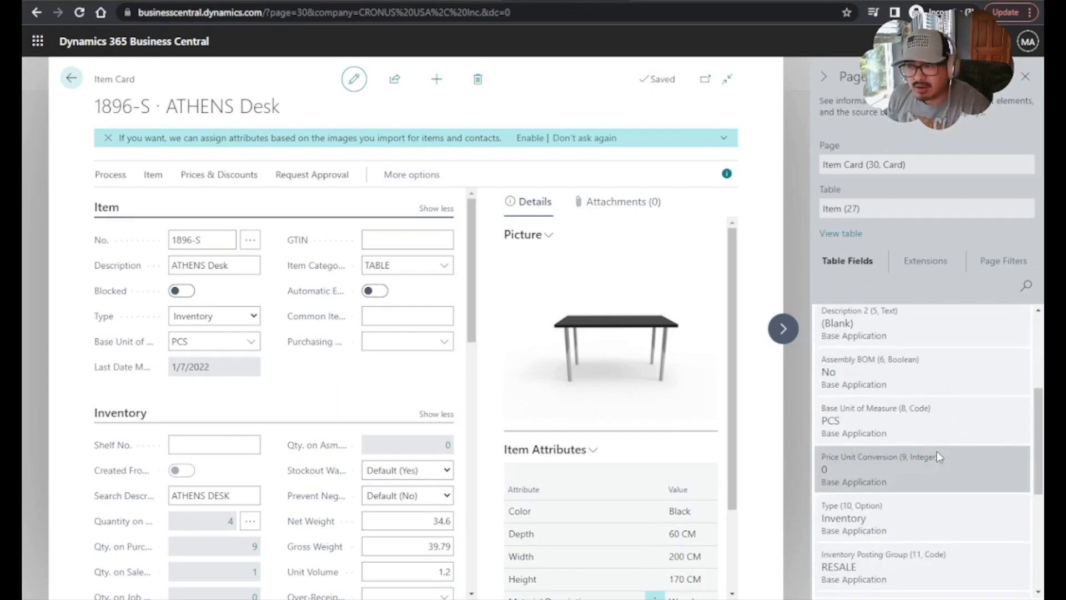
{"action": "scroll", "scroll_direction": "down", "scroll_amount": 3}
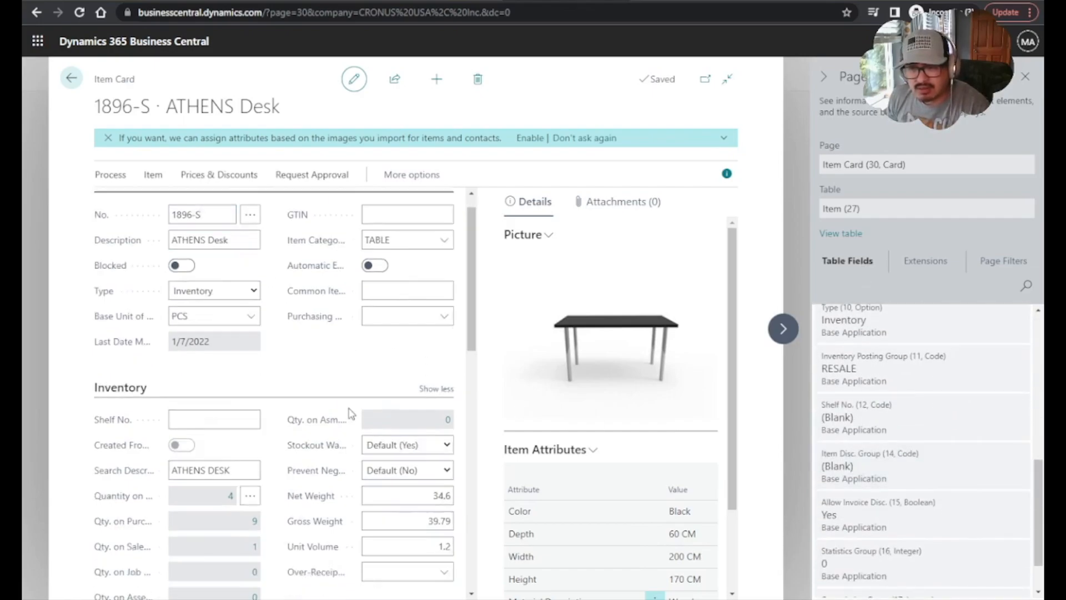
{"action": "scroll", "scroll_direction": "down", "scroll_amount": 3}
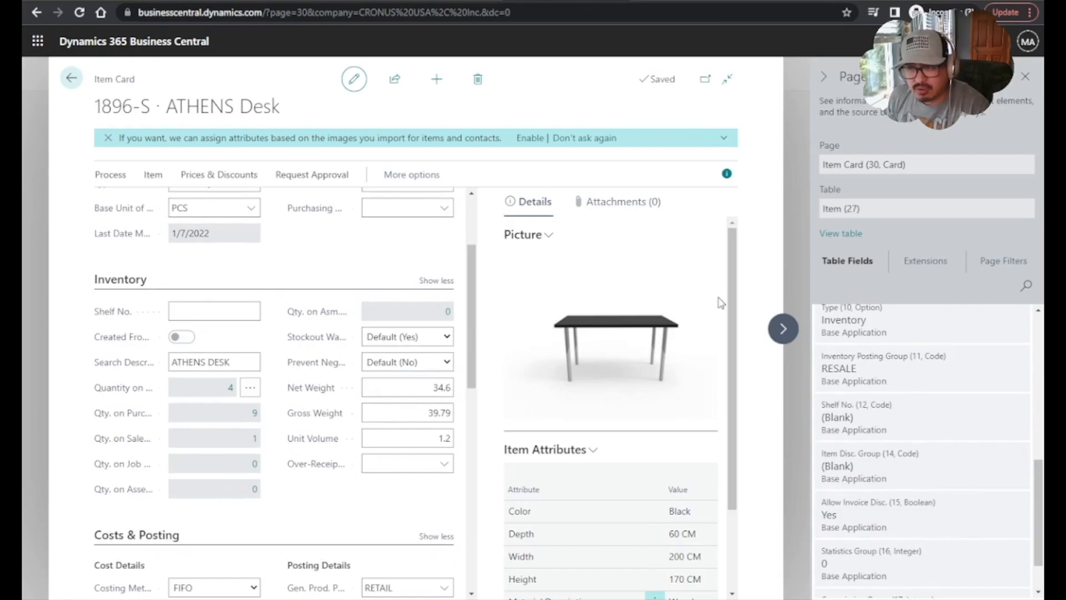
{"action": "left_click", "coordinate": [72, 78]}
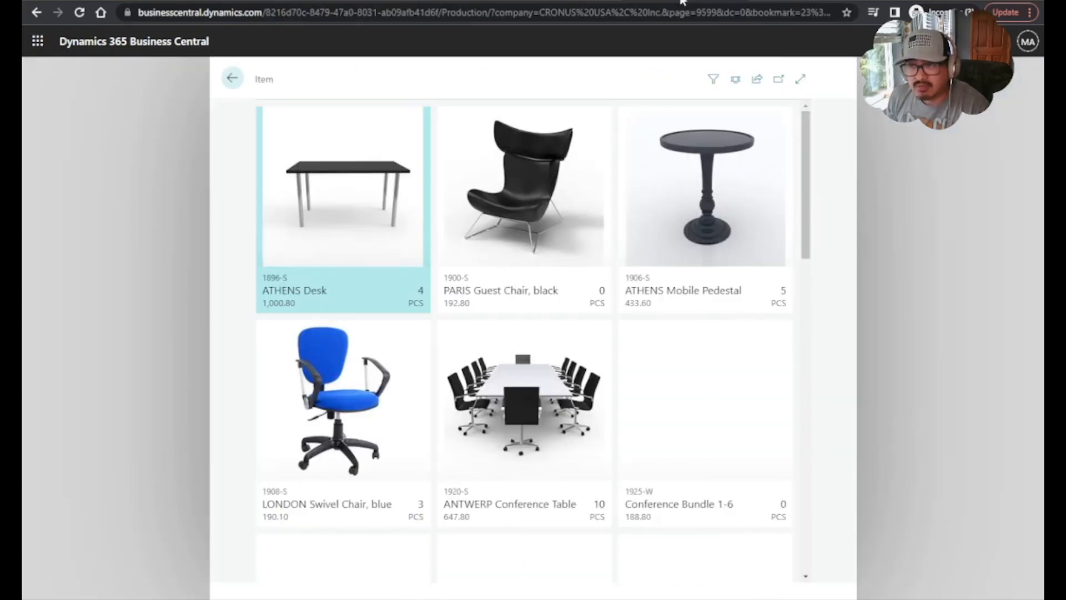
- Browse item tiles like PARIS Guest Chair and switch the Items view to List layout
{"action": "scroll", "scroll_direction": "down", "scroll_amount": 3}
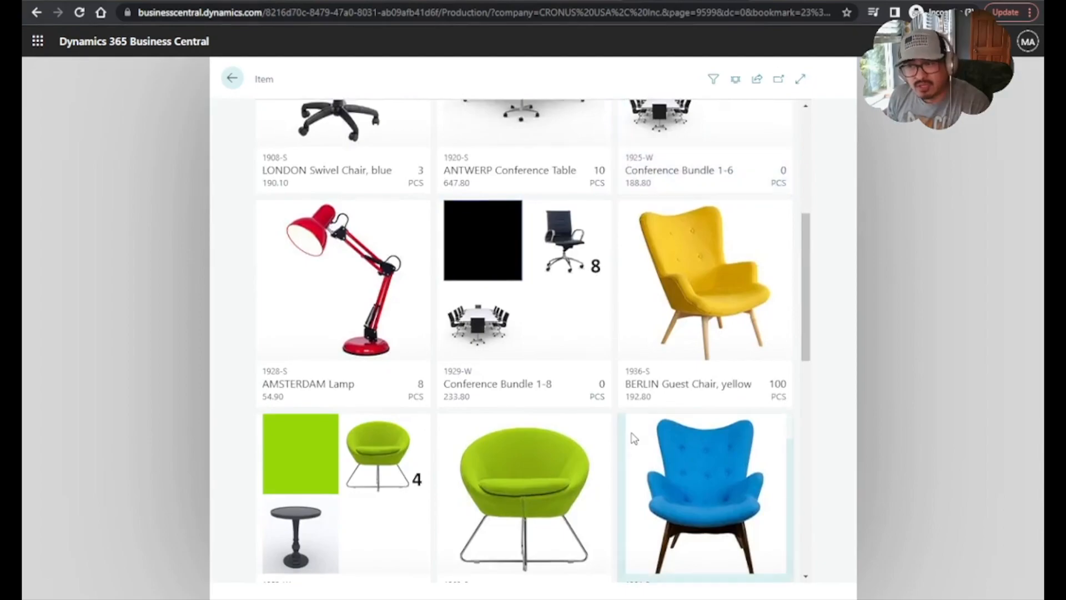
{"action": "scroll", "scroll_direction": "up", "scroll_amount": 3}
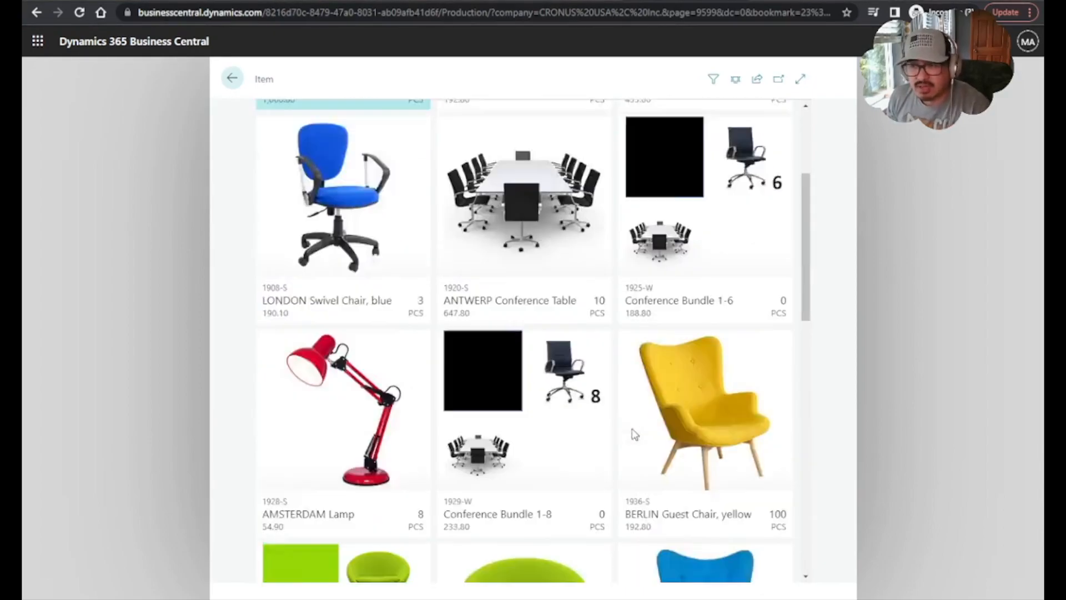
{"action": "scroll", "scroll_direction": "up", "scroll_amount": 3}
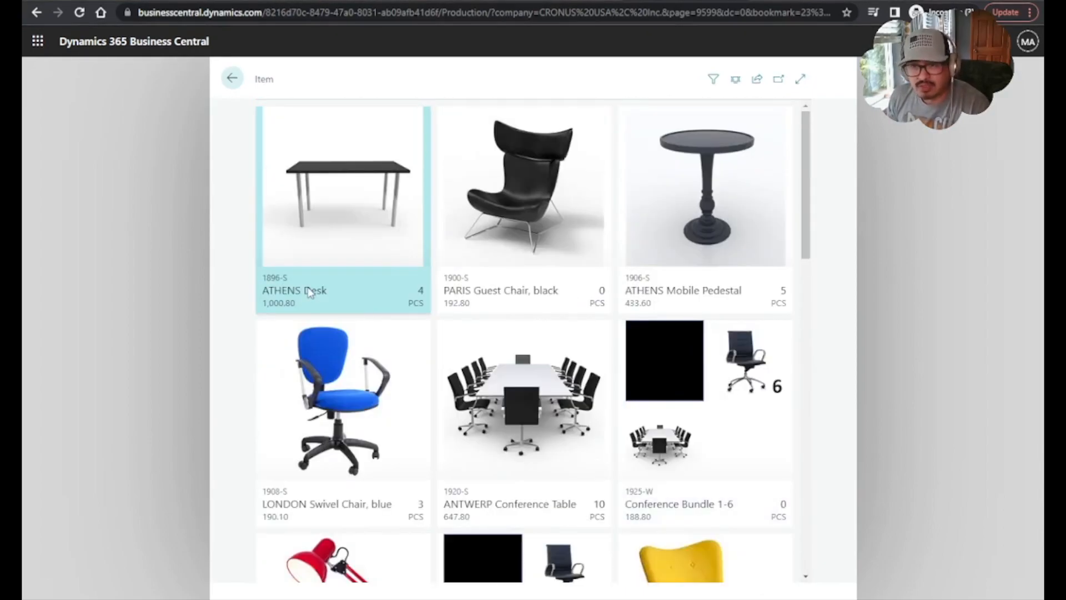
{"action": "left_click", "coordinate": [523, 187]}
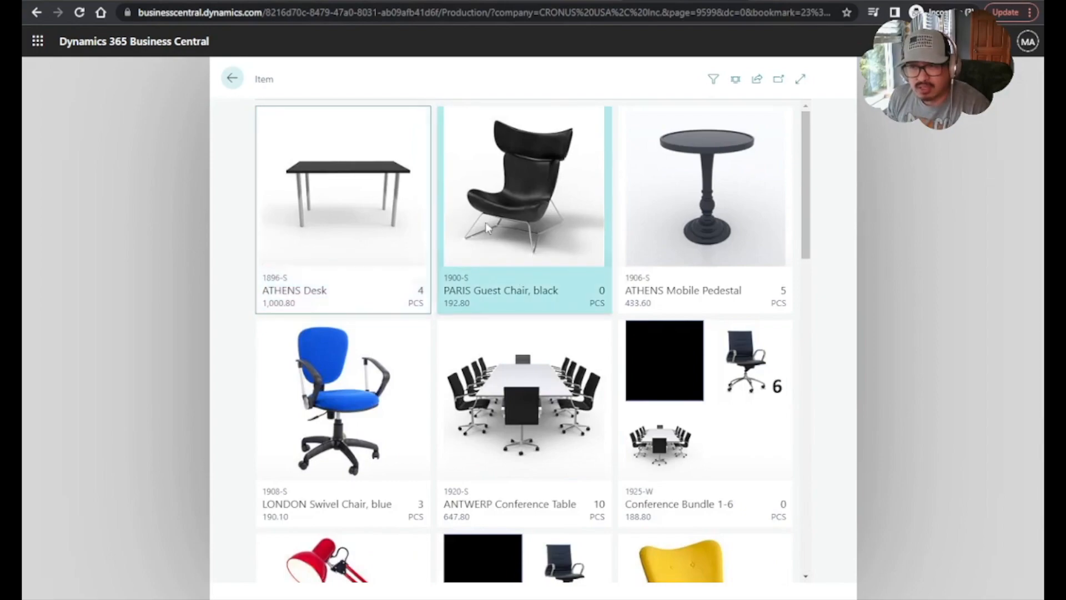
{"action": "left_click", "coordinate": [705, 187]}
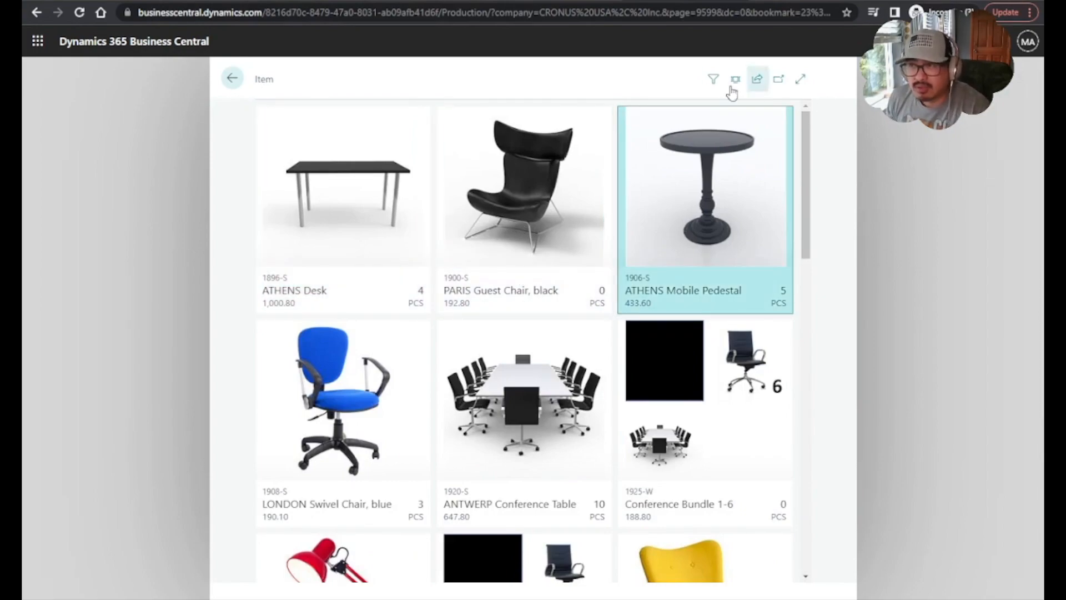
{"action": "left_click", "coordinate": [736, 79]}
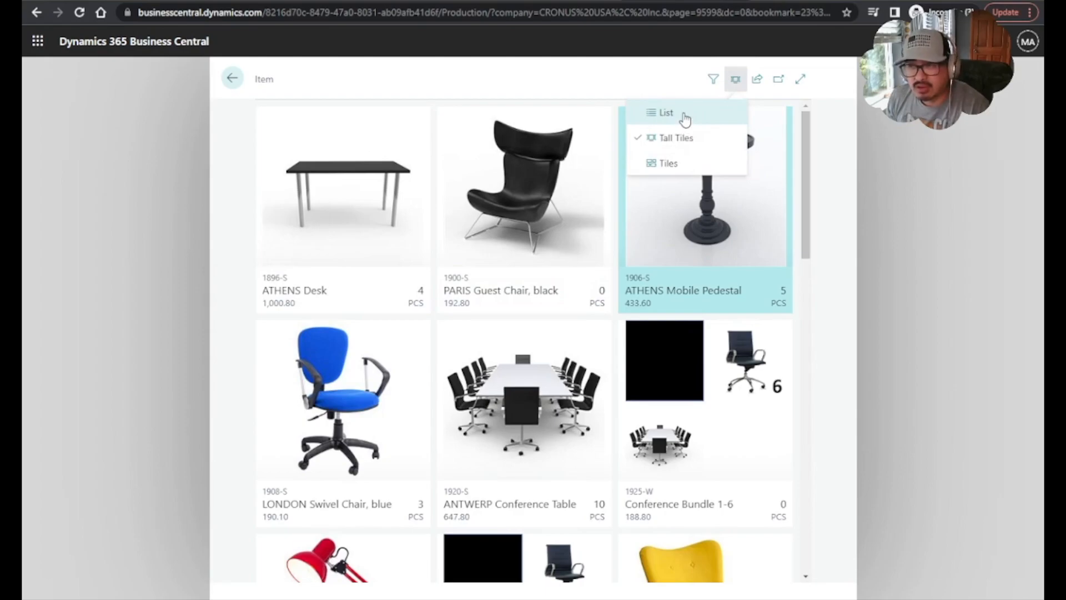
{"action": "left_click", "coordinate": [666, 112]}
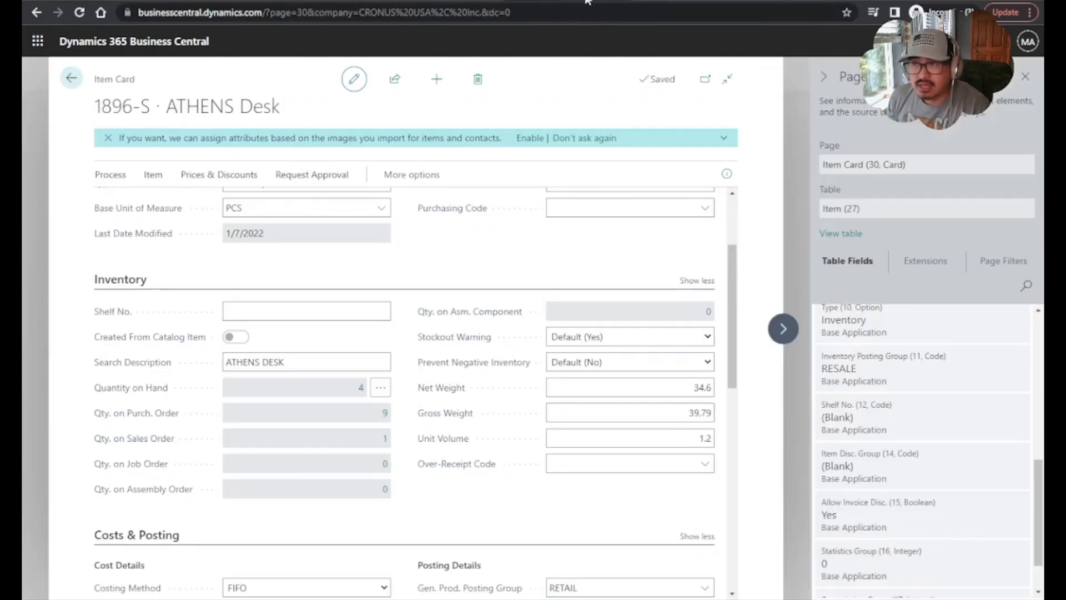
{"action": "mouse_move", "coordinate": [472, 449]}
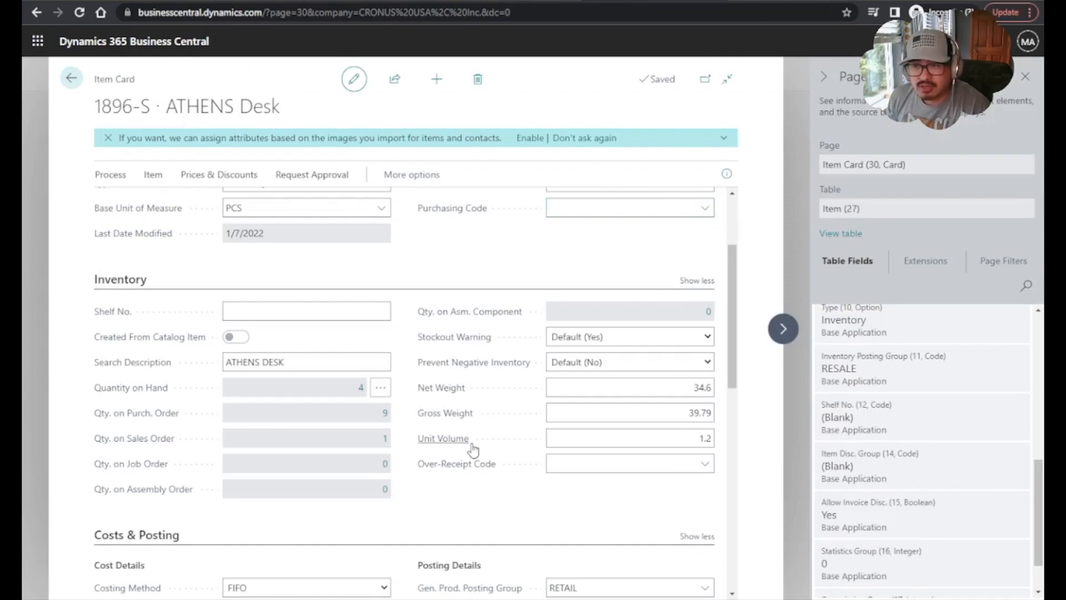
{"action": "mouse_move", "coordinate": [155, 327]}
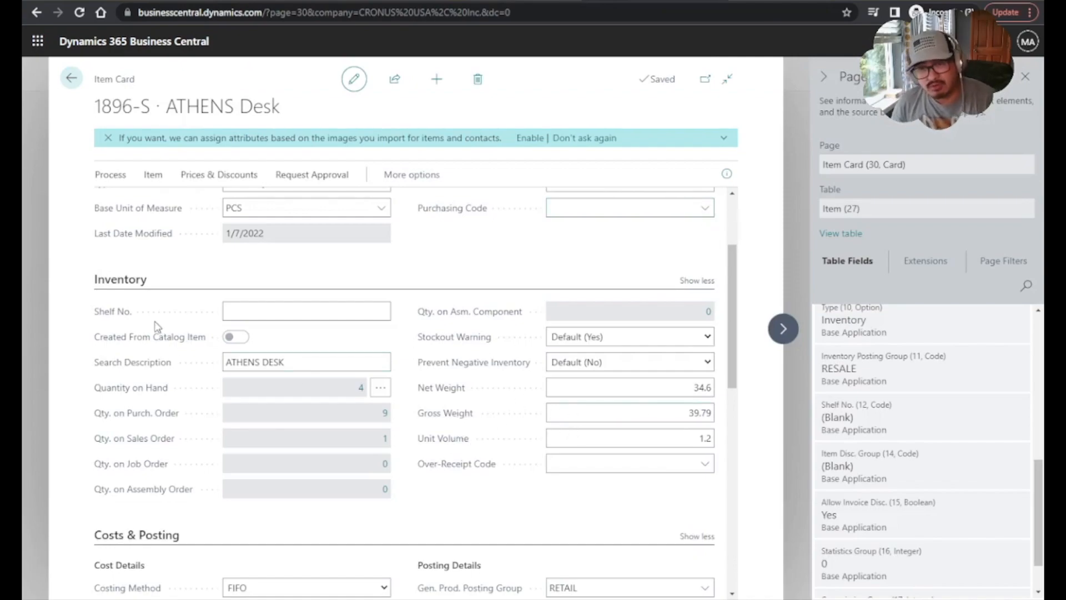
{"action": "mouse_move", "coordinate": [475, 378]}
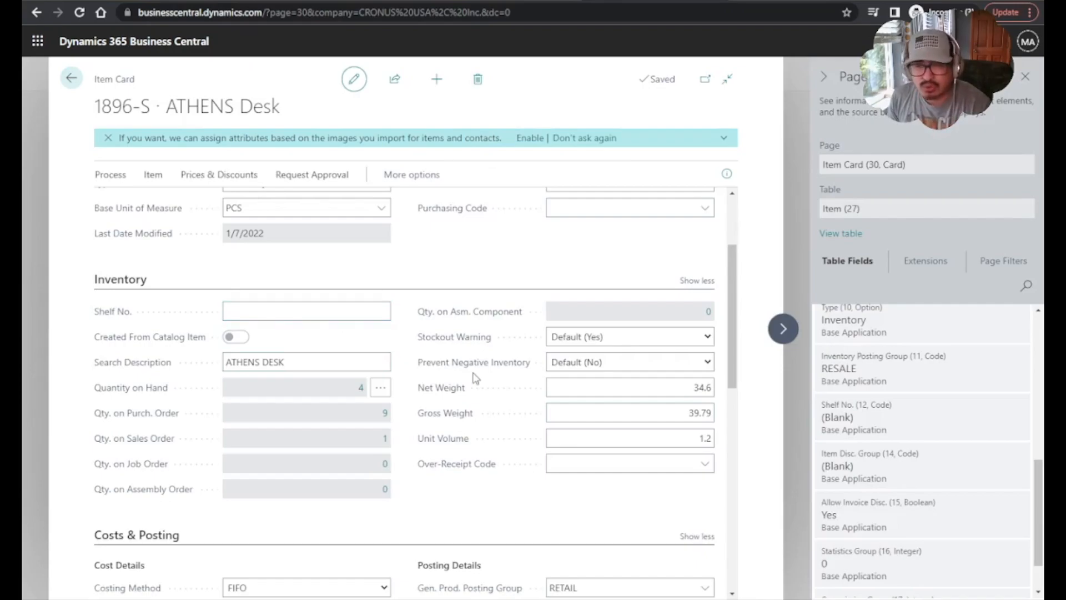
{"action": "scroll", "scroll_direction": "up", "scroll_amount": 3}
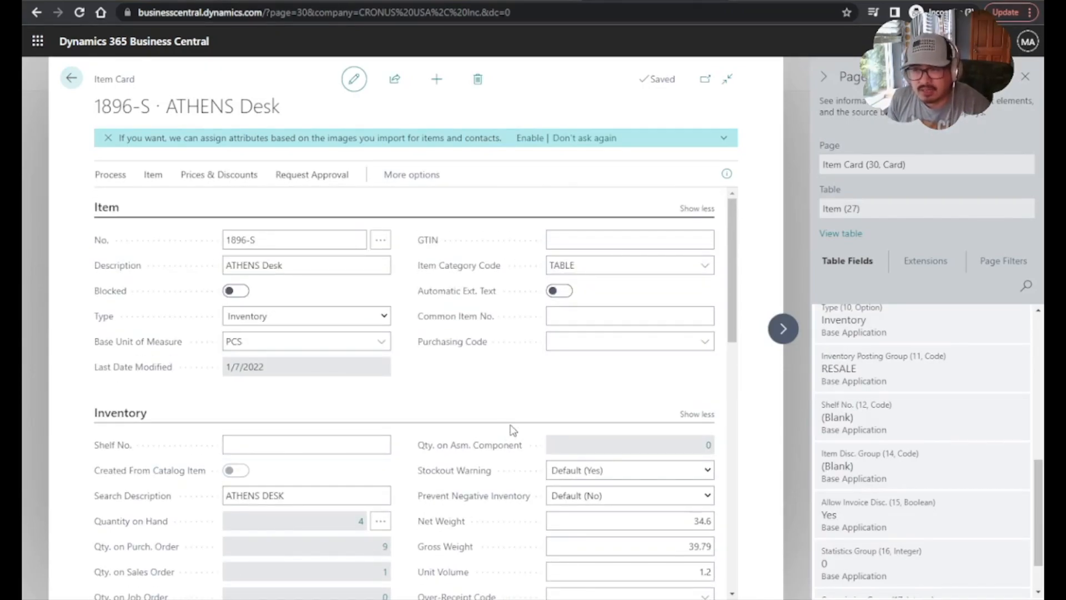
{"action": "mouse_move", "coordinate": [662, 408]}
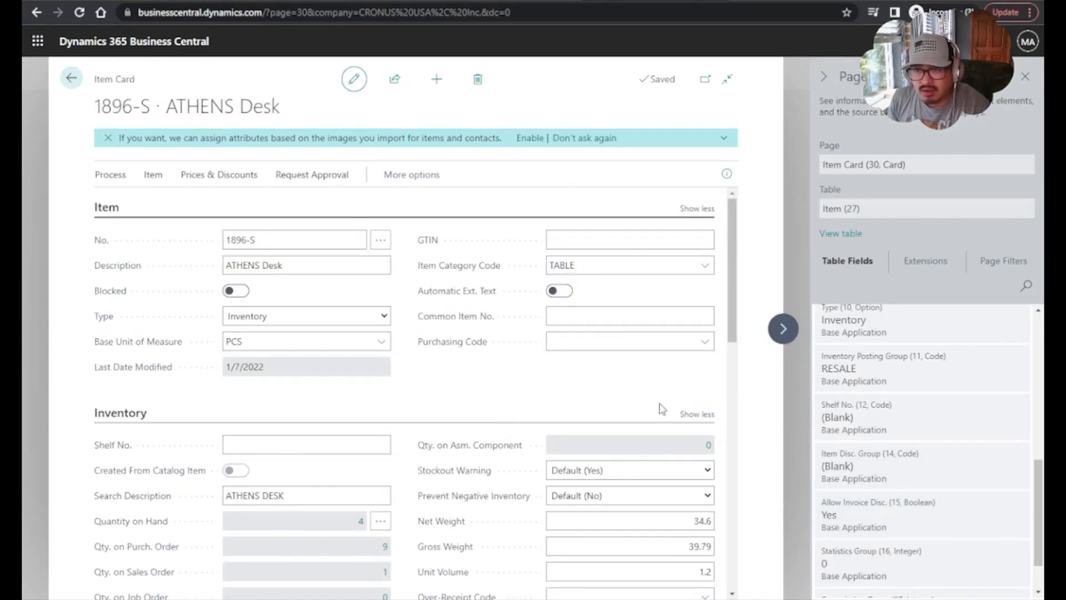
{"action": "left_click", "coordinate": [697, 209]}
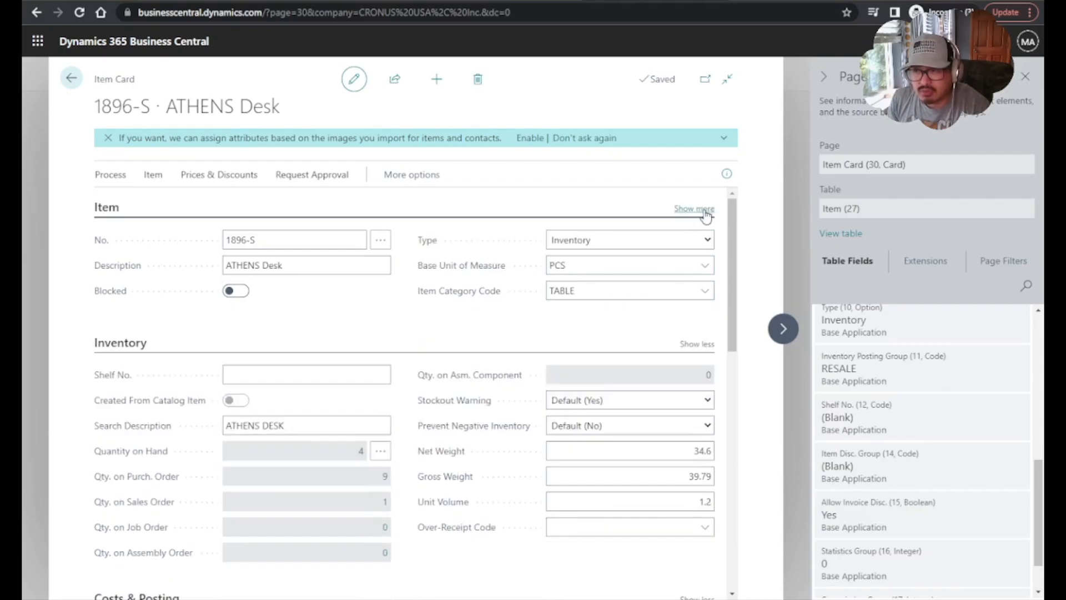
{"action": "left_click", "coordinate": [695, 209]}
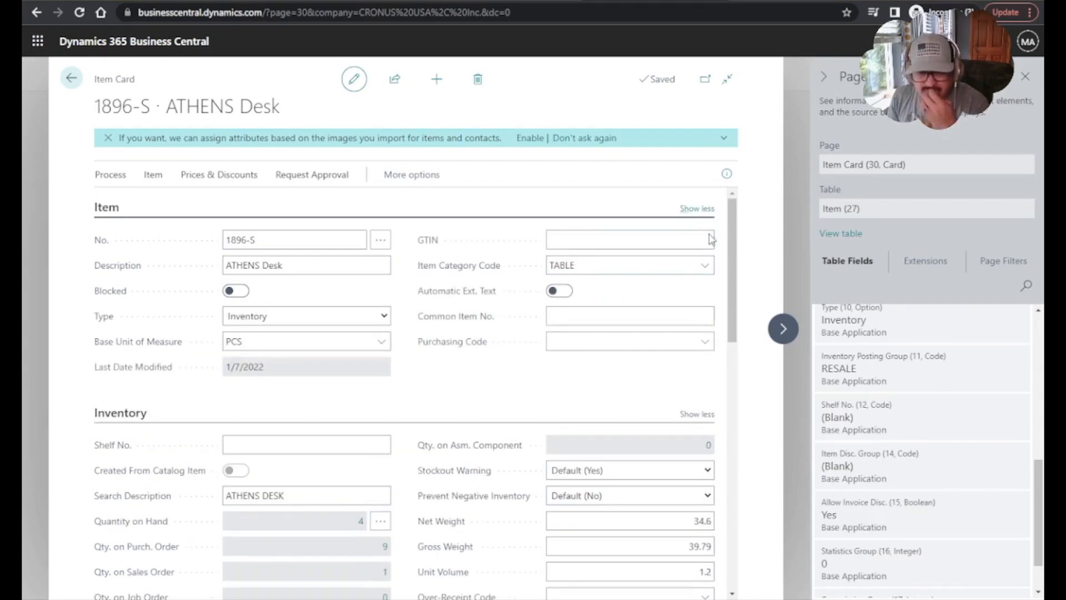
{"action": "scroll", "scroll_direction": "down", "scroll_amount": 3}
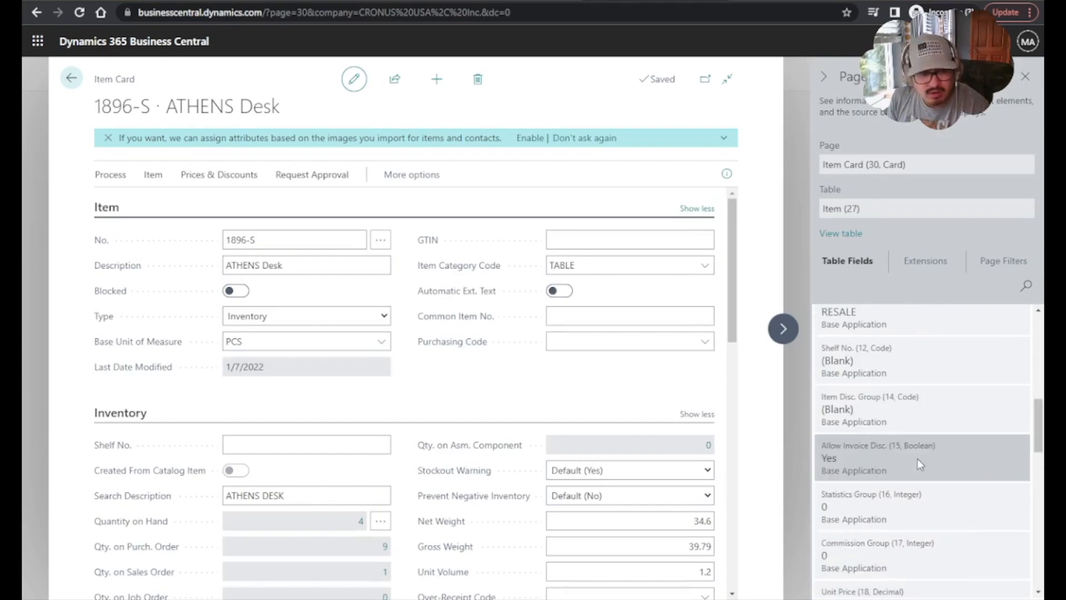
{"action": "scroll", "scroll_direction": "down", "scroll_amount": 3}
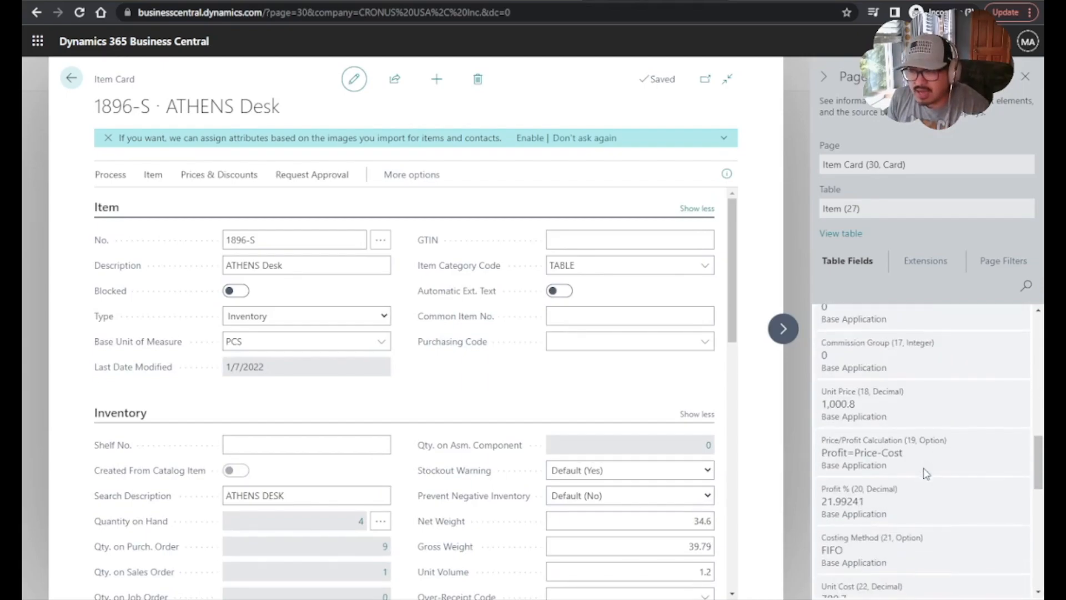
{"action": "scroll", "scroll_direction": "down", "scroll_amount": 3}
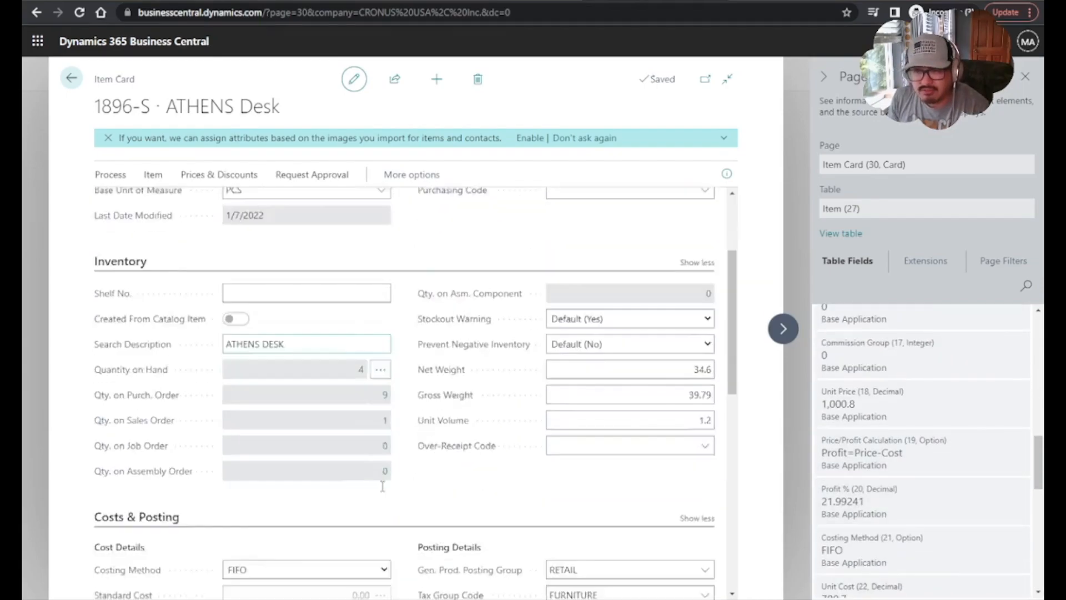
{"action": "scroll", "scroll_direction": "up", "scroll_amount": 3}
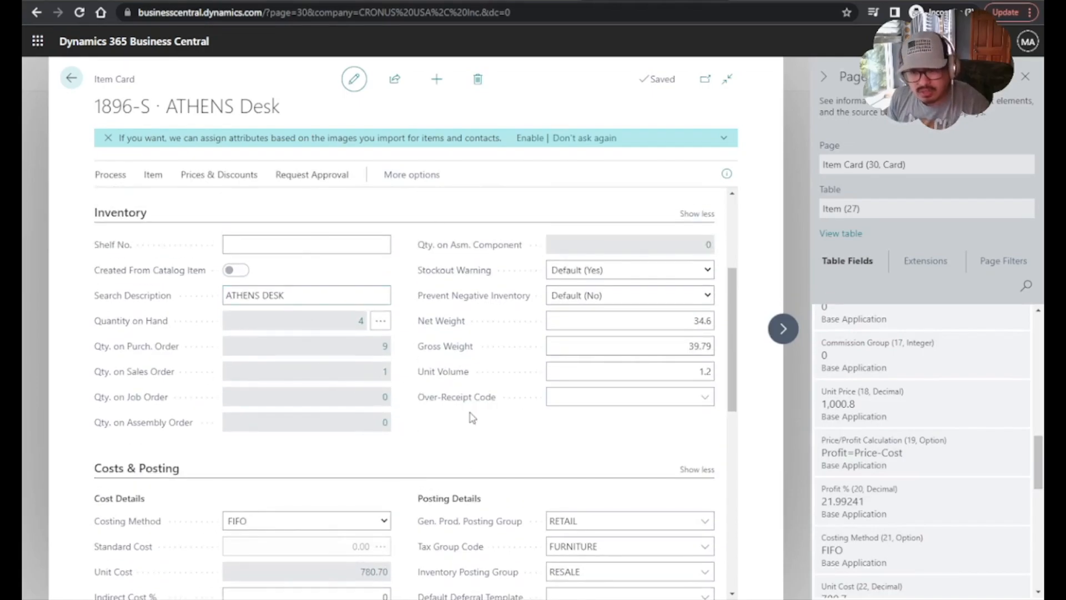
{"action": "scroll", "scroll_direction": "down", "scroll_amount": 3}
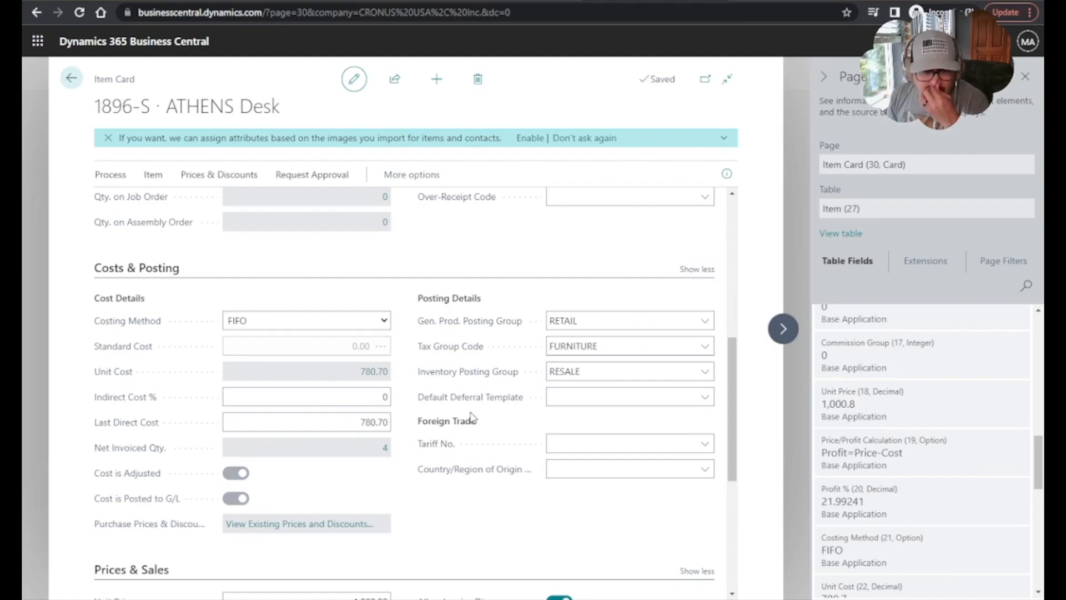
{"action": "mouse_move", "coordinate": [493, 428]}
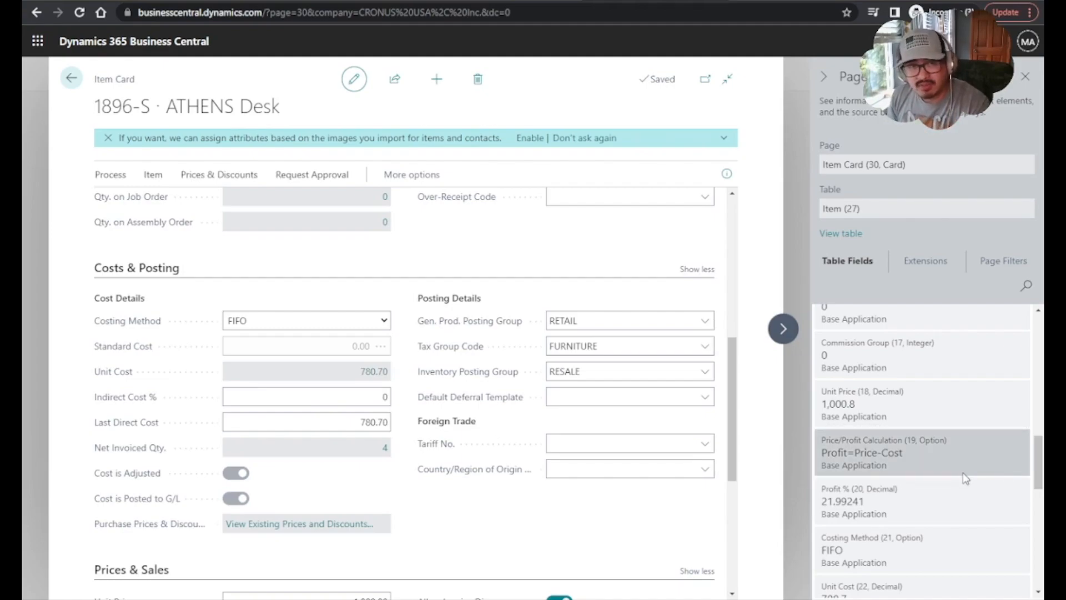
{"action": "mouse_move", "coordinate": [974, 514]}
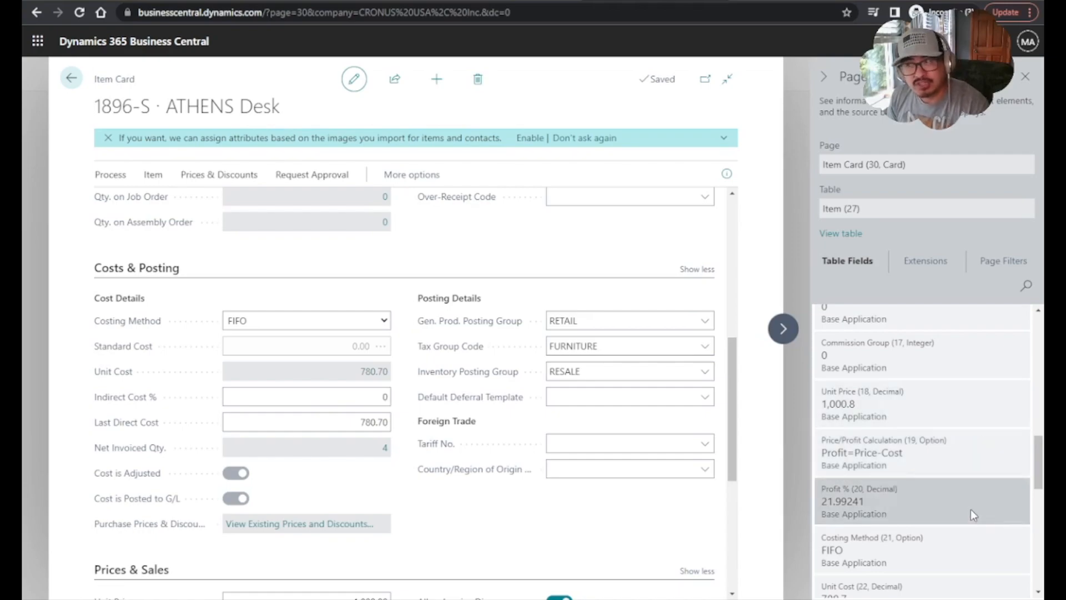
{"action": "mouse_move", "coordinate": [394, 386]}
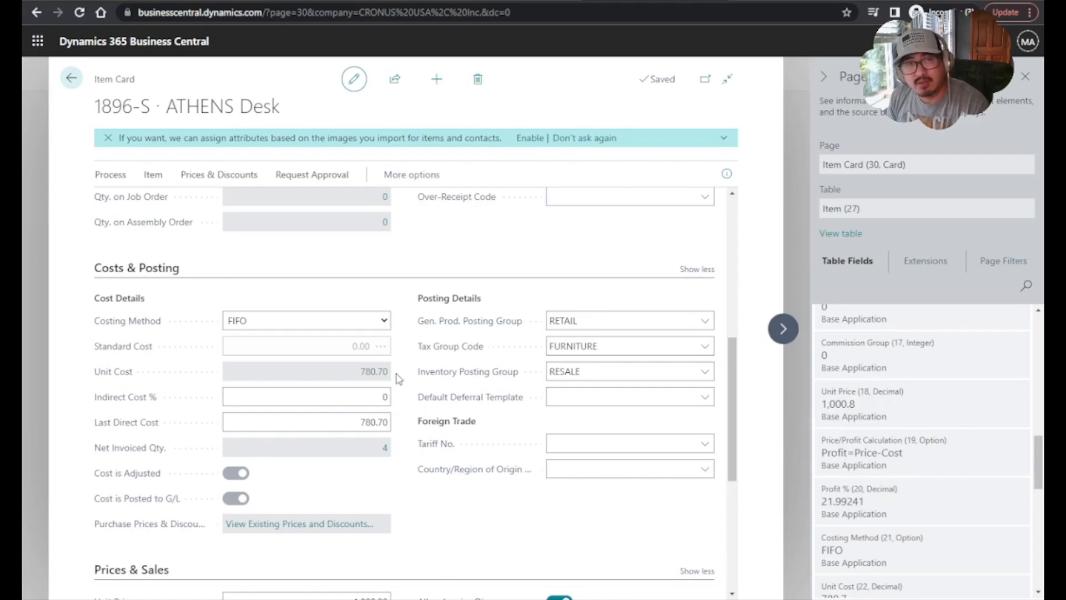
{"action": "mouse_move", "coordinate": [445, 357]}
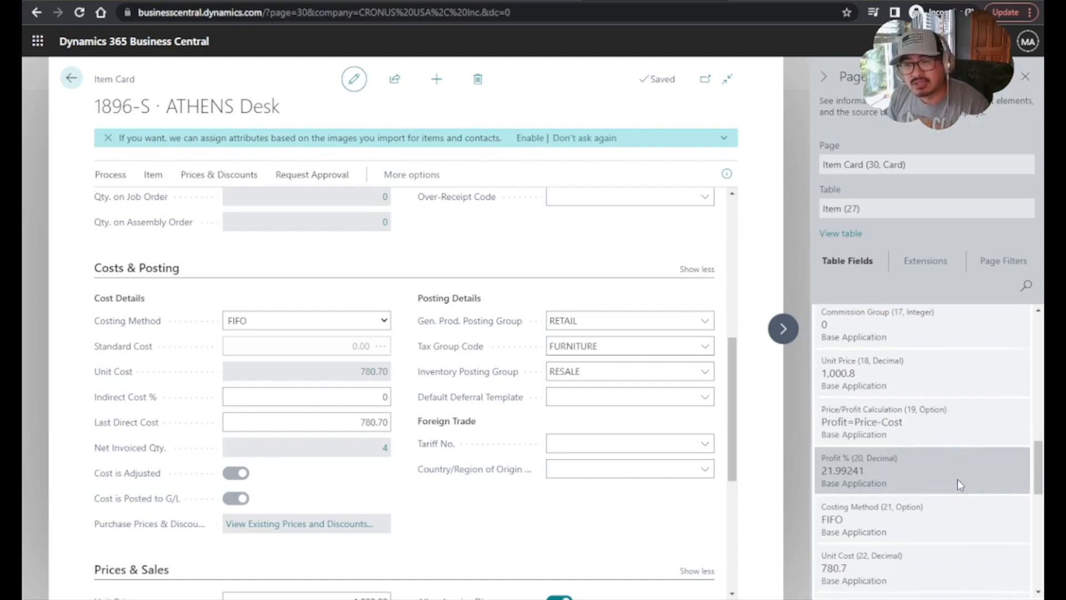
{"action": "scroll", "scroll_direction": "down", "scroll_amount": 3}
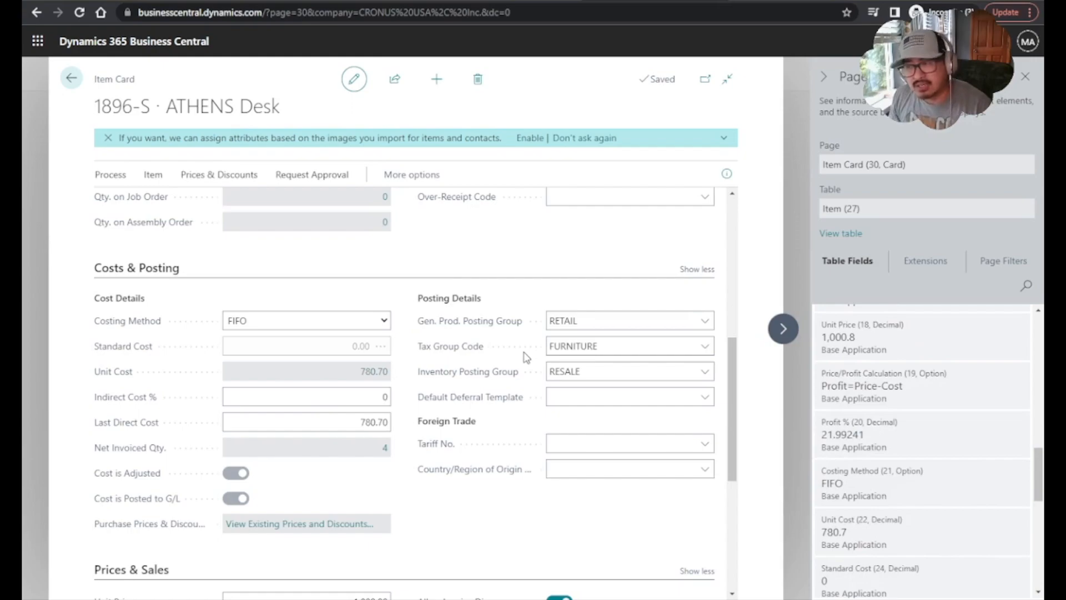
{"action": "mouse_move", "coordinate": [561, 363]}
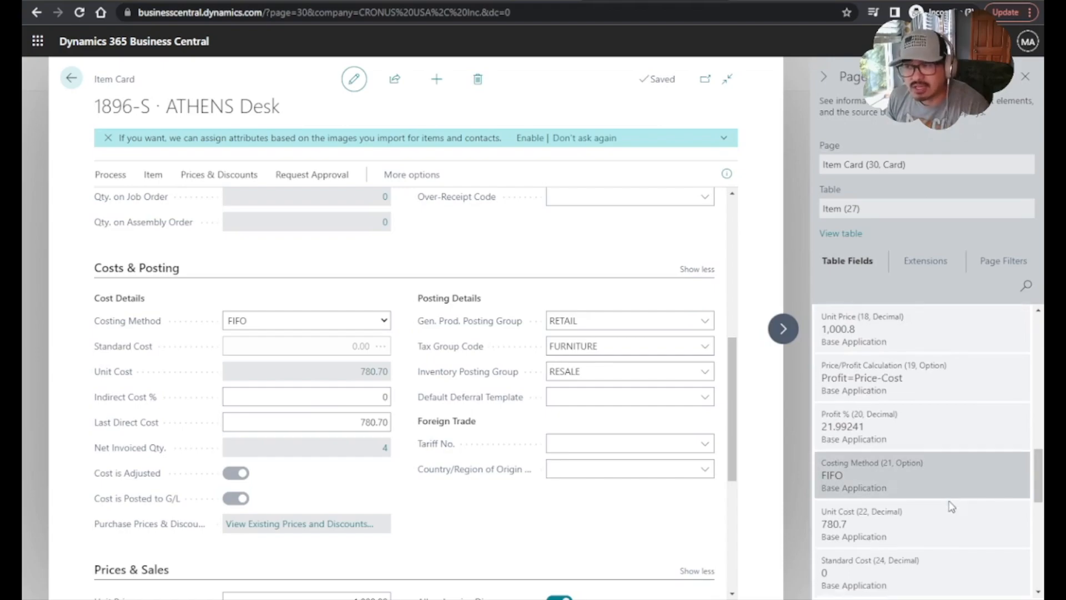
{"action": "scroll", "scroll_direction": "down", "scroll_amount": 3}
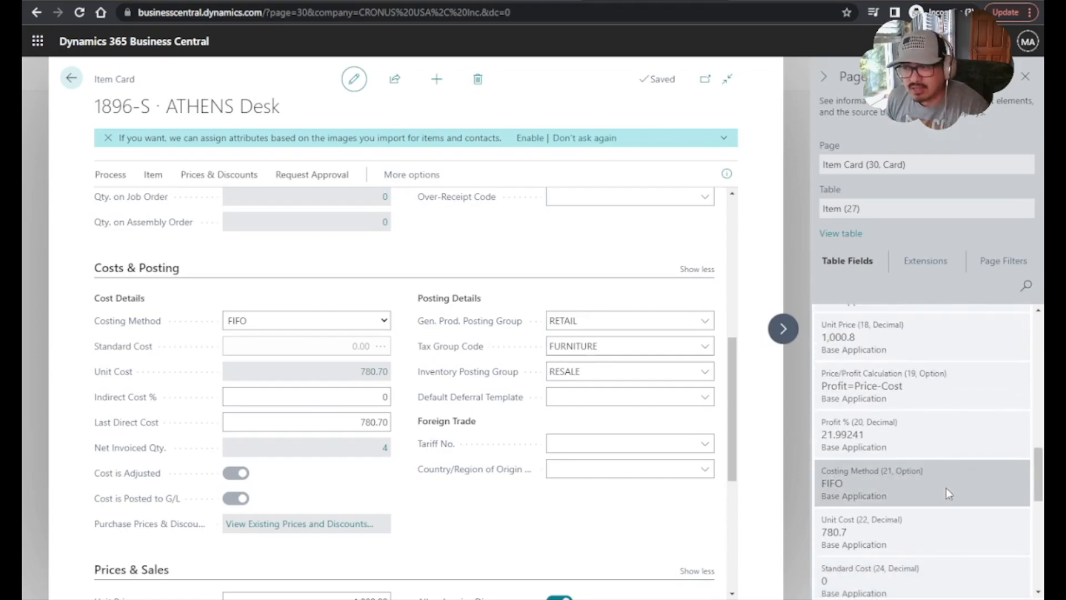
{"action": "mouse_move", "coordinate": [909, 454]}
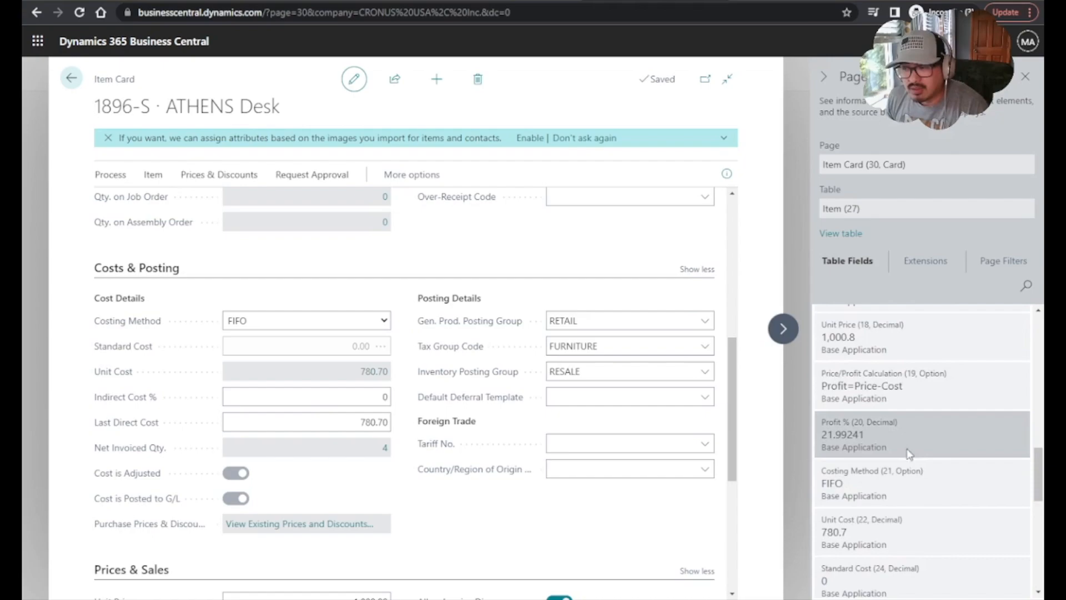
{"action": "scroll", "scroll_direction": "down", "scroll_amount": 3}
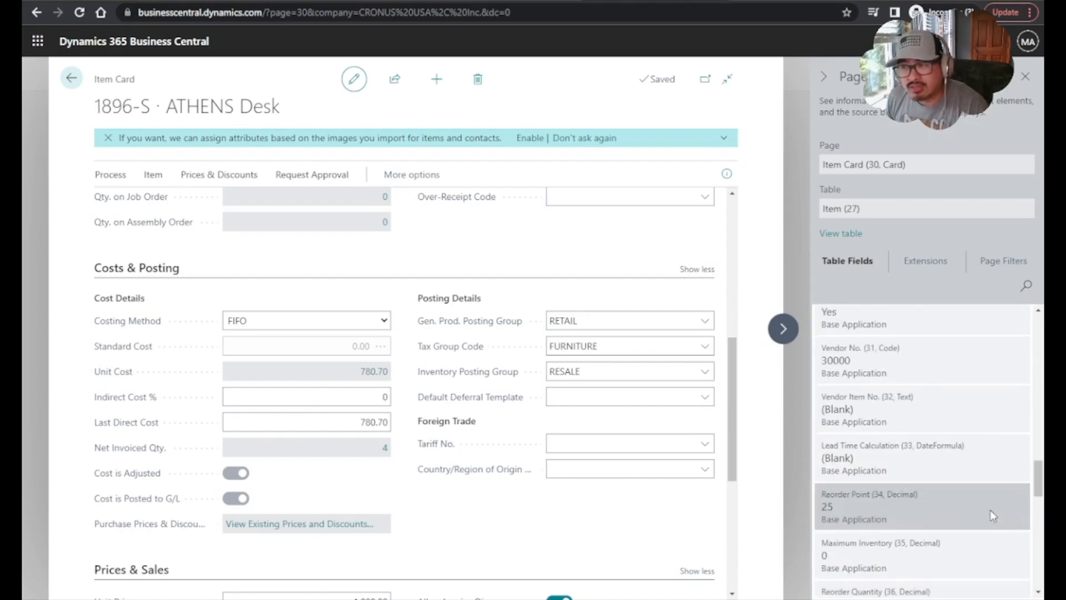
{"action": "scroll", "scroll_direction": "down", "scroll_amount": 3}
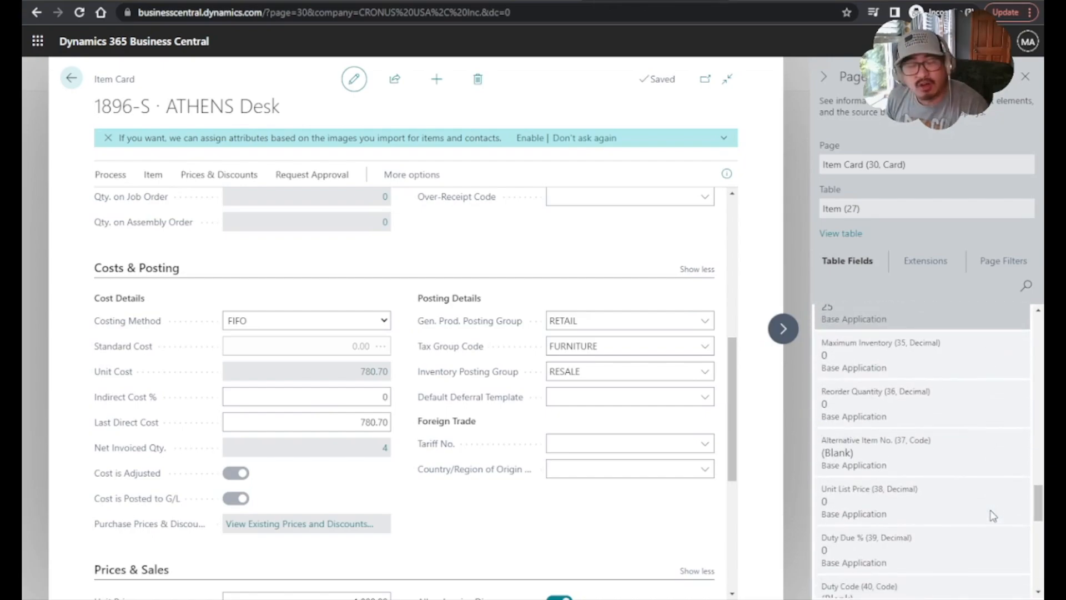
{"action": "scroll", "scroll_direction": "down", "scroll_amount": 3}
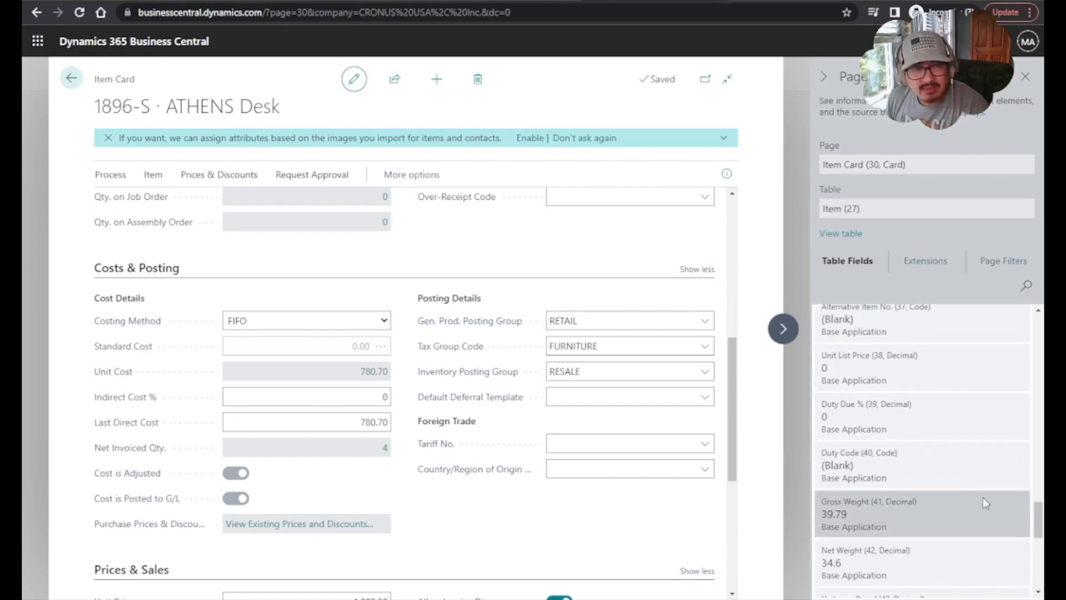
{"action": "scroll", "scroll_direction": "up", "scroll_amount": 3}
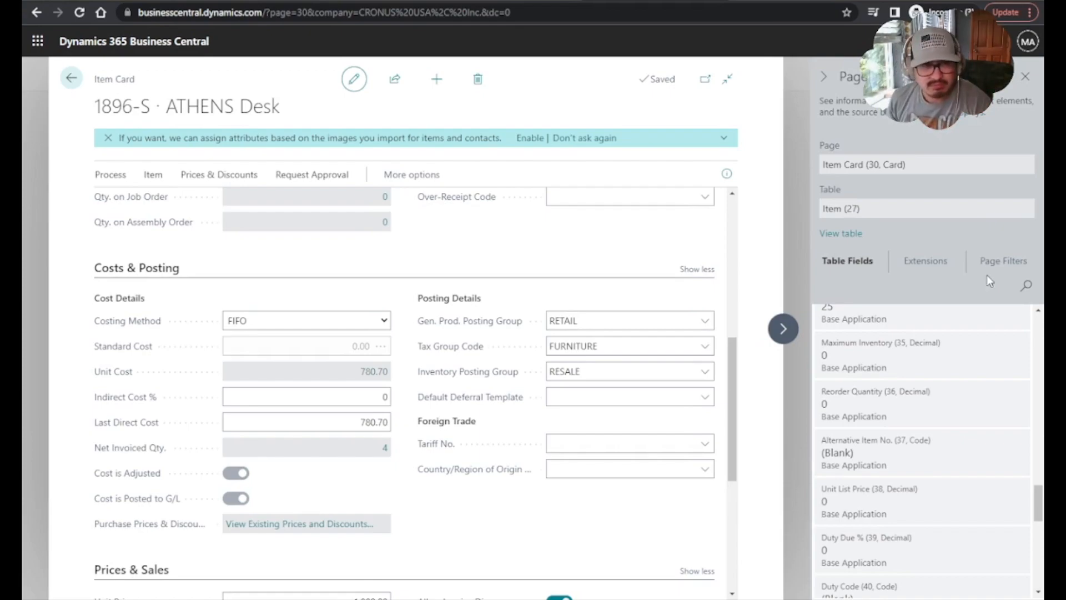
{"action": "mouse_move", "coordinate": [987, 286]}
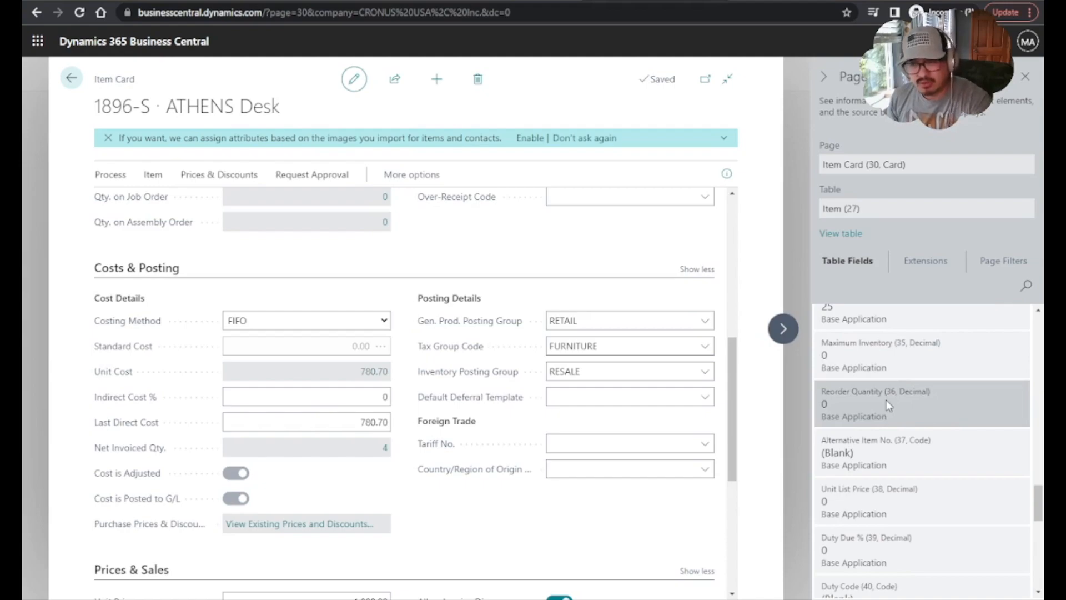
{"action": "mouse_move", "coordinate": [978, 379]}
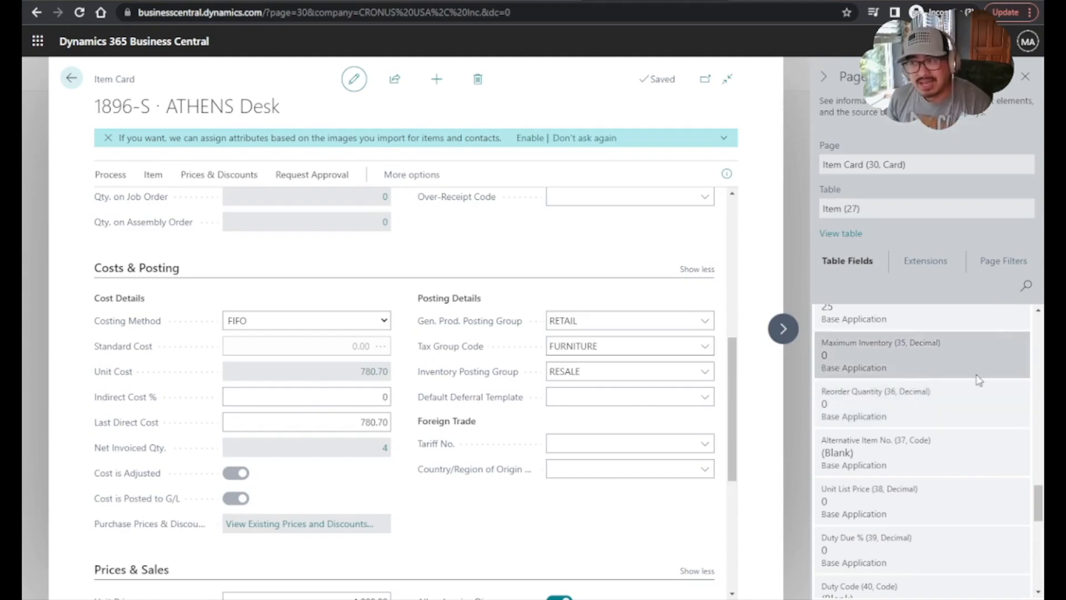
{"action": "mouse_move", "coordinate": [1000, 454]}
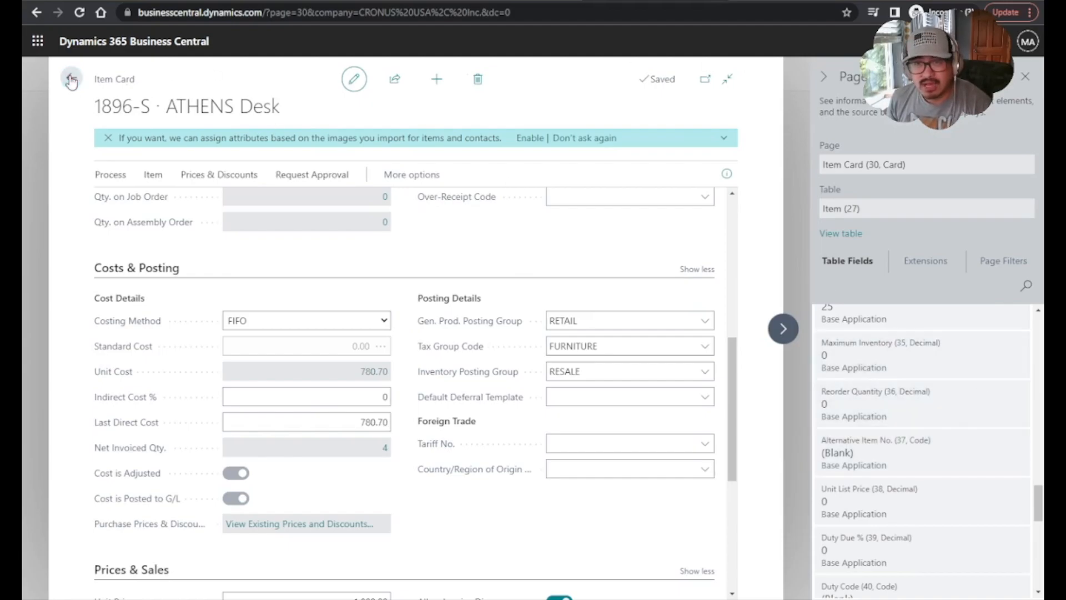
- Search 'users' with Tell Me, open Users, and open the BCUSER user card
{"action": "left_click", "coordinate": [71, 79]}
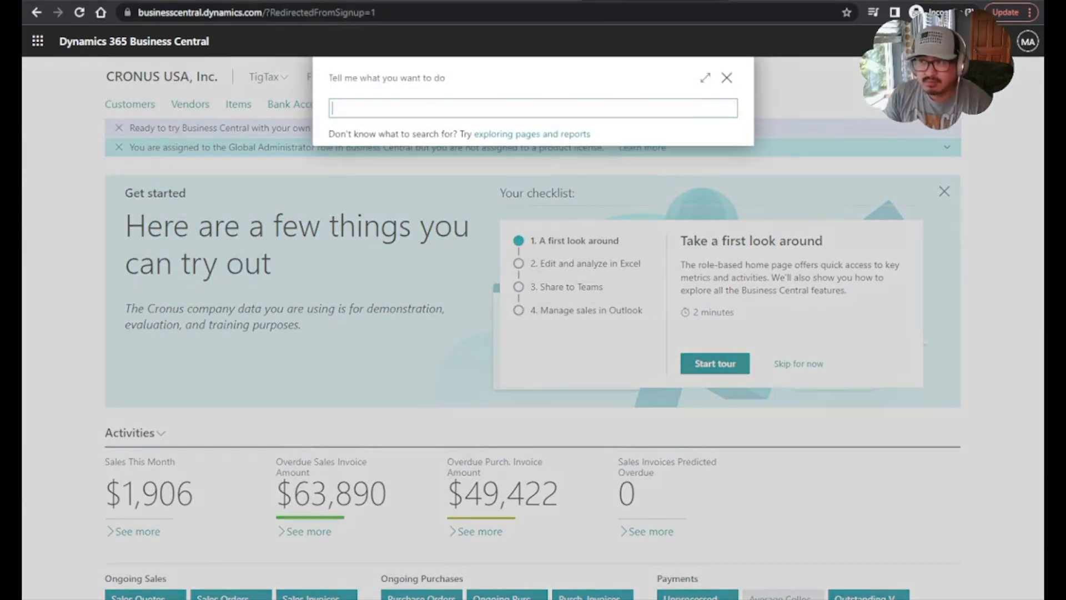
{"action": "type", "text": "users"}
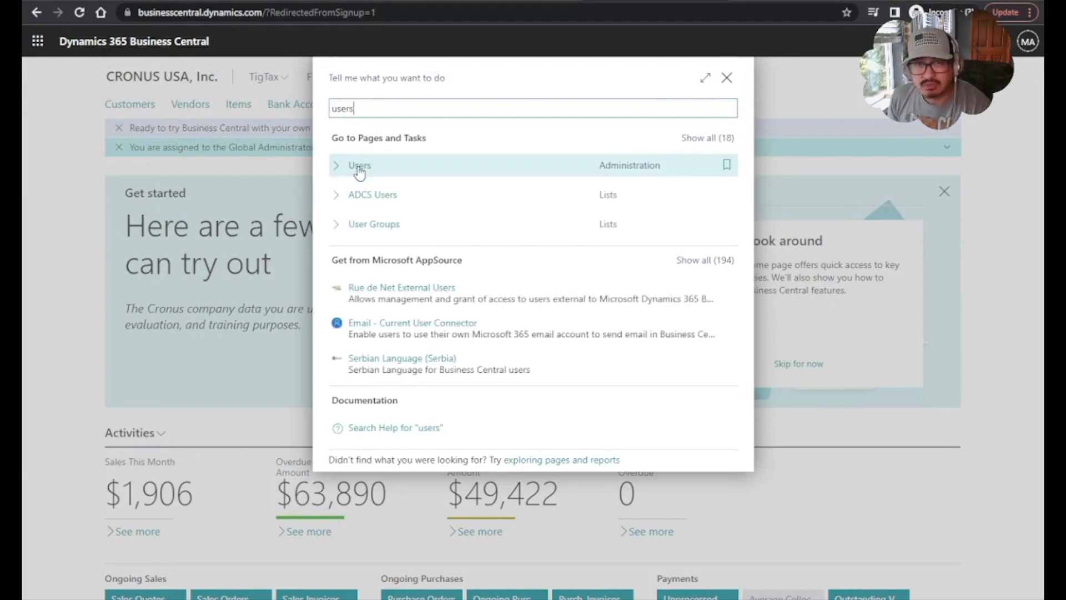
{"action": "mouse_move", "coordinate": [179, 266]}
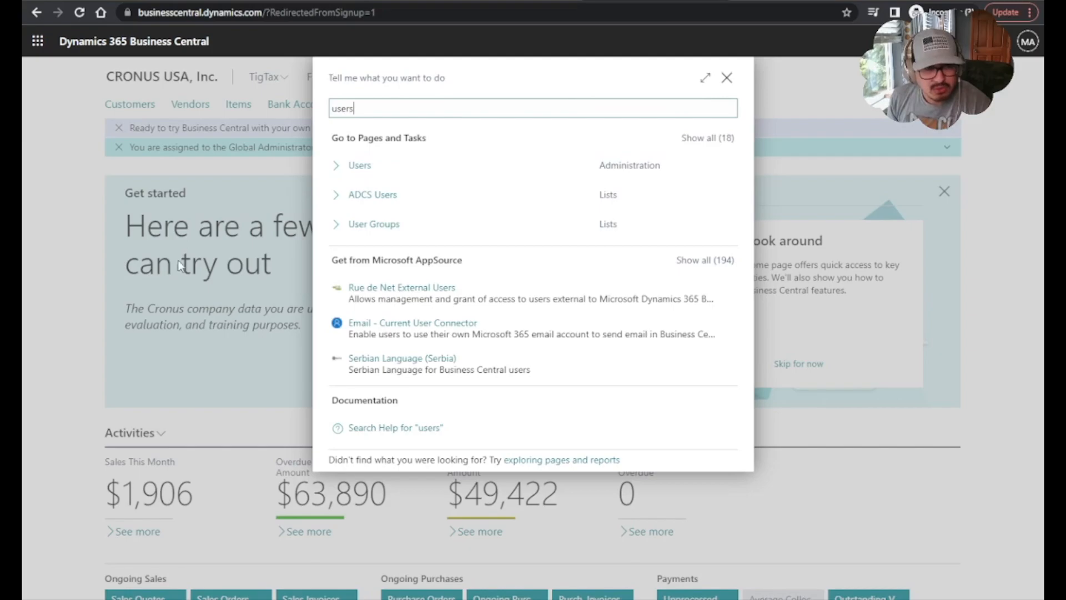
{"action": "left_click", "coordinate": [359, 164]}
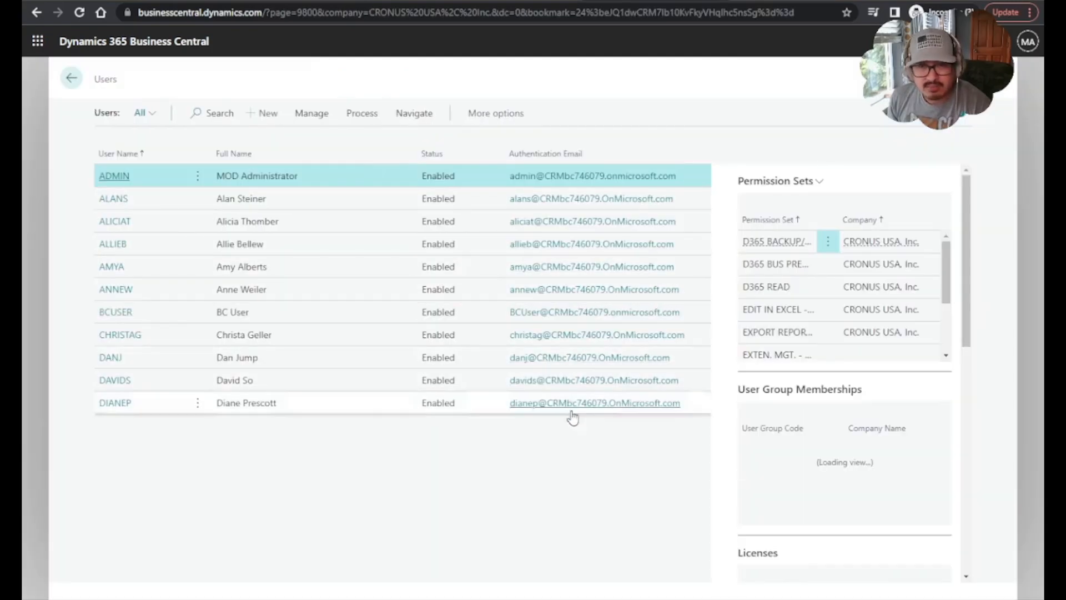
{"action": "left_click", "coordinate": [115, 312]}
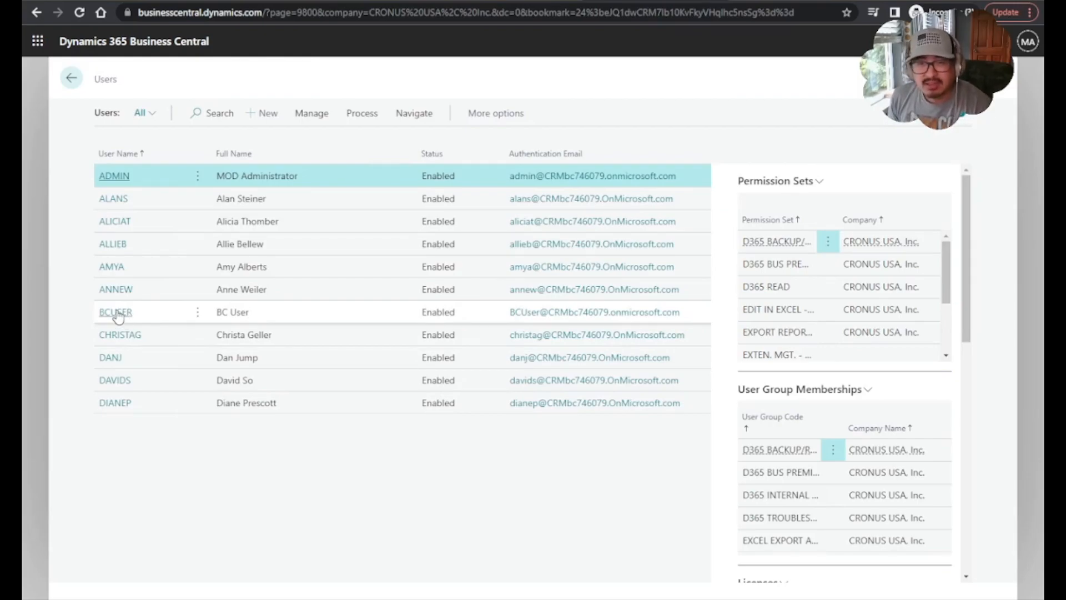
{"action": "left_click", "coordinate": [115, 311]}
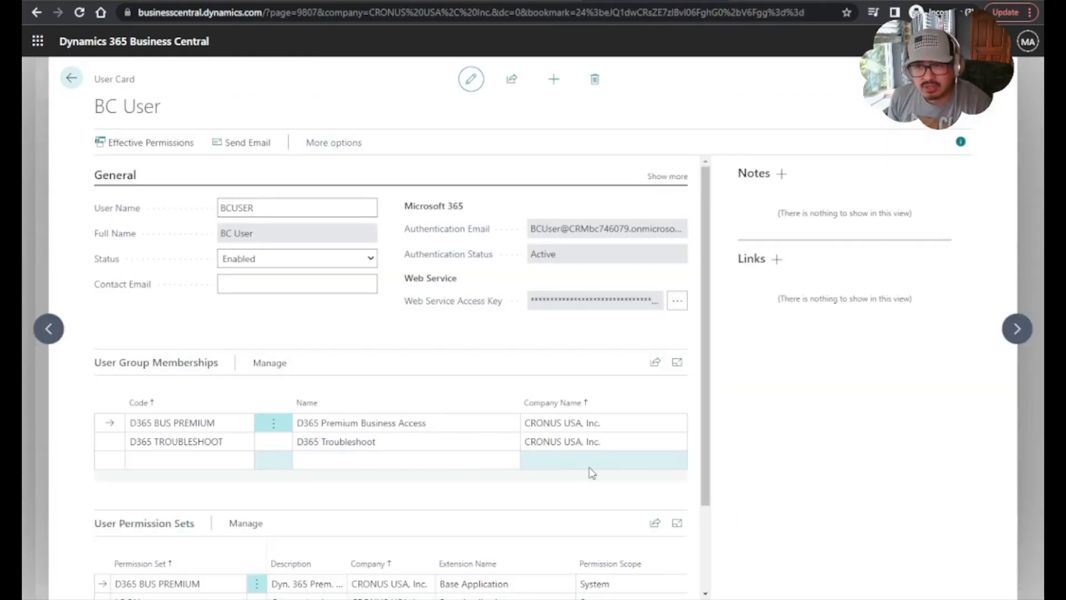
- Select BC User's TROUBLESHOOT TOOLS permission set and show its Manage actions
{"action": "scroll", "scroll_direction": "down", "scroll_amount": 3}
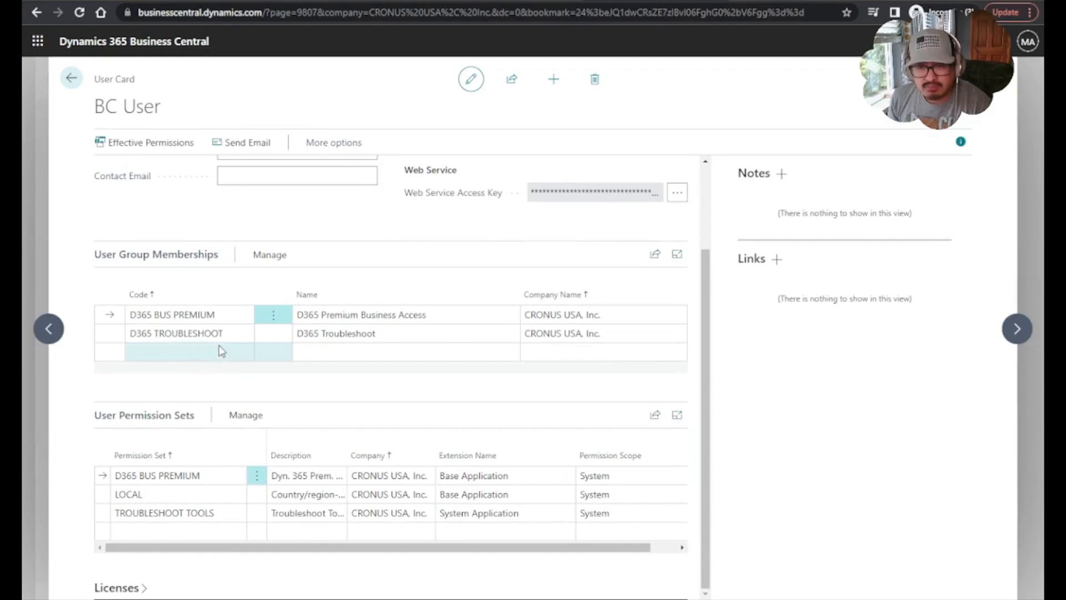
{"action": "left_click", "coordinate": [176, 333]}
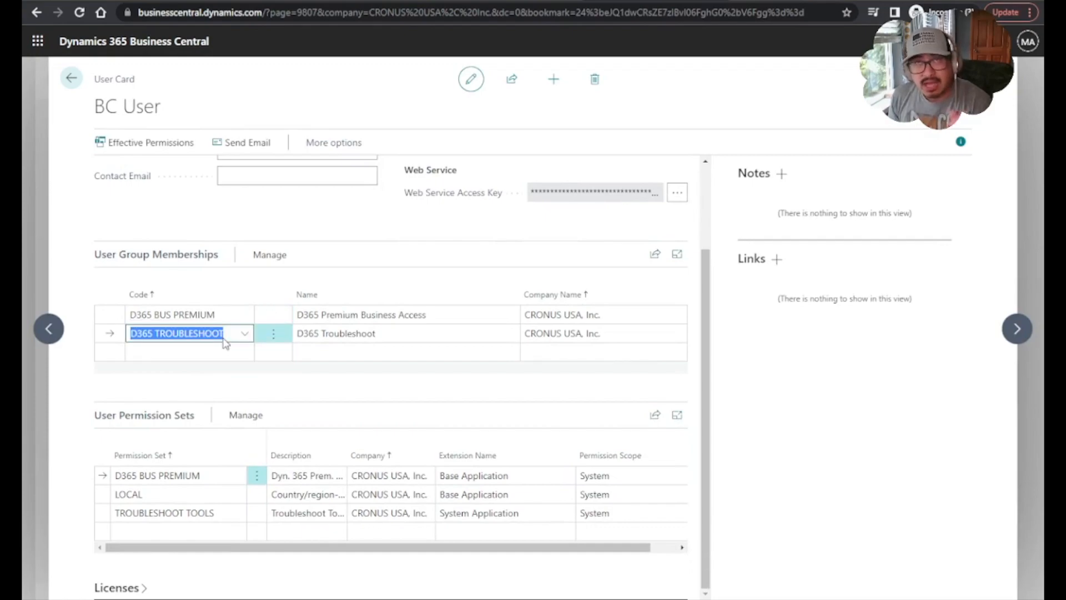
{"action": "mouse_move", "coordinate": [265, 364]}
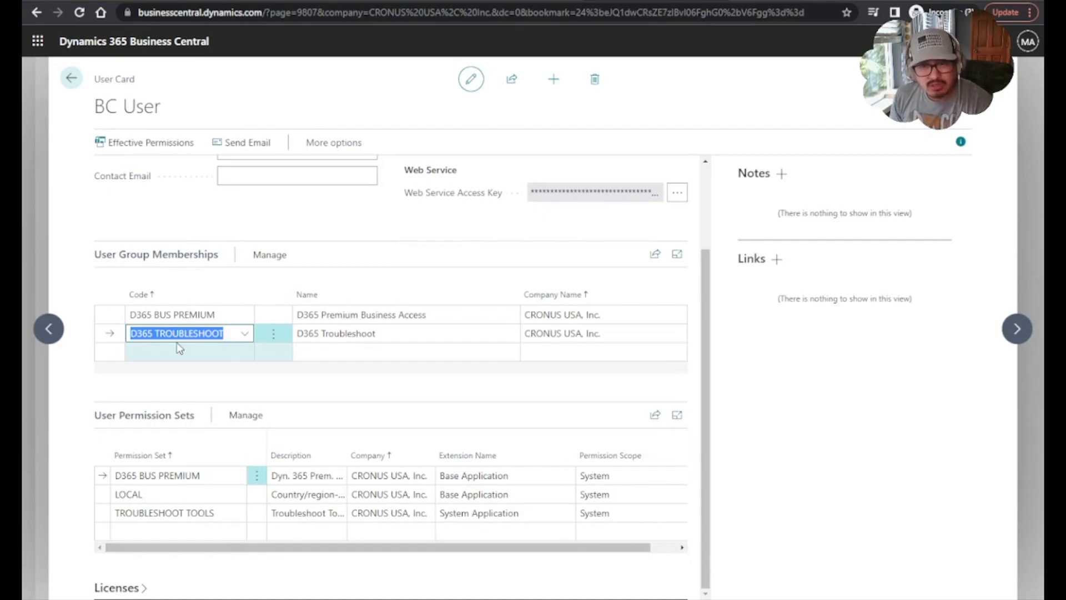
{"action": "left_click", "coordinate": [163, 512]}
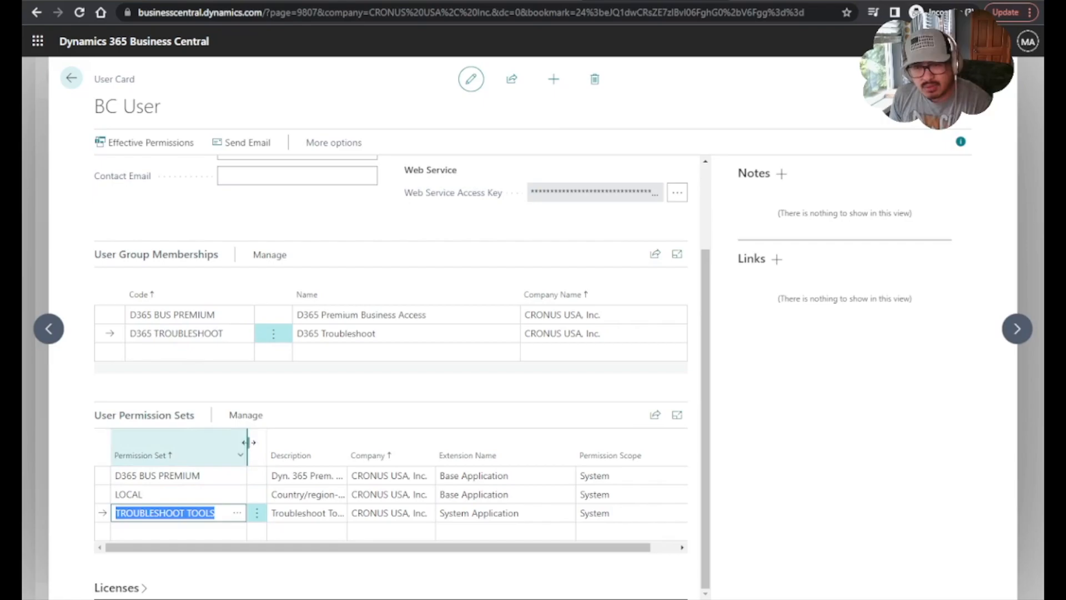
{"action": "left_click", "coordinate": [246, 415]}
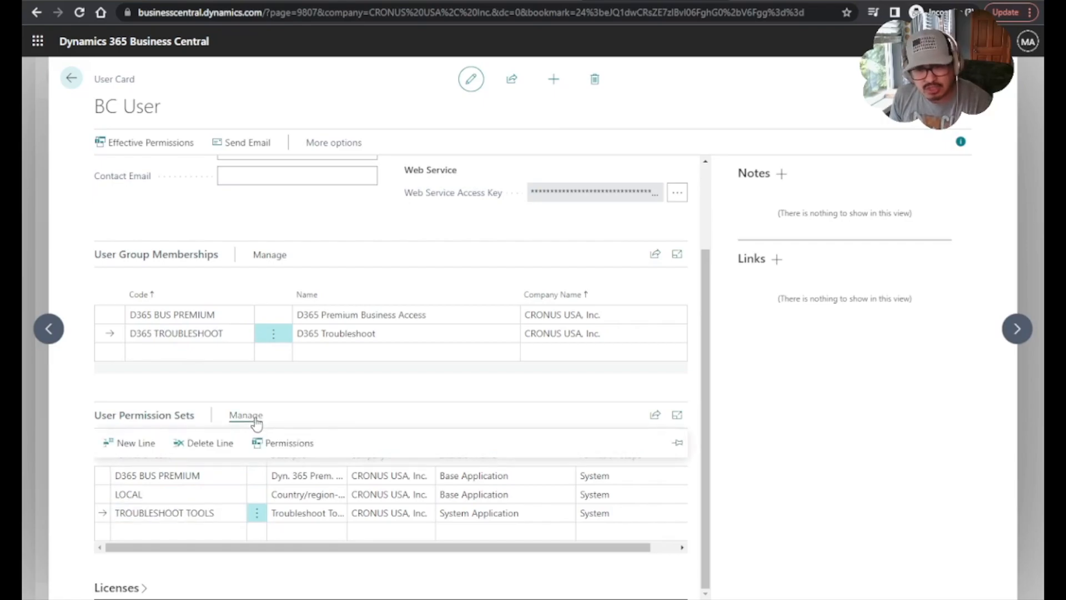
- Open the TROUBLESHOOT TOOLS permissions and select the Tools, Zoom line
{"action": "left_click", "coordinate": [288, 443]}
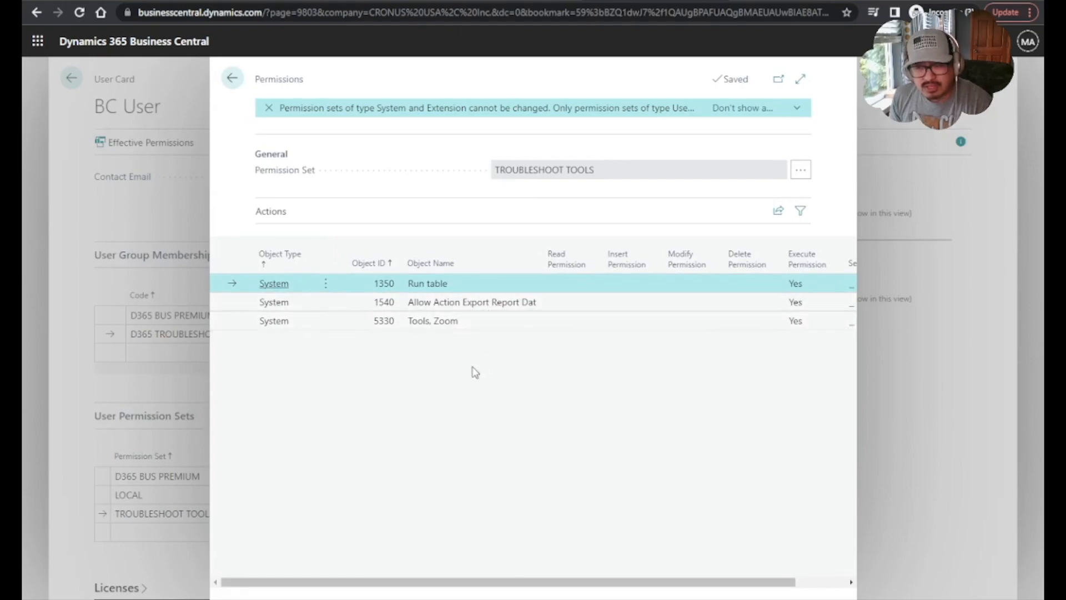
{"action": "left_click", "coordinate": [433, 321]}
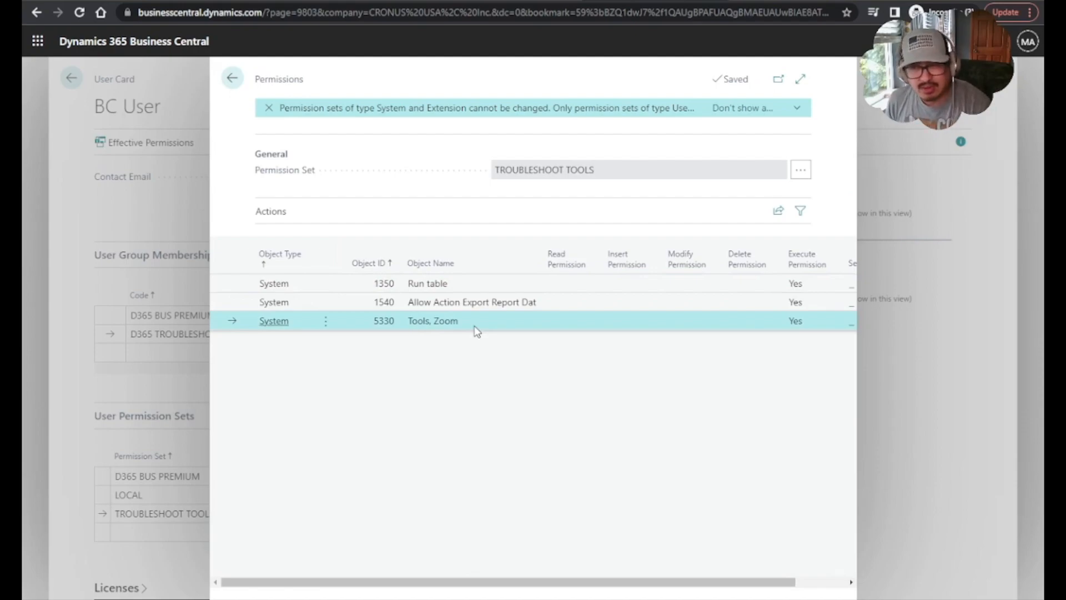
{"action": "mouse_move", "coordinate": [787, 357]}
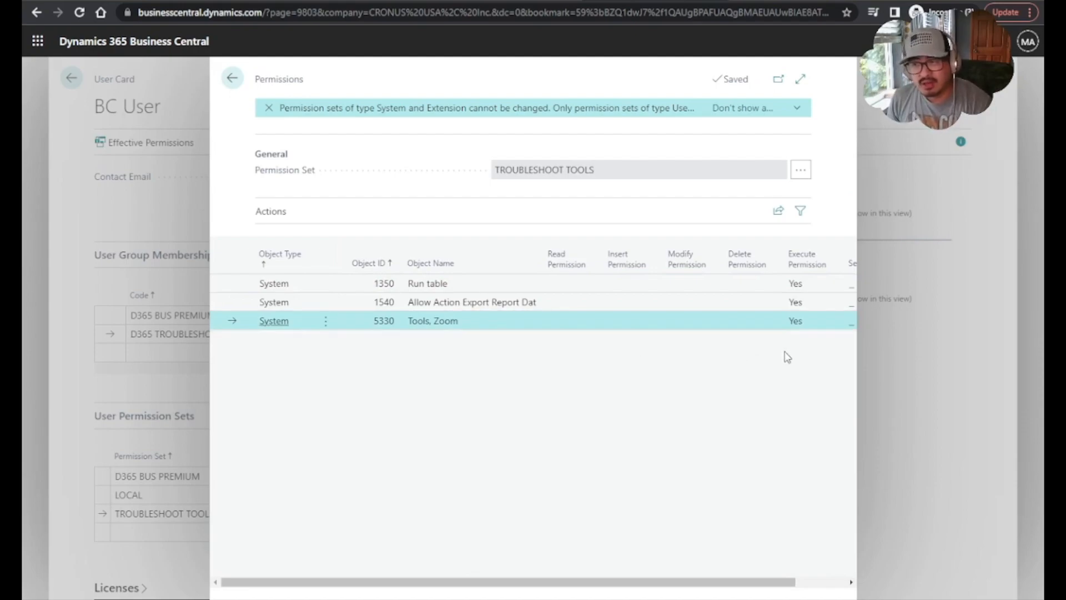
{"action": "mouse_move", "coordinate": [807, 333]}
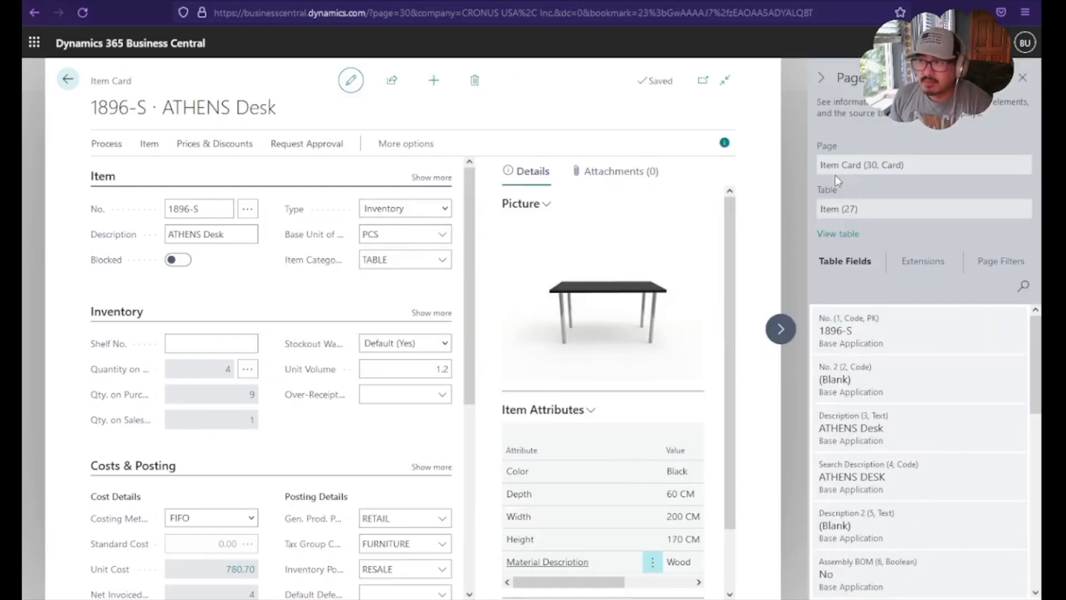
- Scroll the test user's Page Inspection fields, then return to the admin's TROUBLESHOOT TOOLS permissions
{"action": "scroll", "scroll_direction": "down", "scroll_amount": 3}
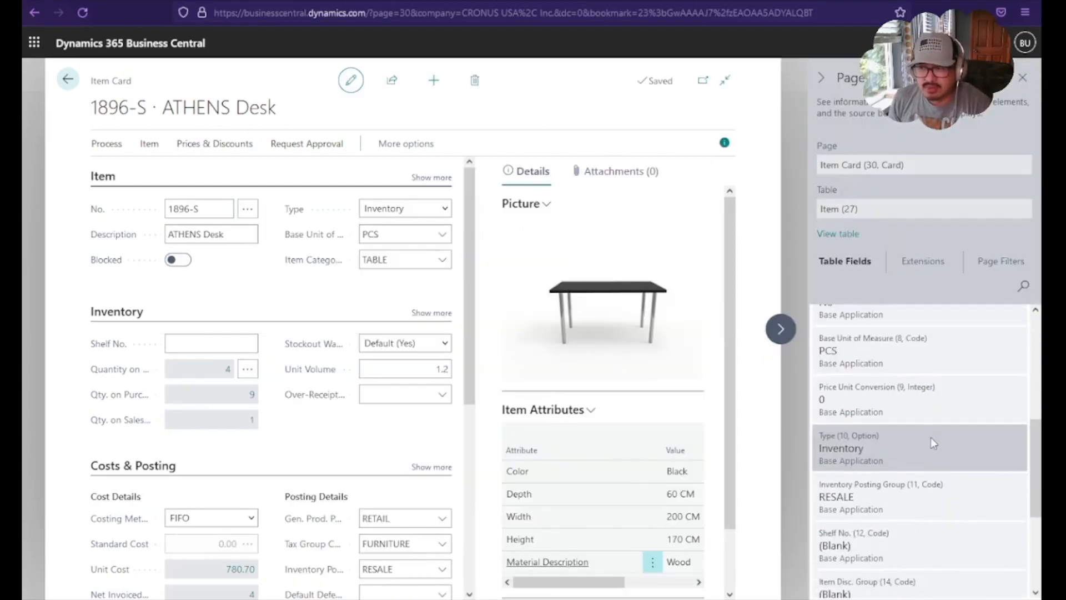
{"action": "scroll", "scroll_direction": "down", "scroll_amount": 3}
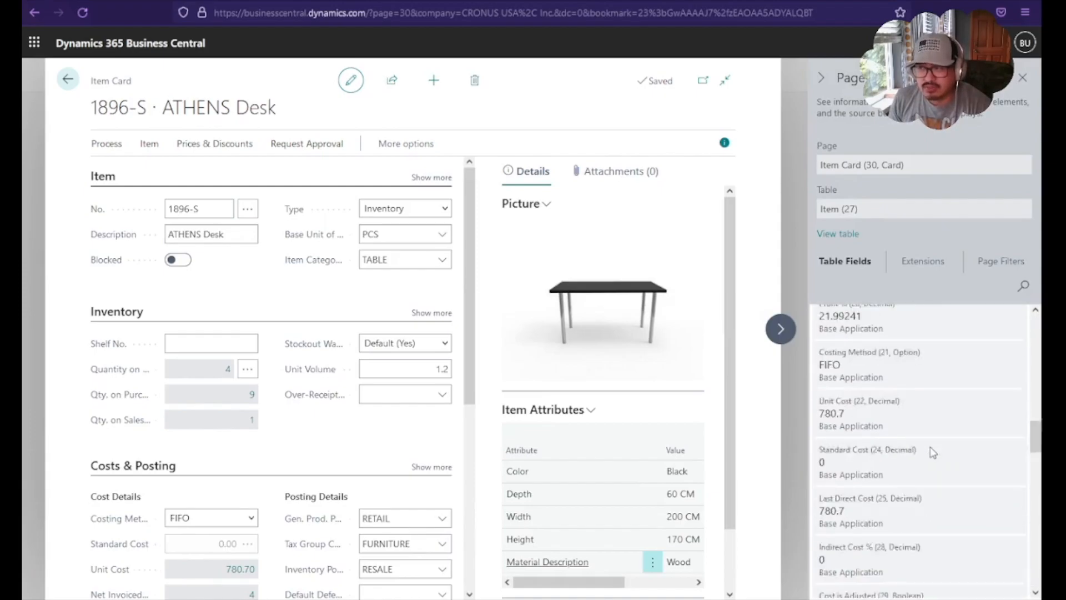
{"action": "left_click", "coordinate": [1023, 77]}
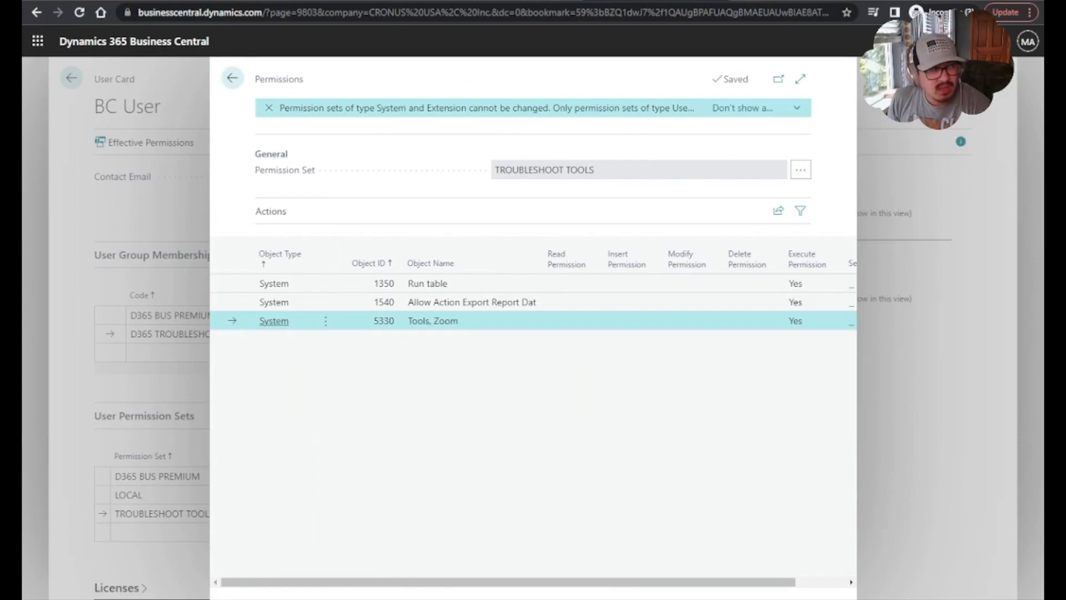
{"action": "mouse_move", "coordinate": [303, 130]}
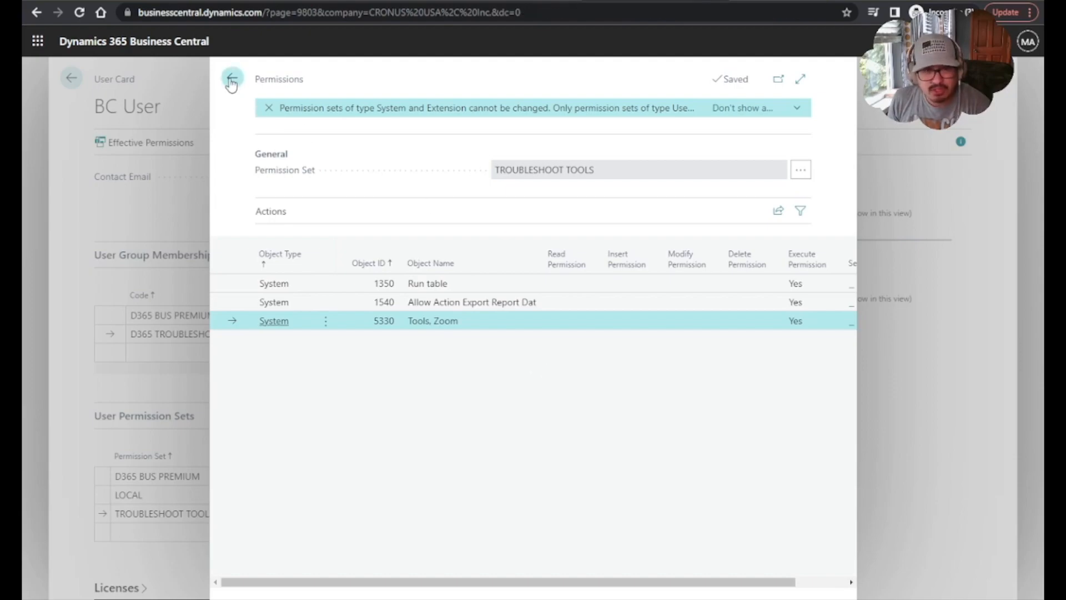
- Remove the TROUBLESHOOT TOOLS permission set from BC User, confirm the deletion, and leave the user card
{"action": "left_click", "coordinate": [233, 78]}
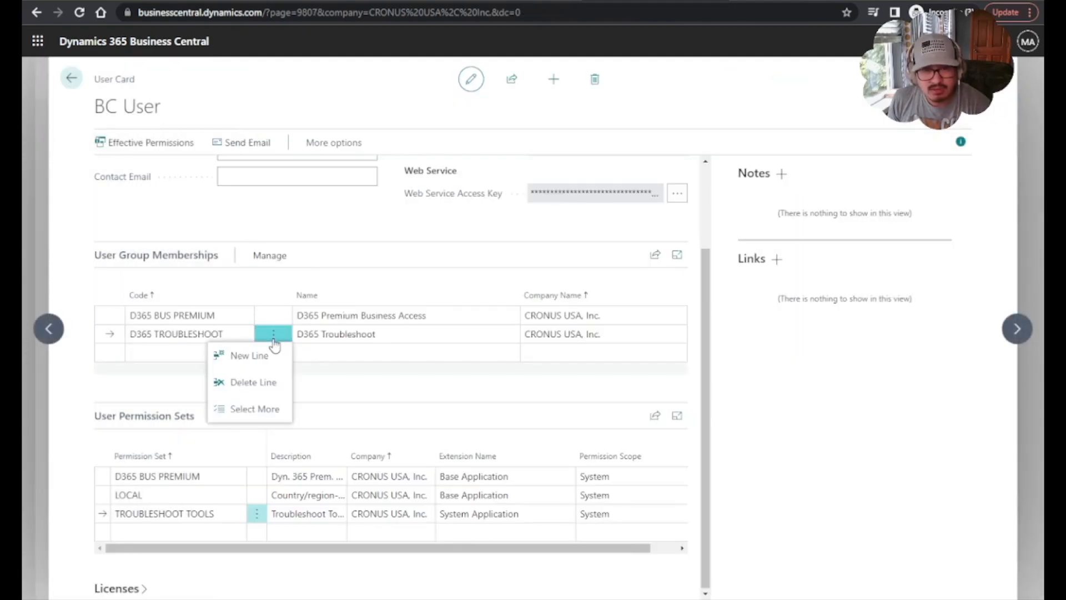
{"action": "left_click", "coordinate": [254, 382]}
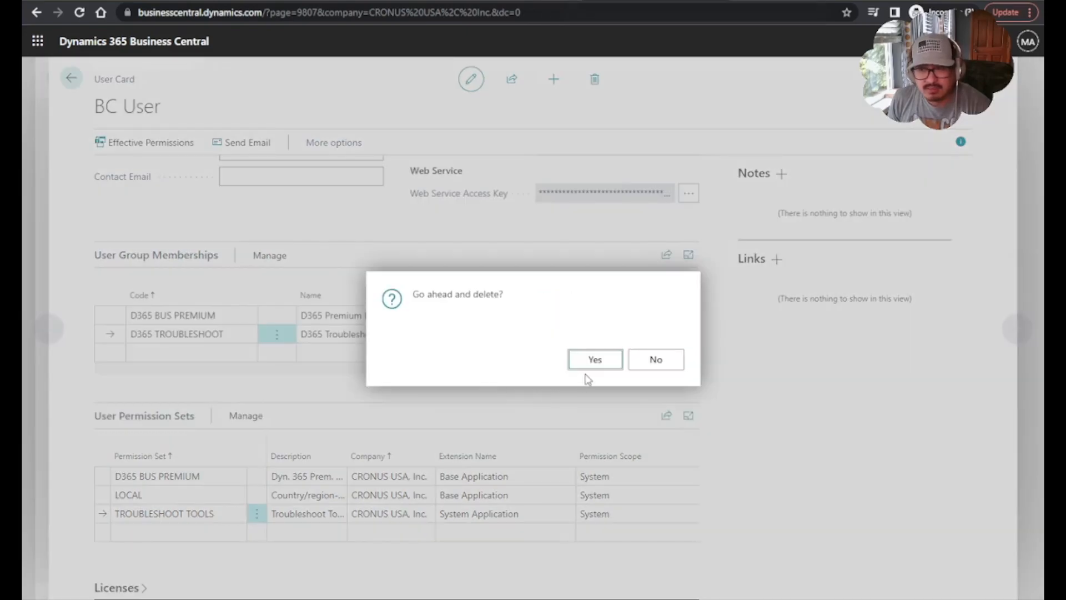
{"action": "left_click", "coordinate": [594, 360]}
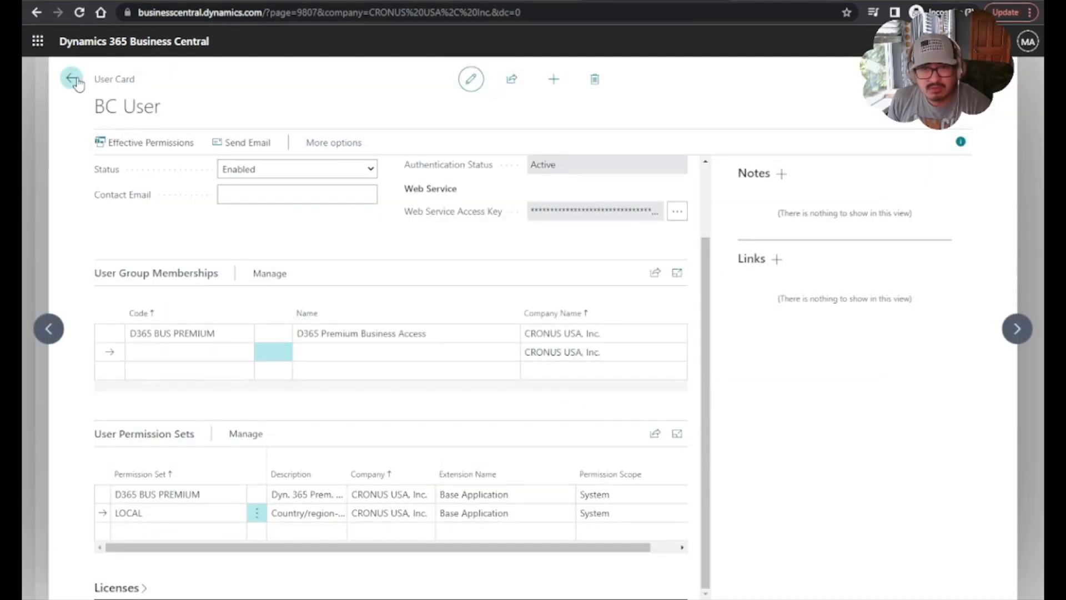
{"action": "left_click", "coordinate": [71, 78]}
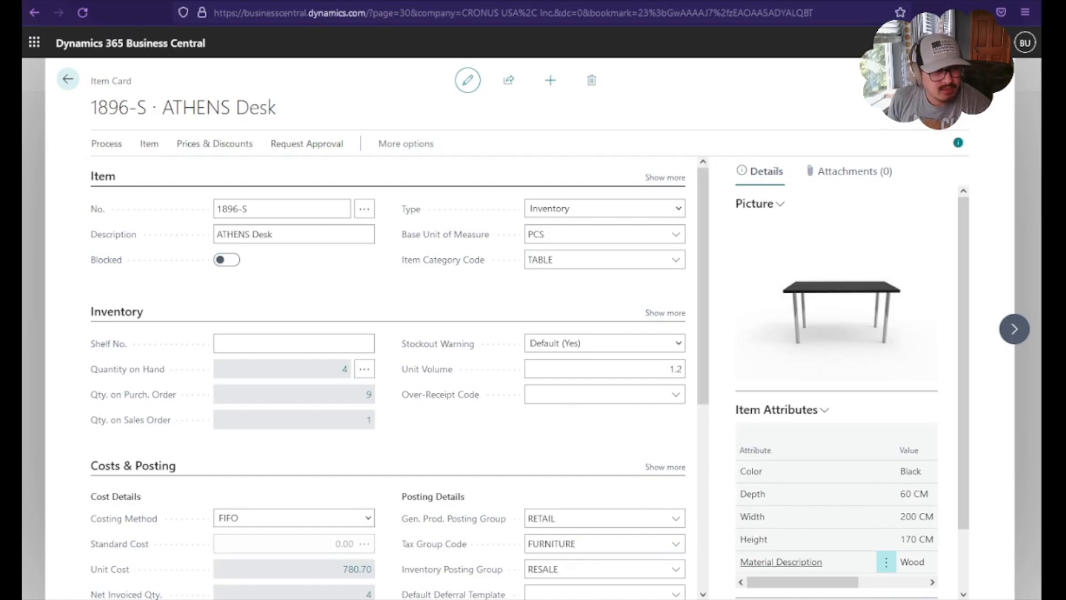
{"action": "mouse_move", "coordinate": [548, 269]}
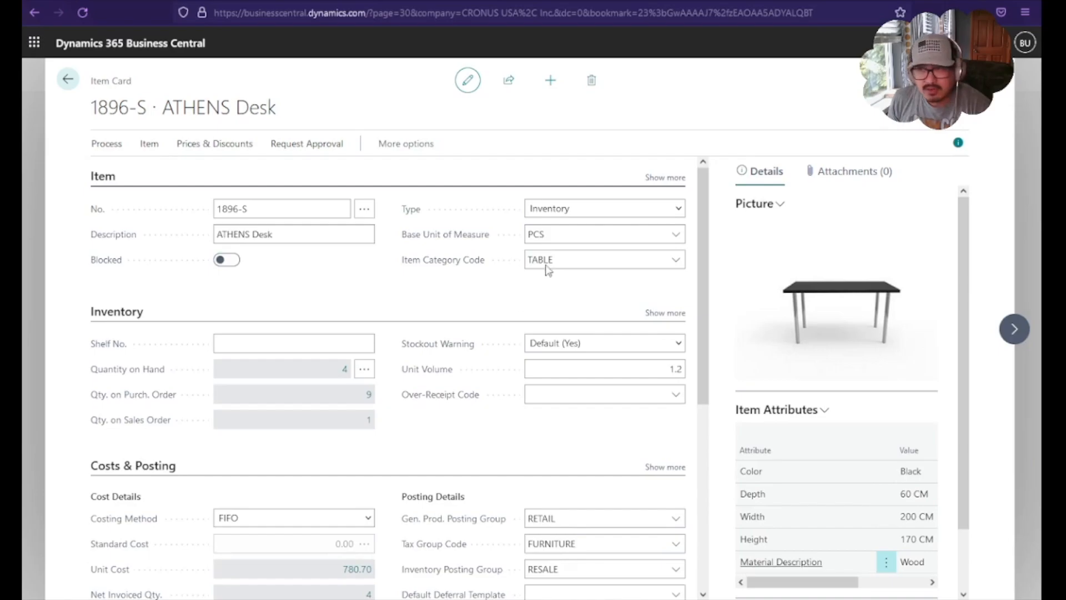
- Go back home and open the ATHENS Desk item card from the Items list
{"action": "left_click", "coordinate": [68, 79]}
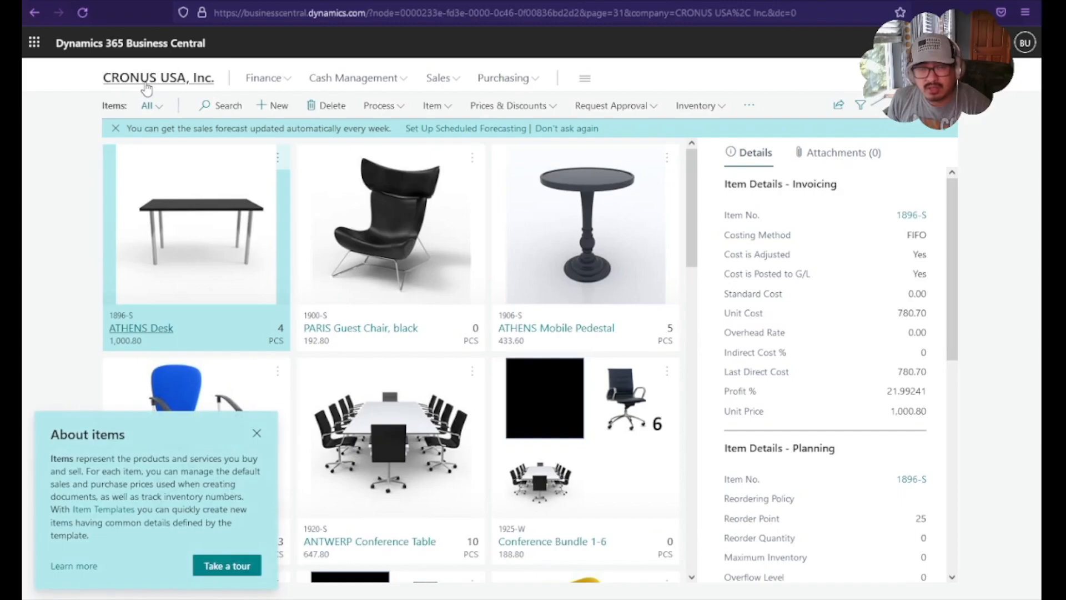
{"action": "left_click", "coordinate": [158, 78]}
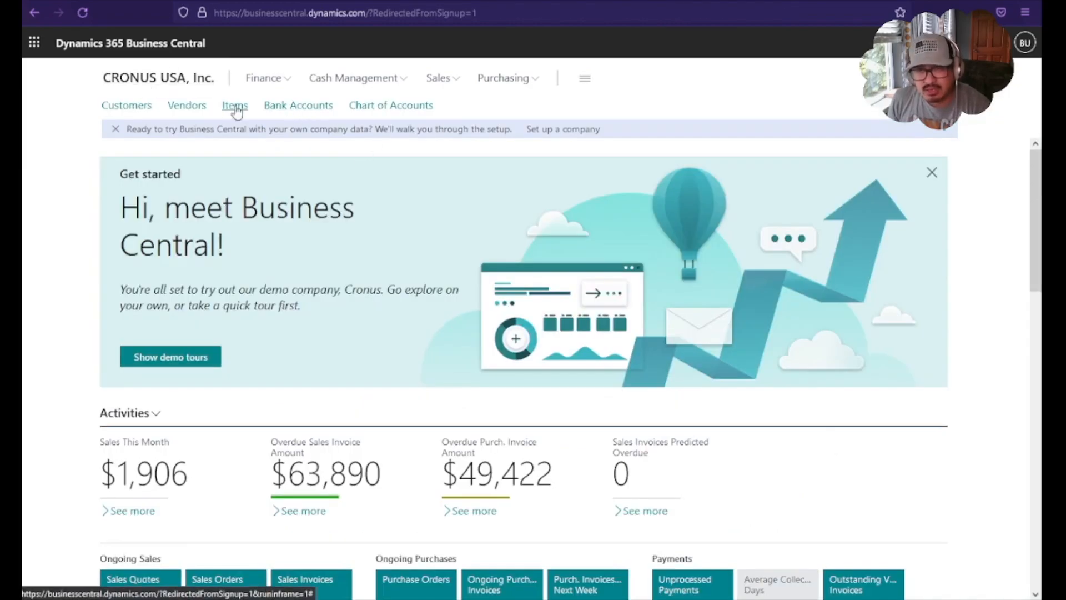
{"action": "left_click", "coordinate": [234, 105]}
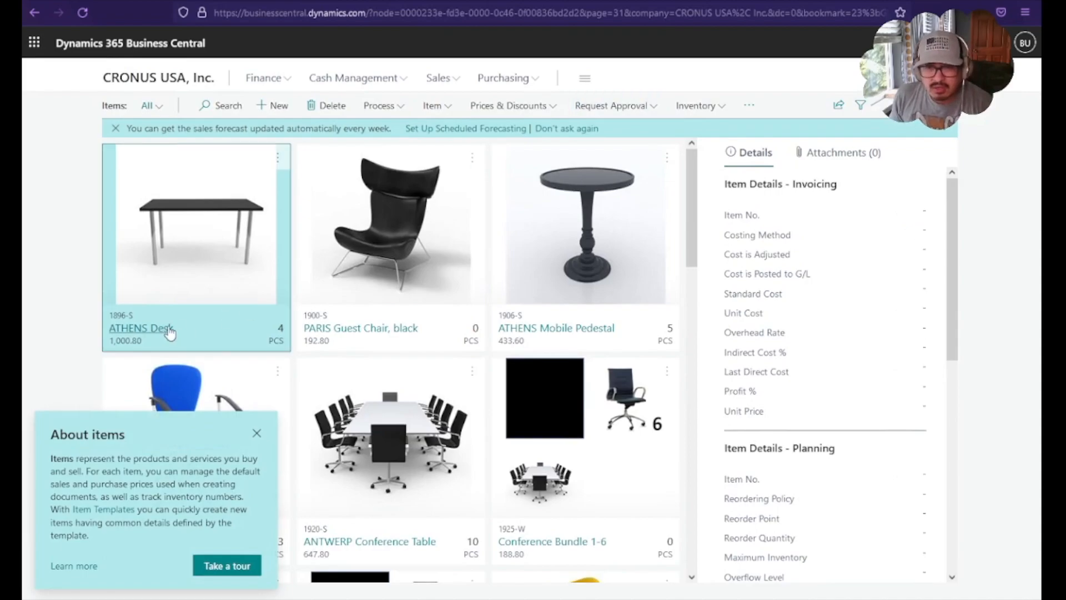
{"action": "left_click", "coordinate": [139, 328]}
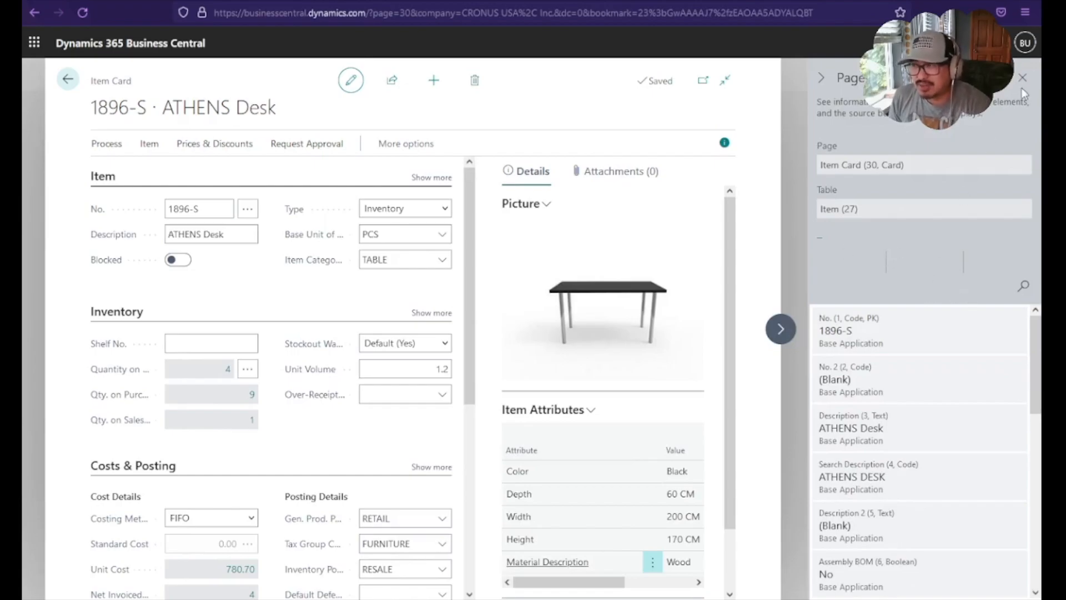
- Review the ATHENS Desk inspection fields, then return to the CRONUS USA home page
{"action": "left_click", "coordinate": [1023, 78]}
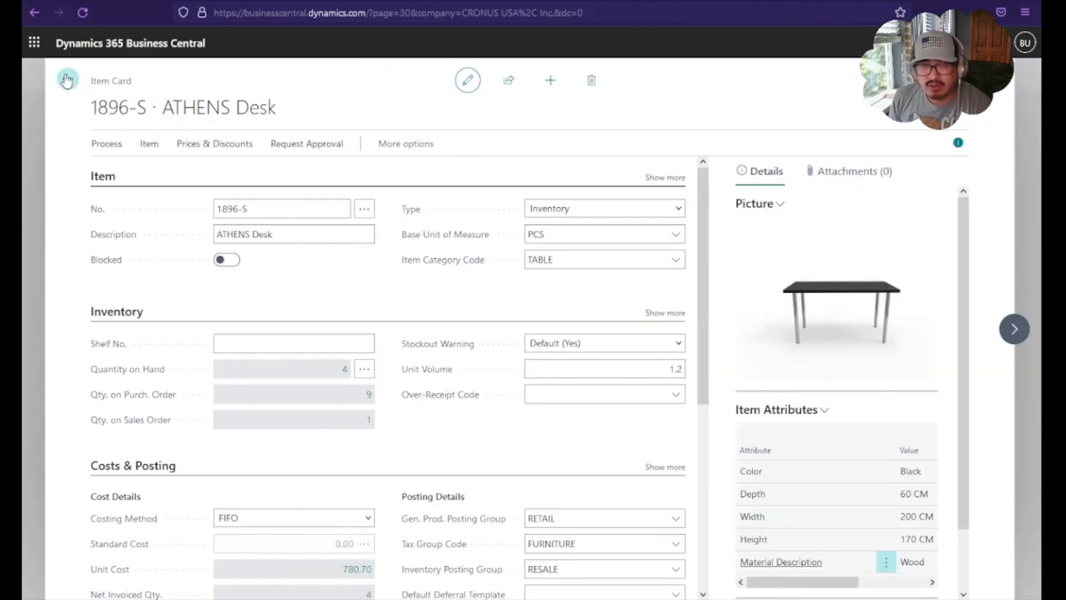
{"action": "left_click", "coordinate": [467, 79]}
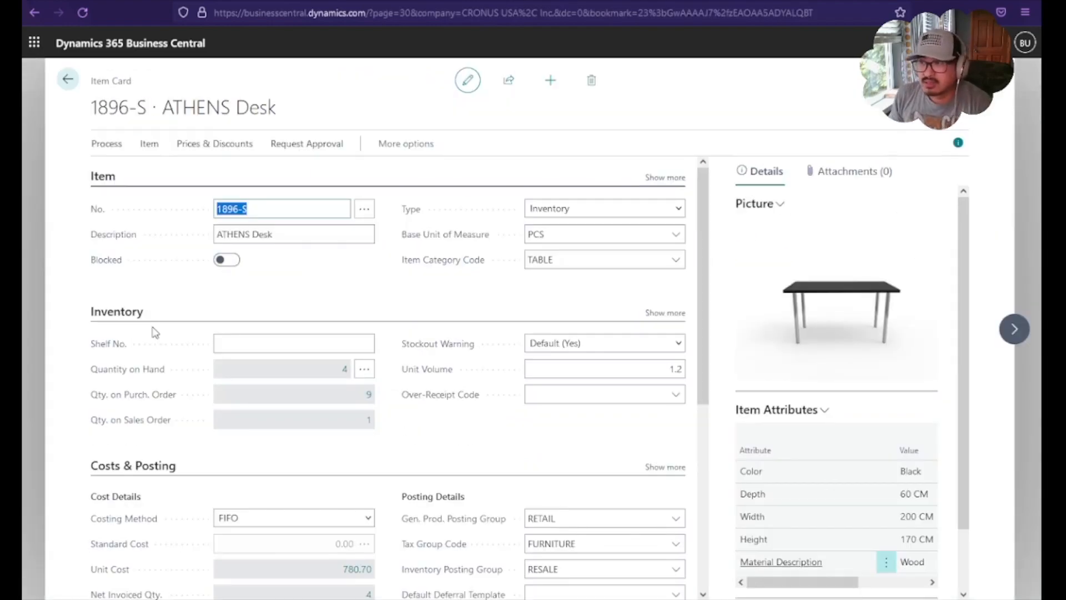
{"action": "mouse_move", "coordinate": [304, 292]}
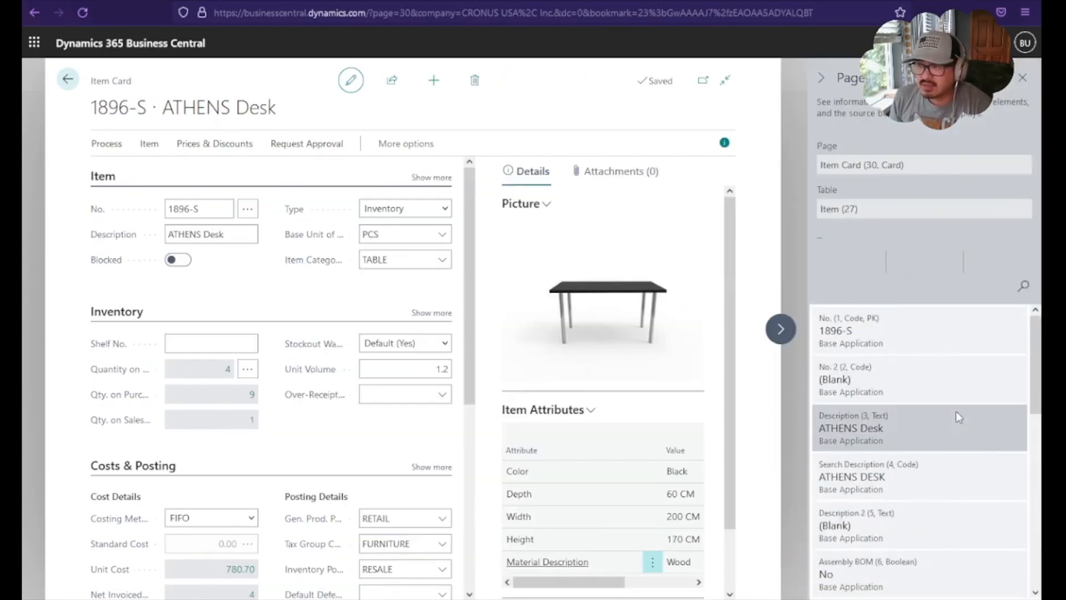
{"action": "scroll", "scroll_direction": "down", "scroll_amount": 3}
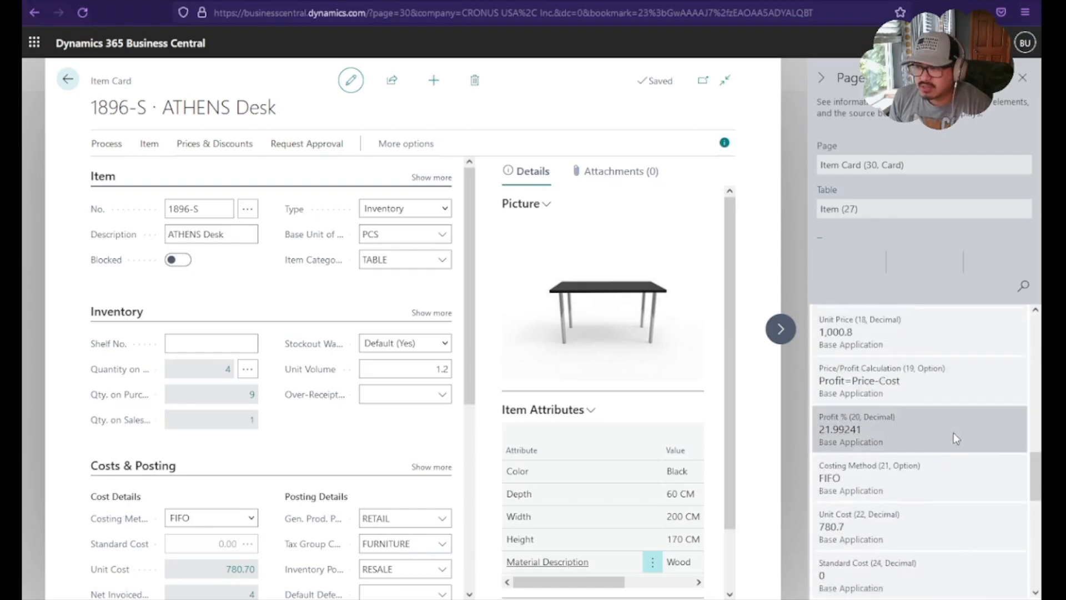
{"action": "scroll", "scroll_direction": "down", "scroll_amount": 3}
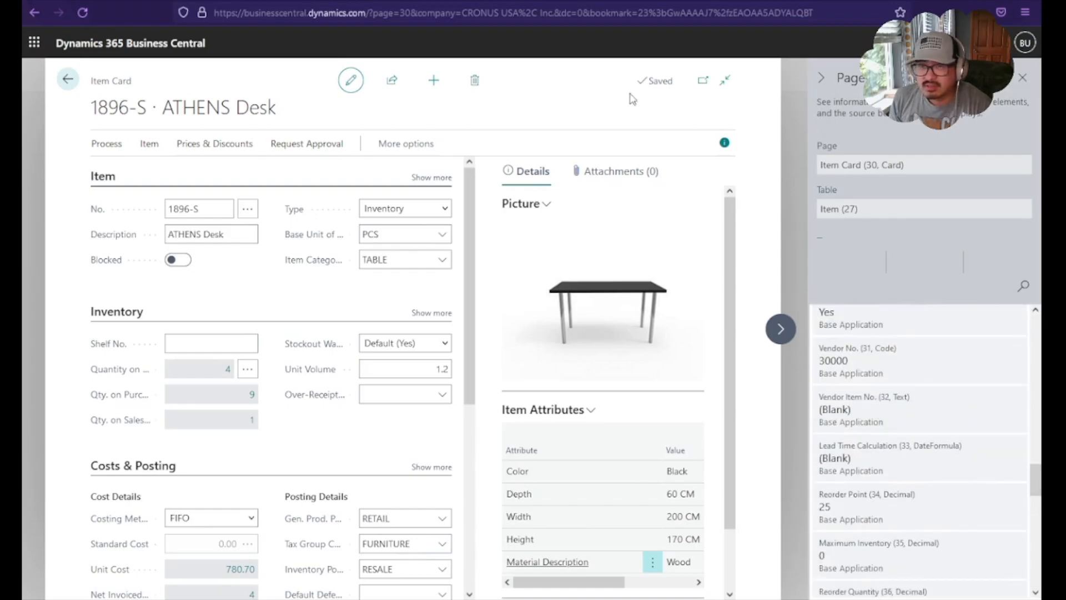
{"action": "left_click", "coordinate": [67, 80]}
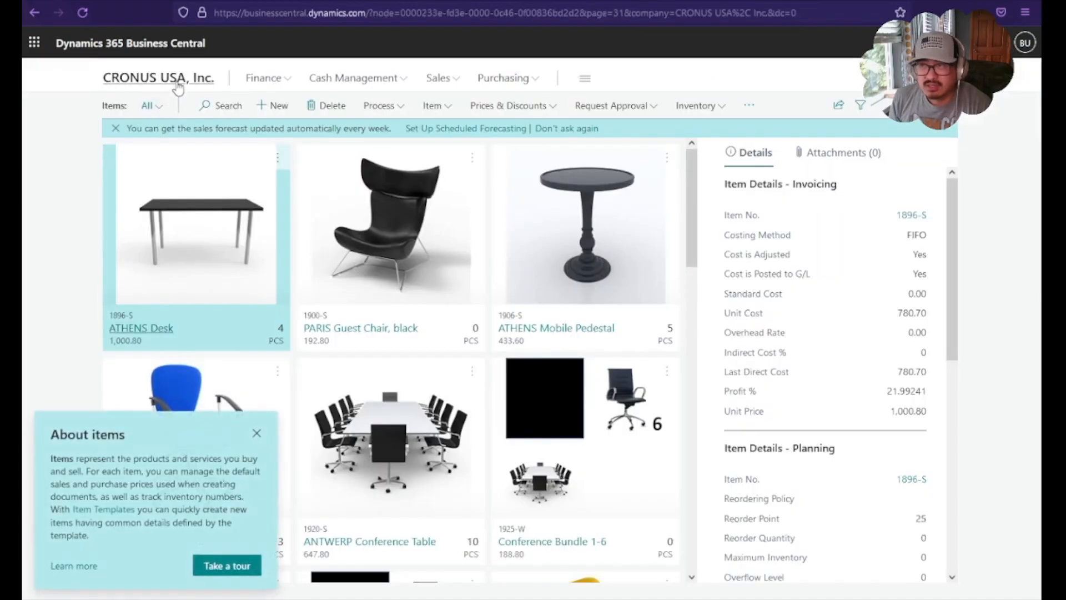
{"action": "left_click", "coordinate": [159, 78]}
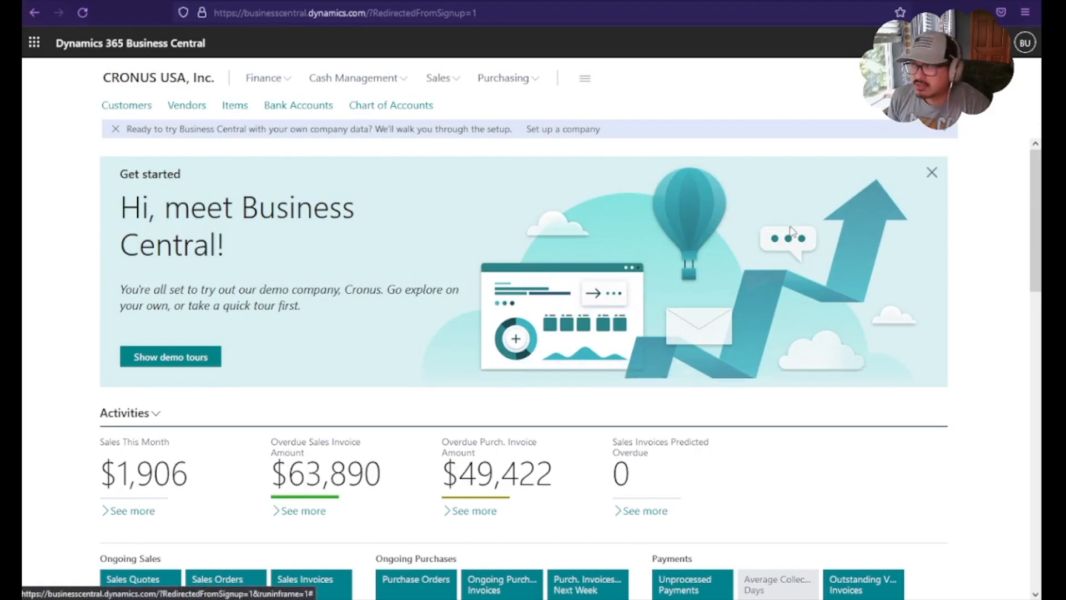
- Open the Items list again to reach the ATHENS Desk card
{"action": "left_click", "coordinate": [234, 105]}
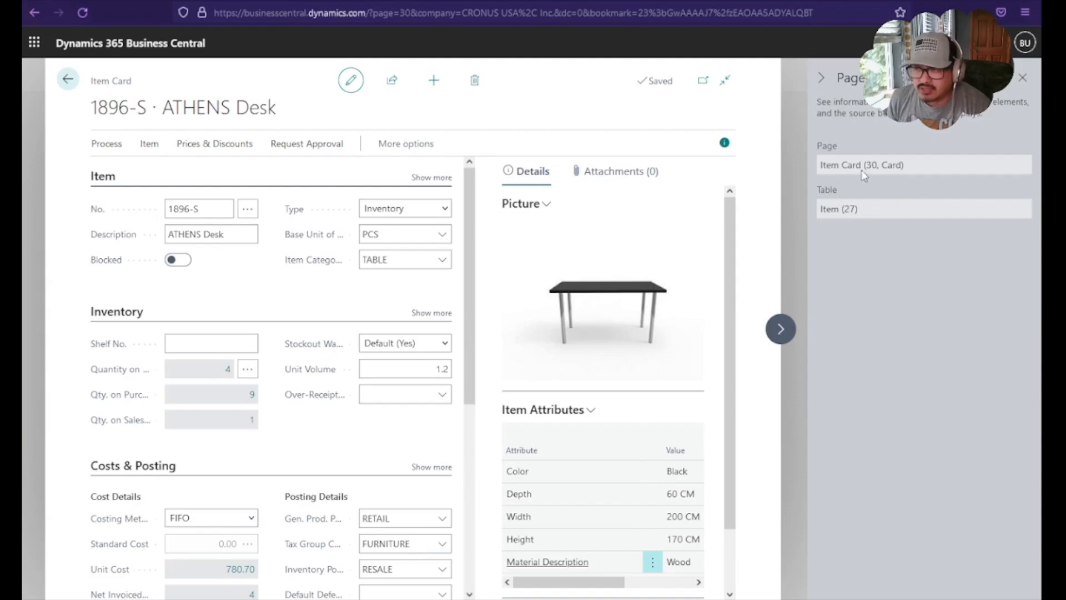
{"action": "mouse_move", "coordinate": [918, 172]}
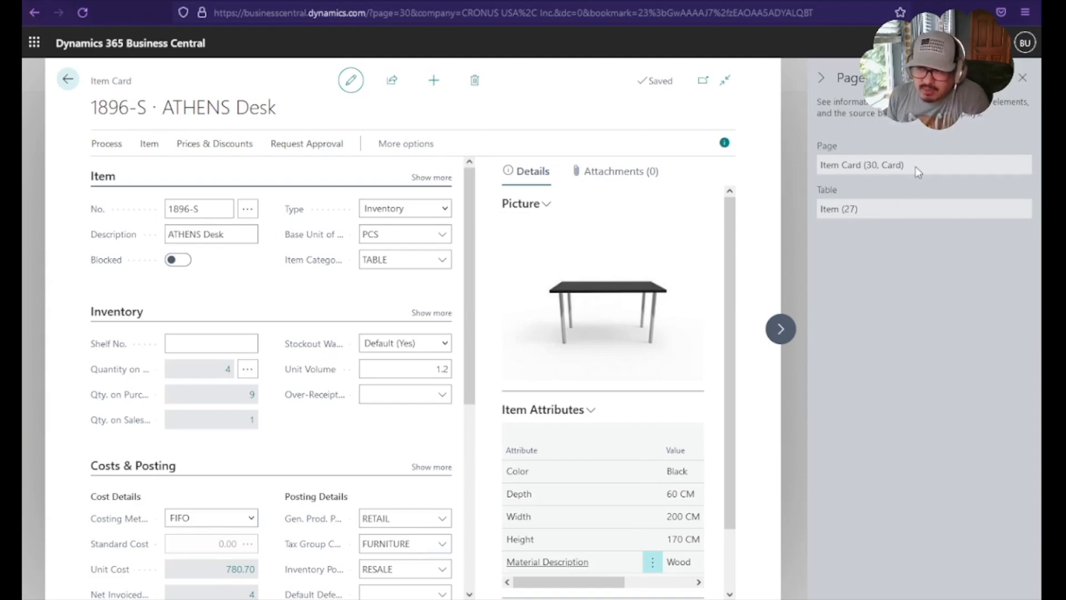
{"action": "mouse_move", "coordinate": [875, 213]}
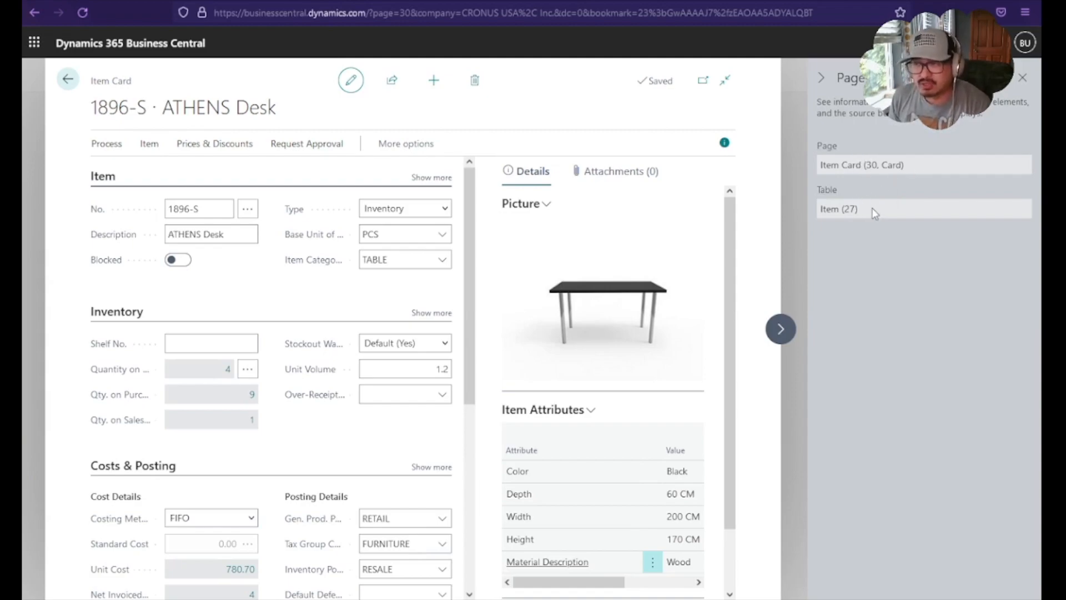
{"action": "mouse_move", "coordinate": [837, 348]}
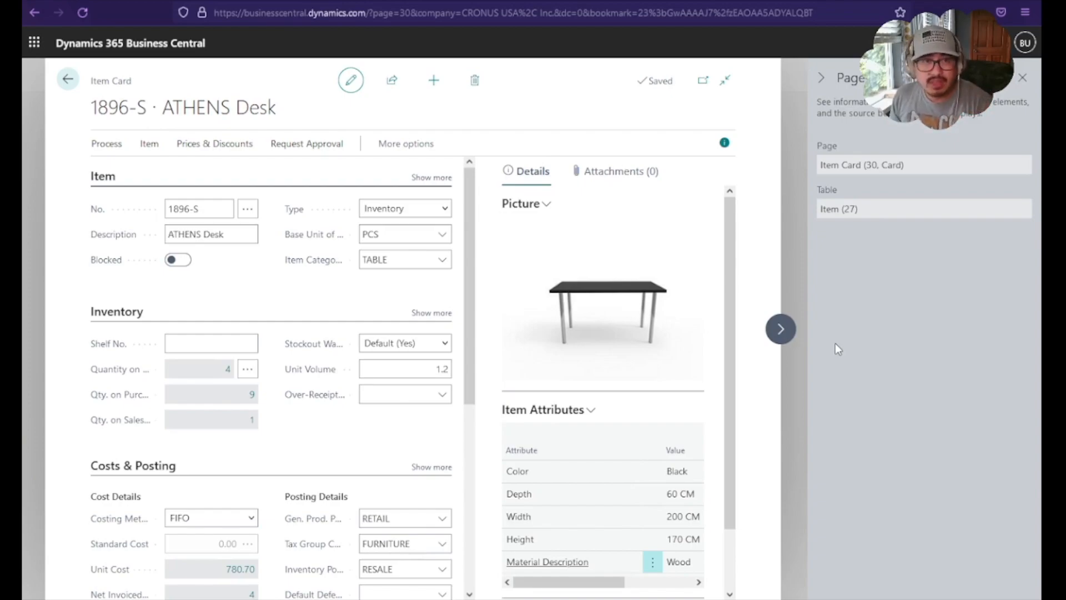
{"action": "mouse_move", "coordinate": [873, 343]}
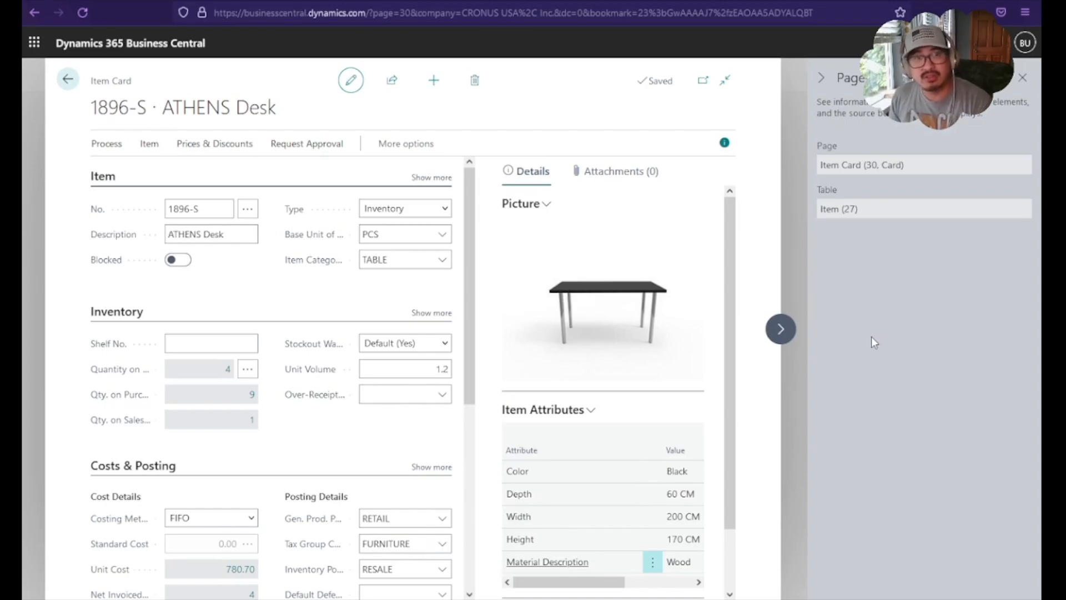
{"action": "scroll", "scroll_direction": "up", "scroll_amount": 3}
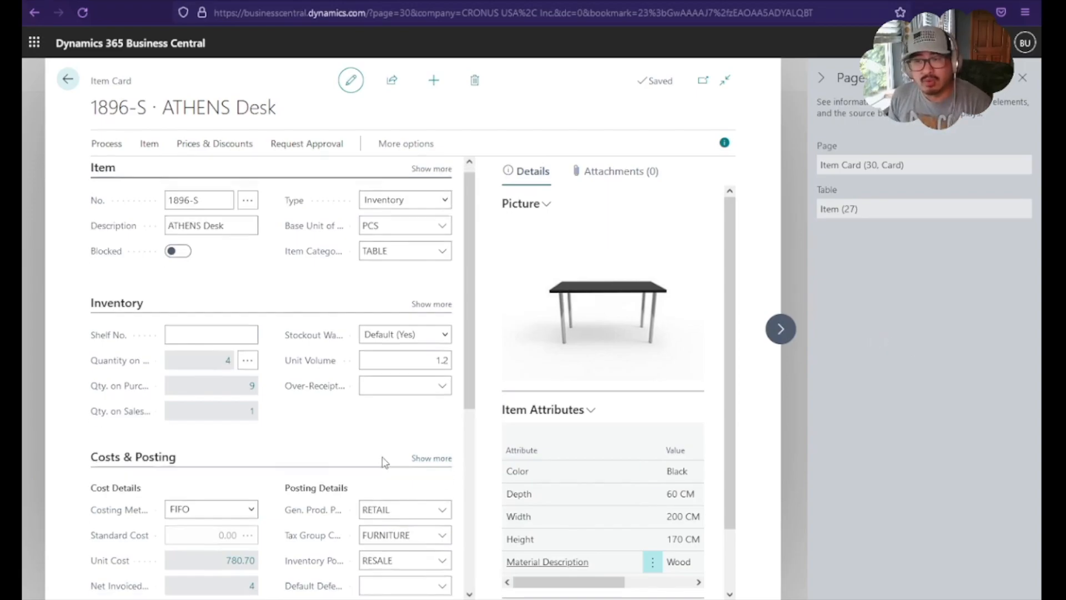
{"action": "scroll", "scroll_direction": "down", "scroll_amount": 3}
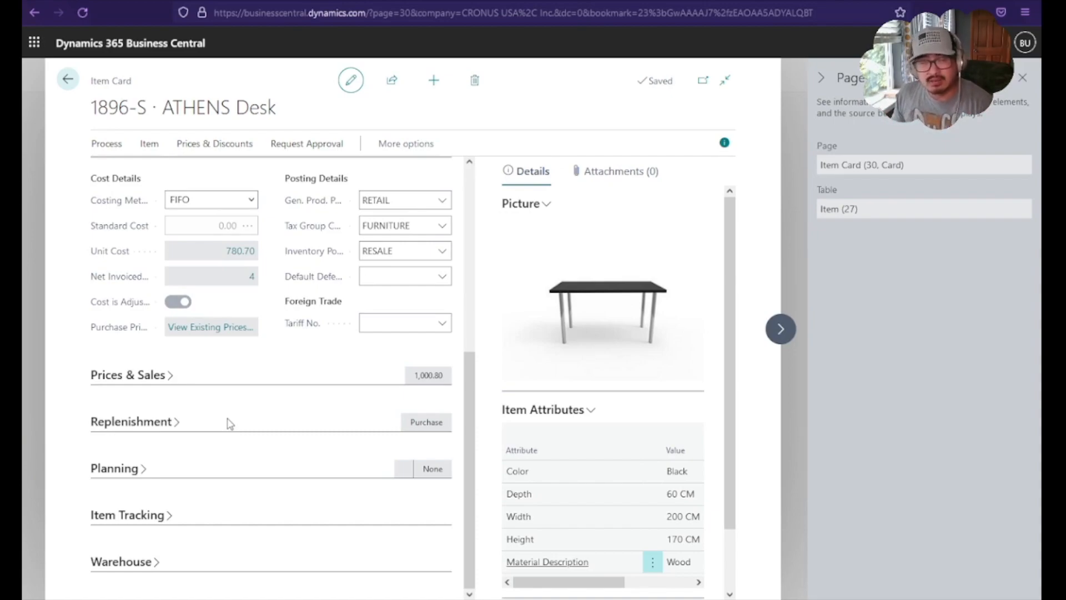
{"action": "mouse_move", "coordinate": [936, 312]}
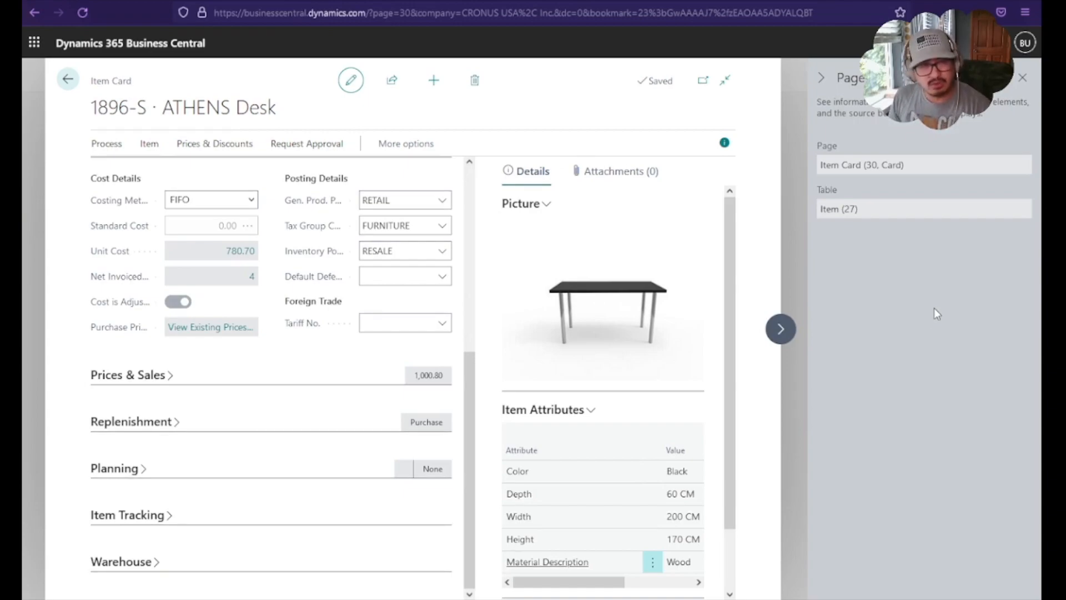
{"action": "mouse_move", "coordinate": [932, 314]}
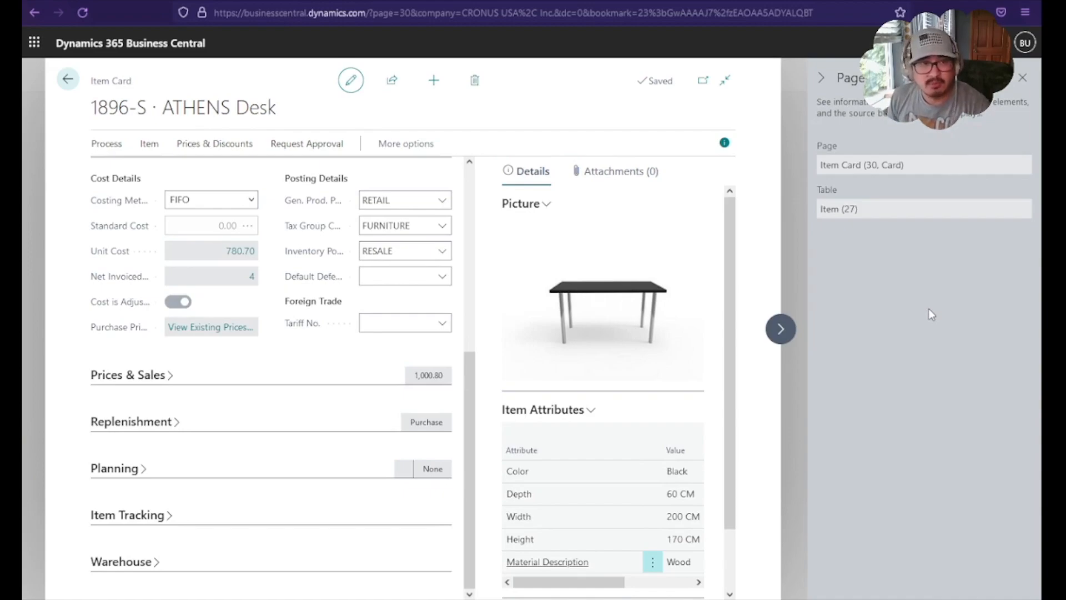
{"action": "mouse_move", "coordinate": [915, 300]}
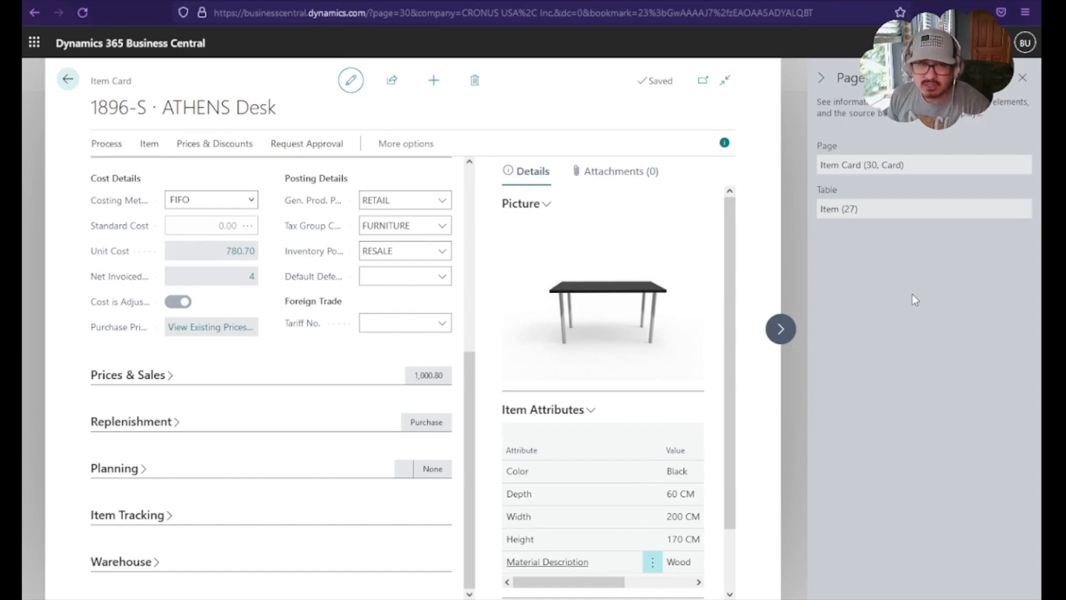
{"action": "mouse_move", "coordinate": [878, 291]}
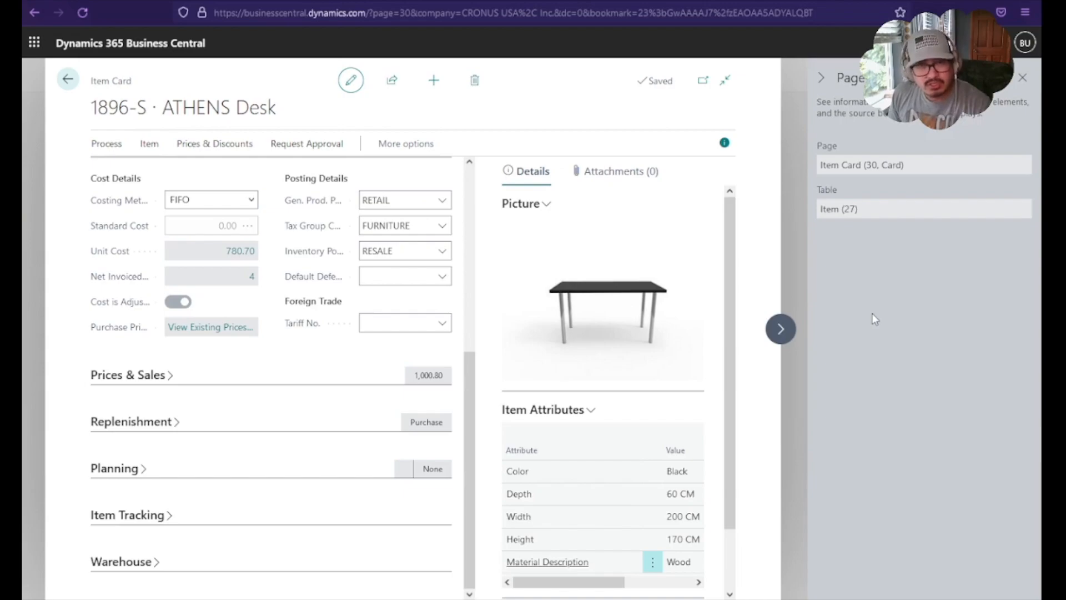
{"action": "mouse_move", "coordinate": [890, 320]}
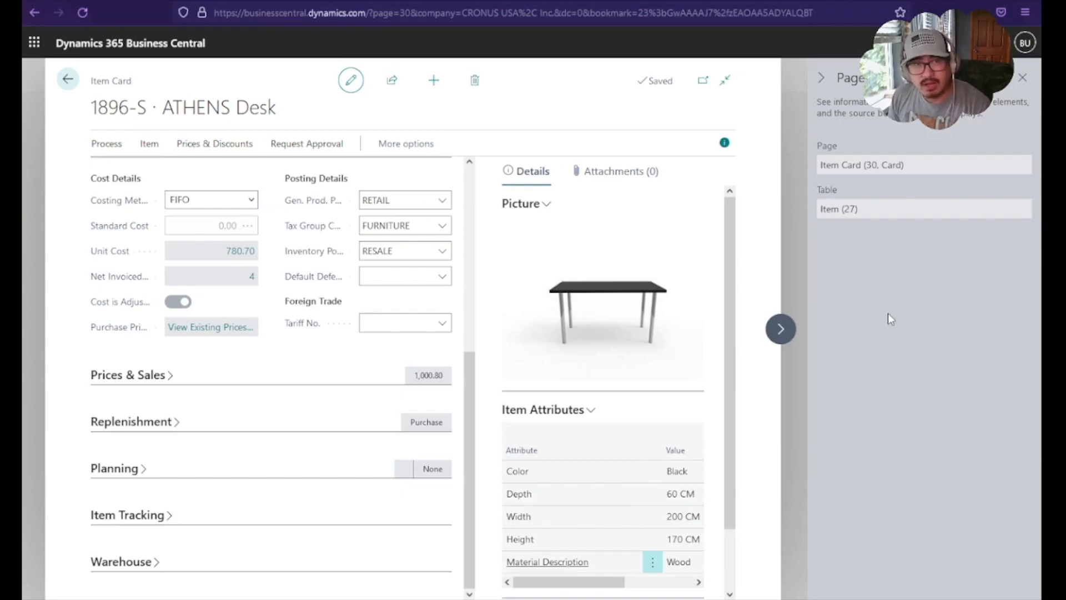